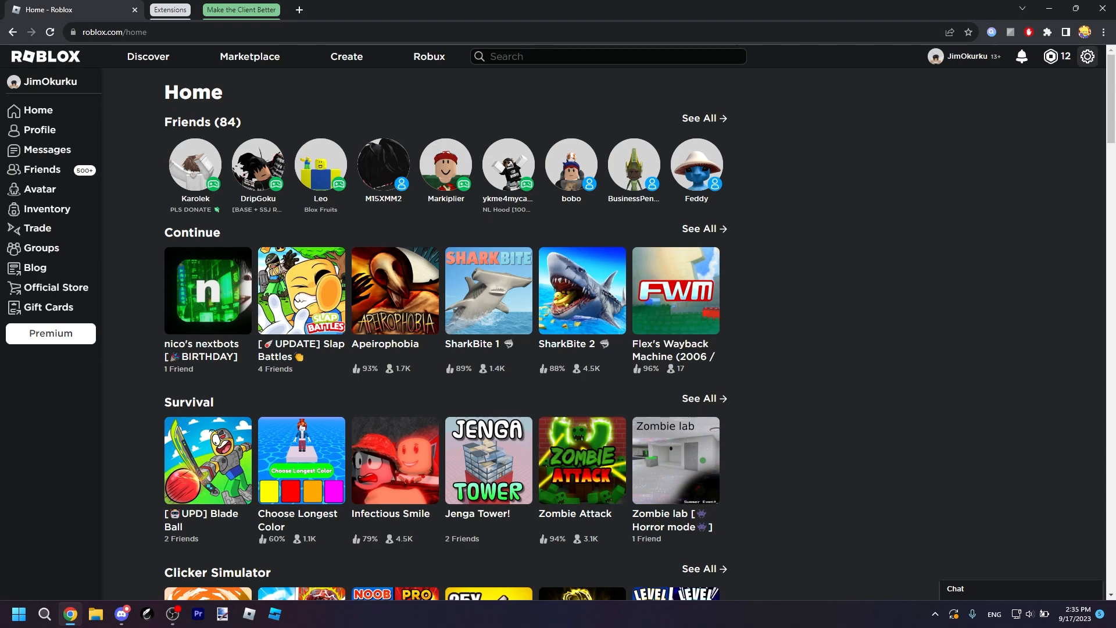
# Go to the Roblox account settings page from the gear menu
pyautogui.click(1087, 56)
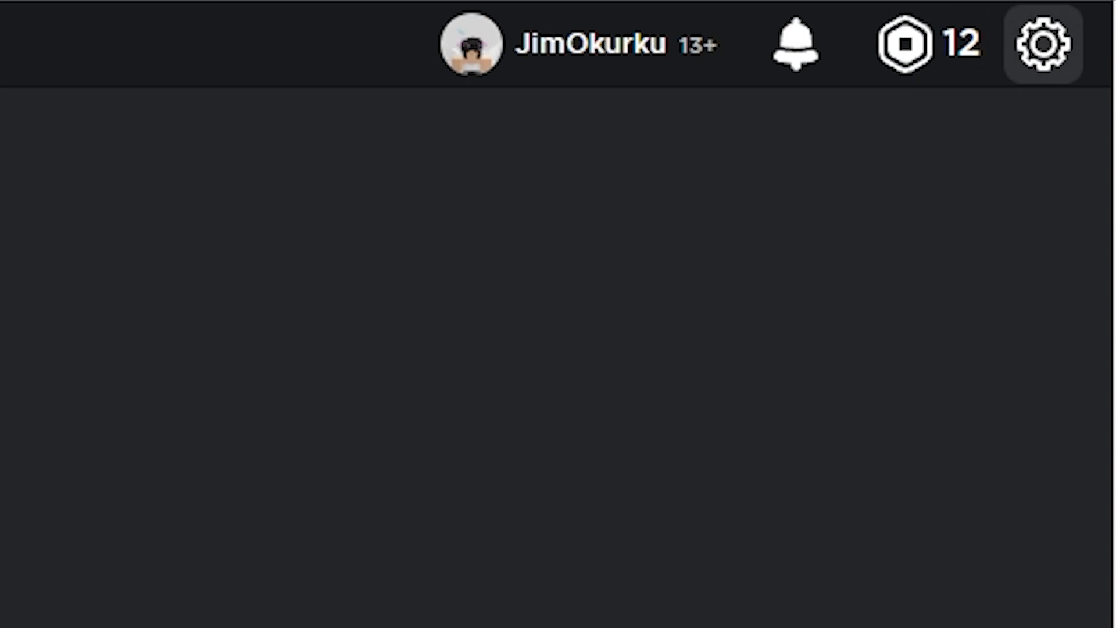
pyautogui.click(1044, 44)
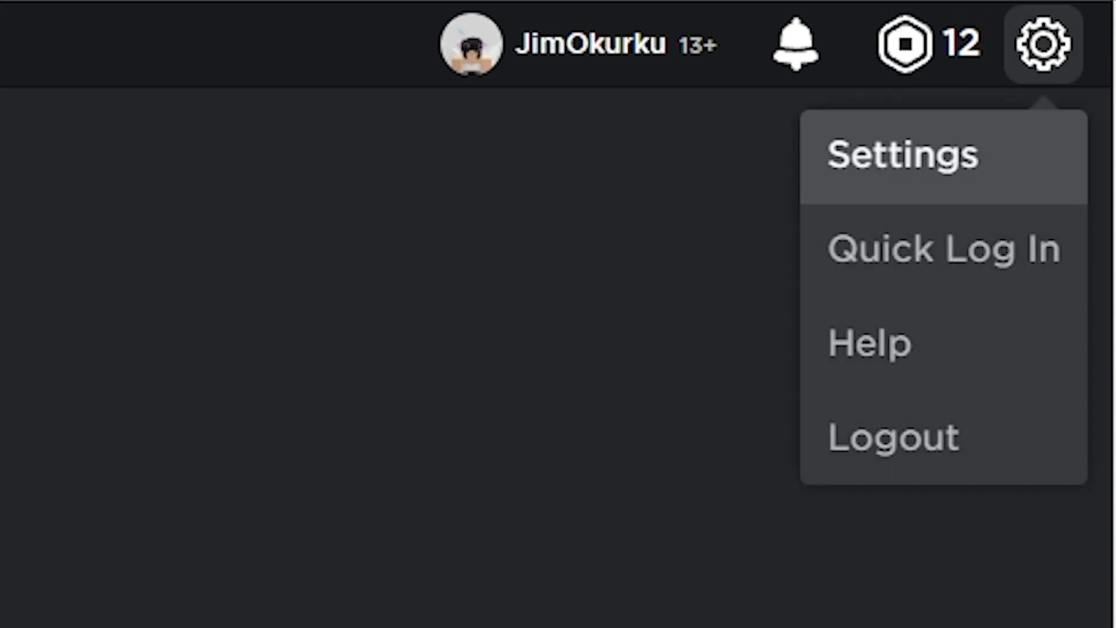
pyautogui.click(902, 155)
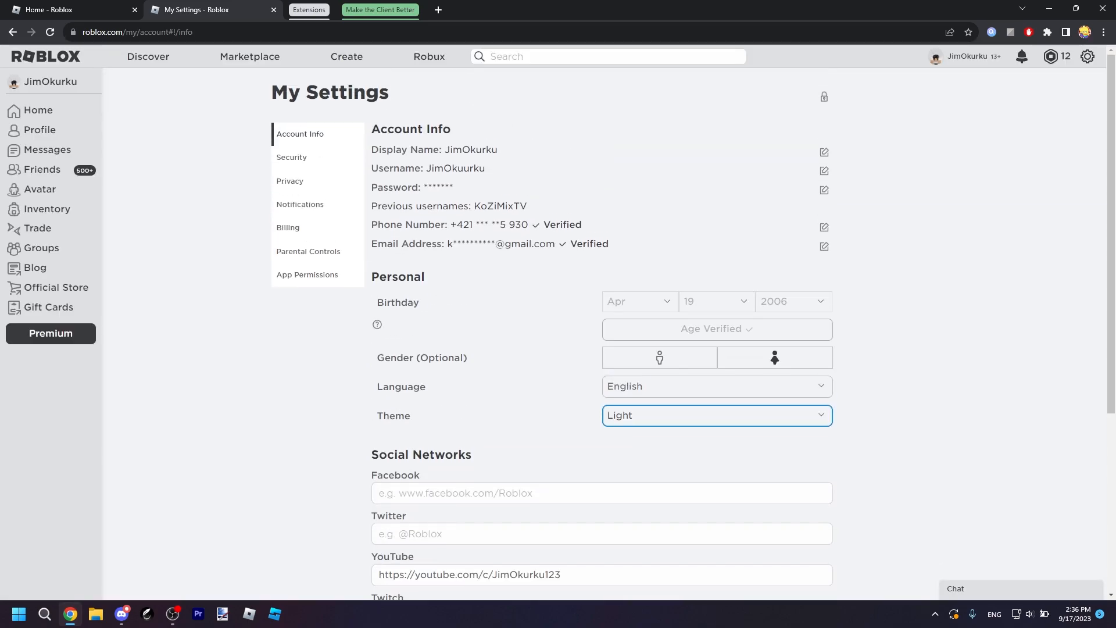
# Set the website Theme under Personal to Dark and look over the page
pyautogui.click(715, 415)
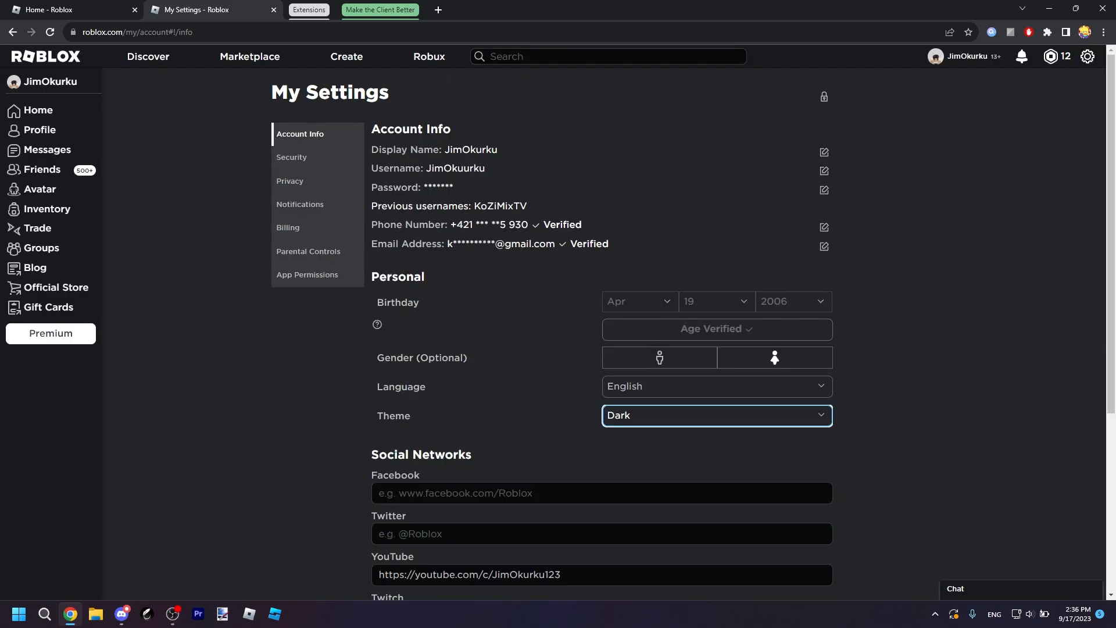
pyautogui.scroll(-3)
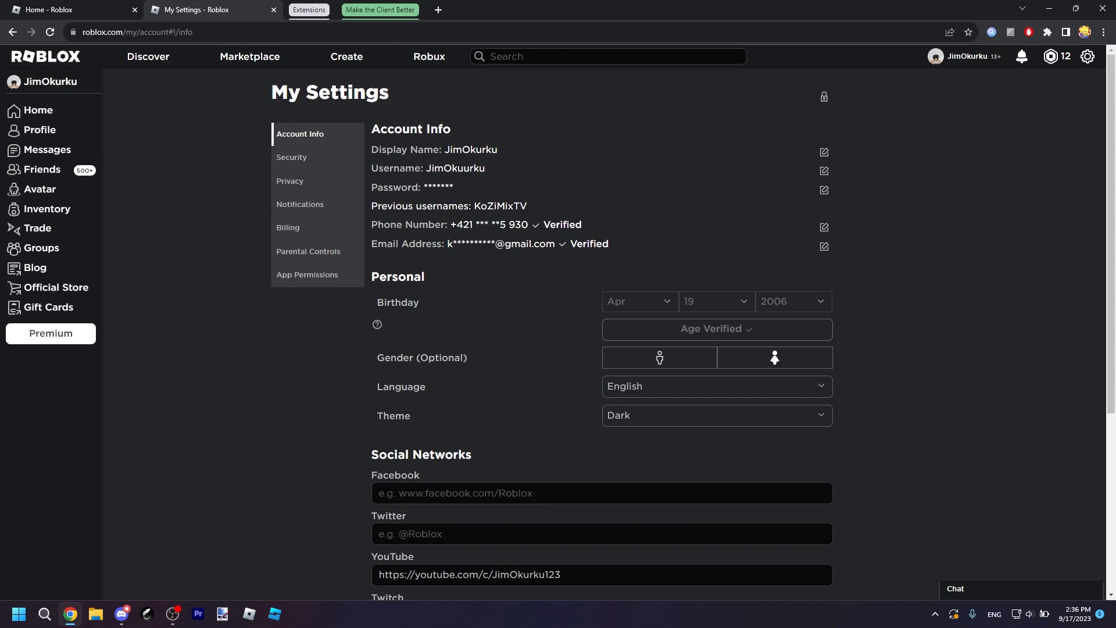
pyautogui.scroll(-3)
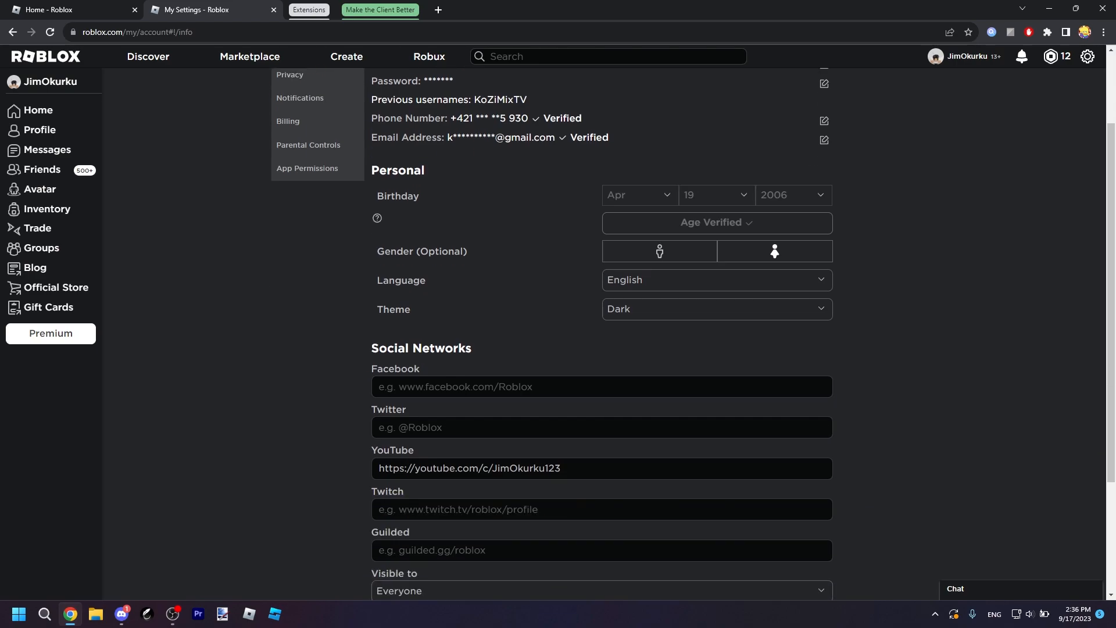
pyautogui.scroll(3)
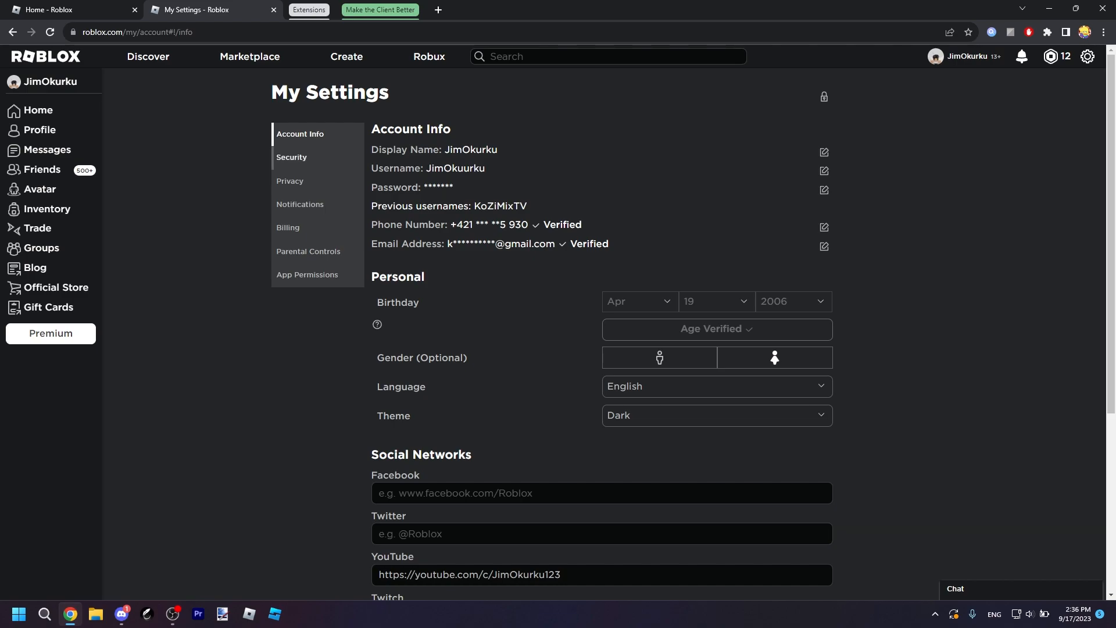
# Review the Privacy settings, keeping inventory visibility at Everyone
pyautogui.click(290, 182)
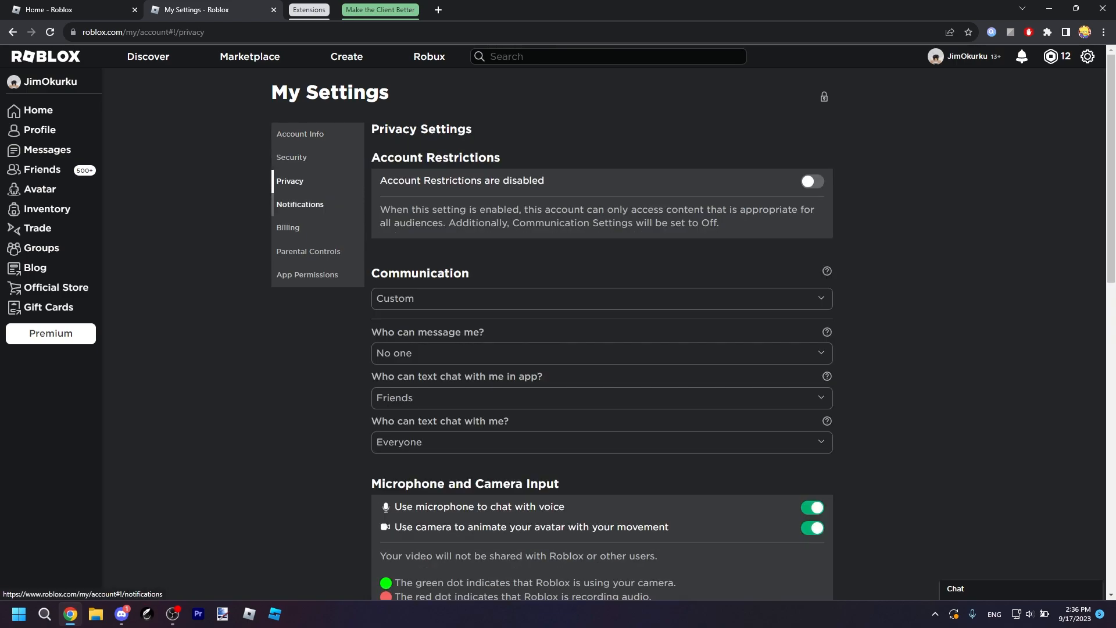
pyautogui.click(300, 204)
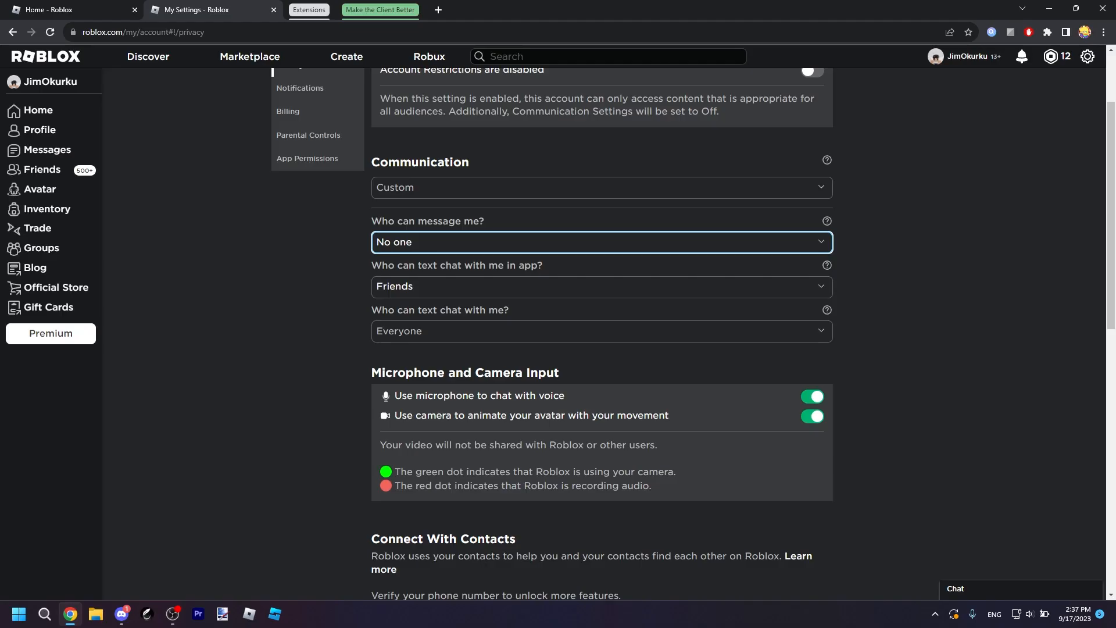
pyautogui.scroll(-3)
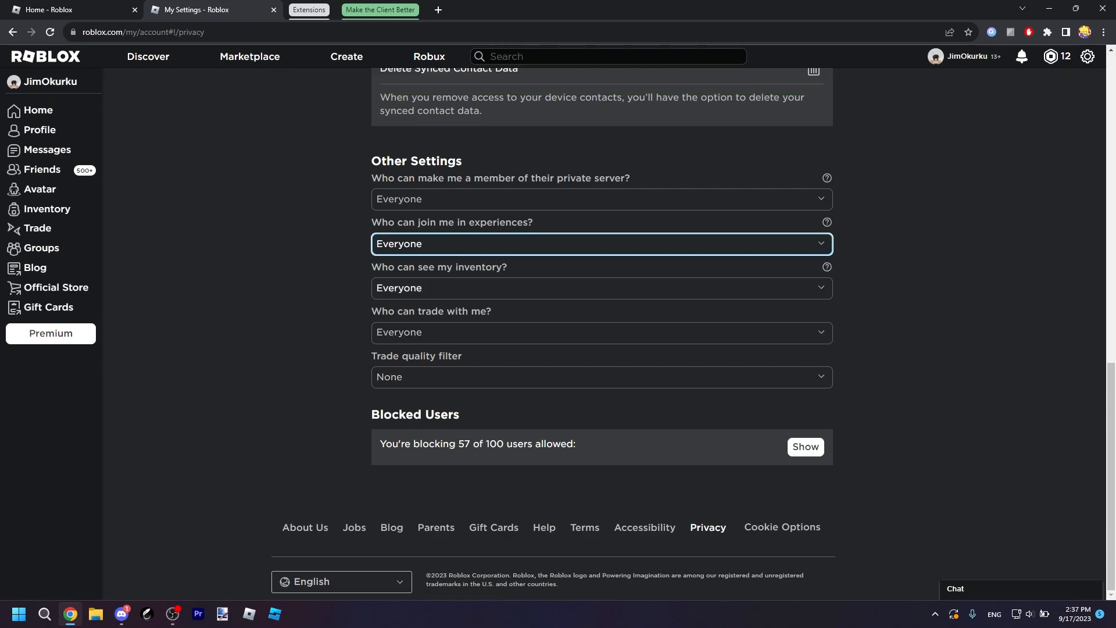
pyautogui.click(600, 287)
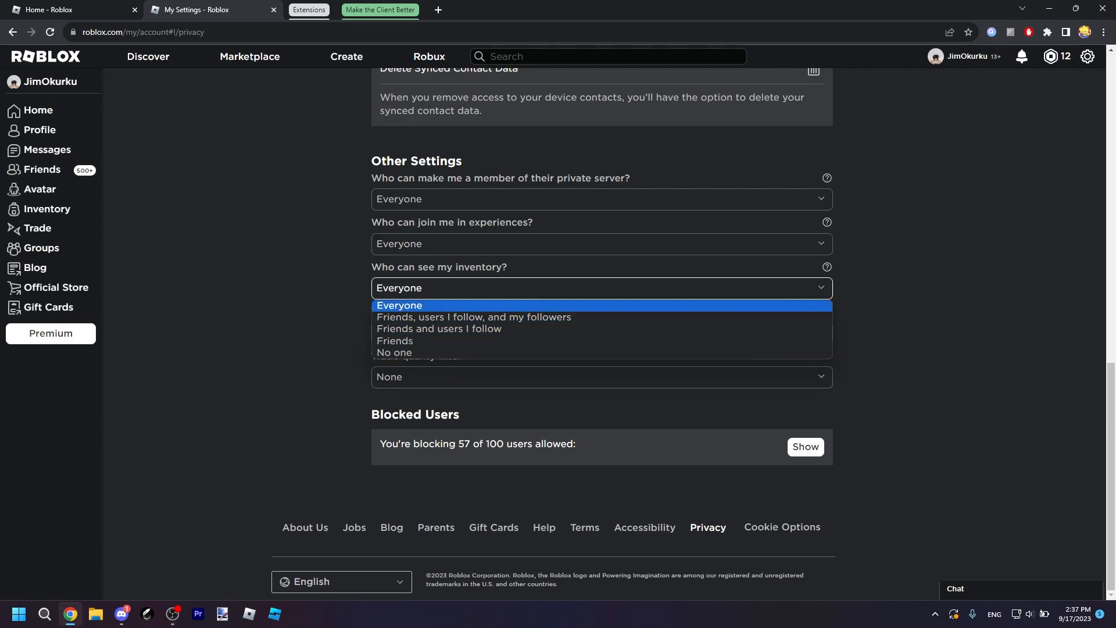
pyautogui.click(398, 304)
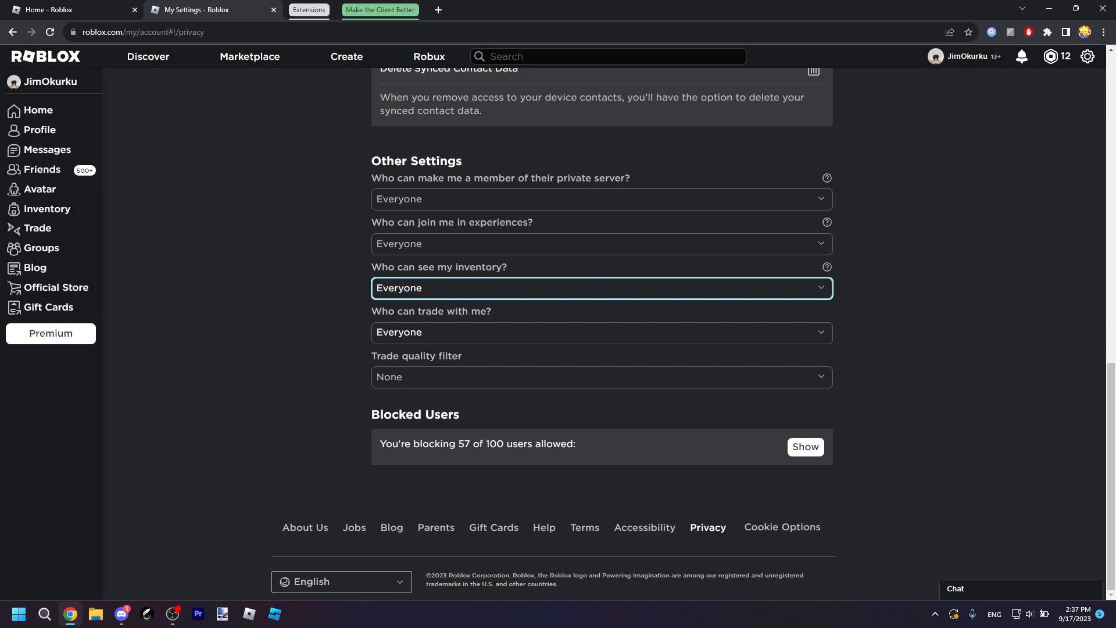
# Keep the trade quality filter at None and check the remaining privacy dropdowns
pyautogui.click(600, 376)
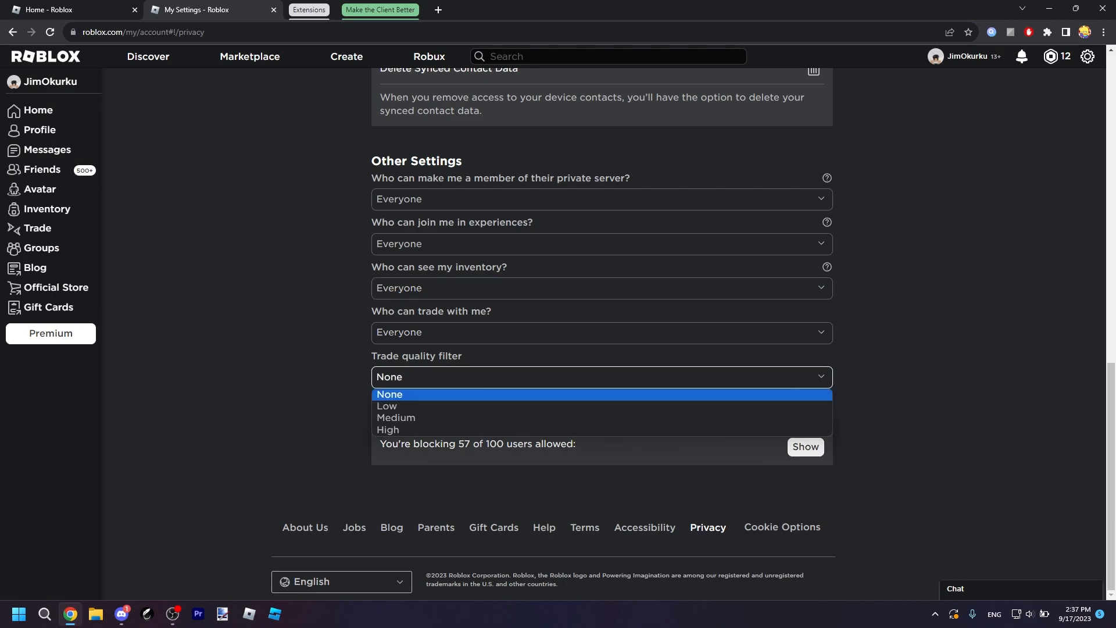
pyautogui.click(390, 394)
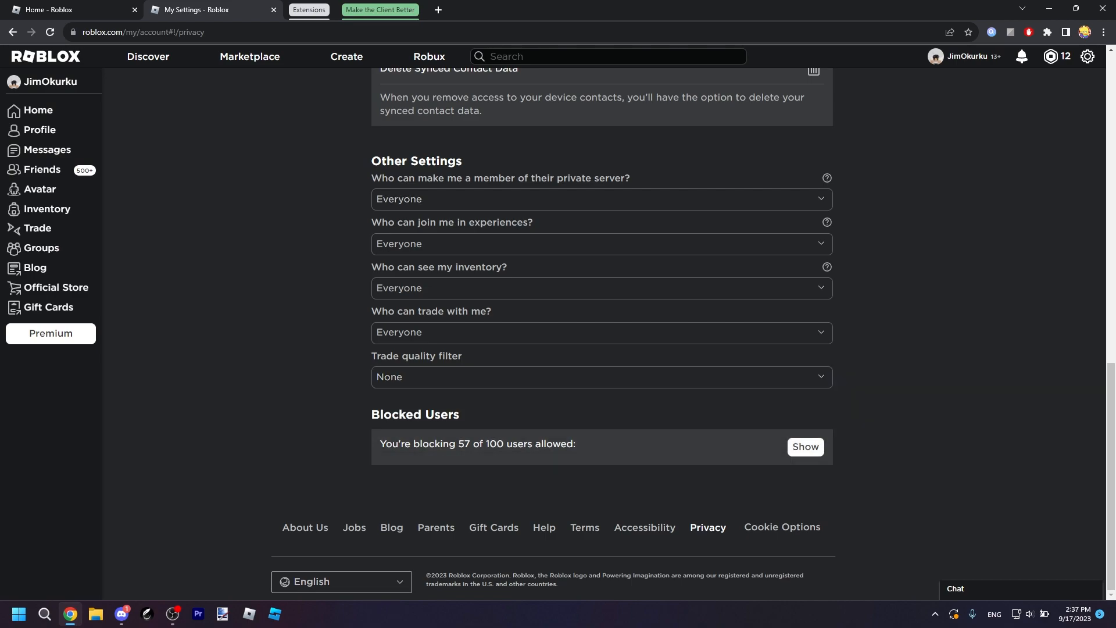
pyautogui.scroll(3)
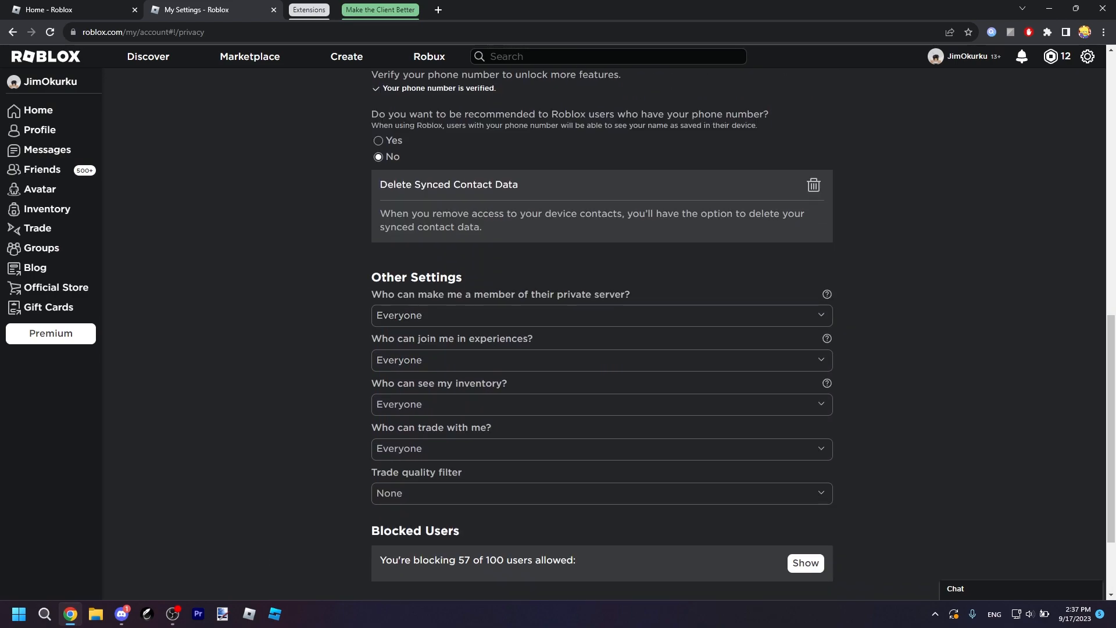
pyautogui.click(600, 315)
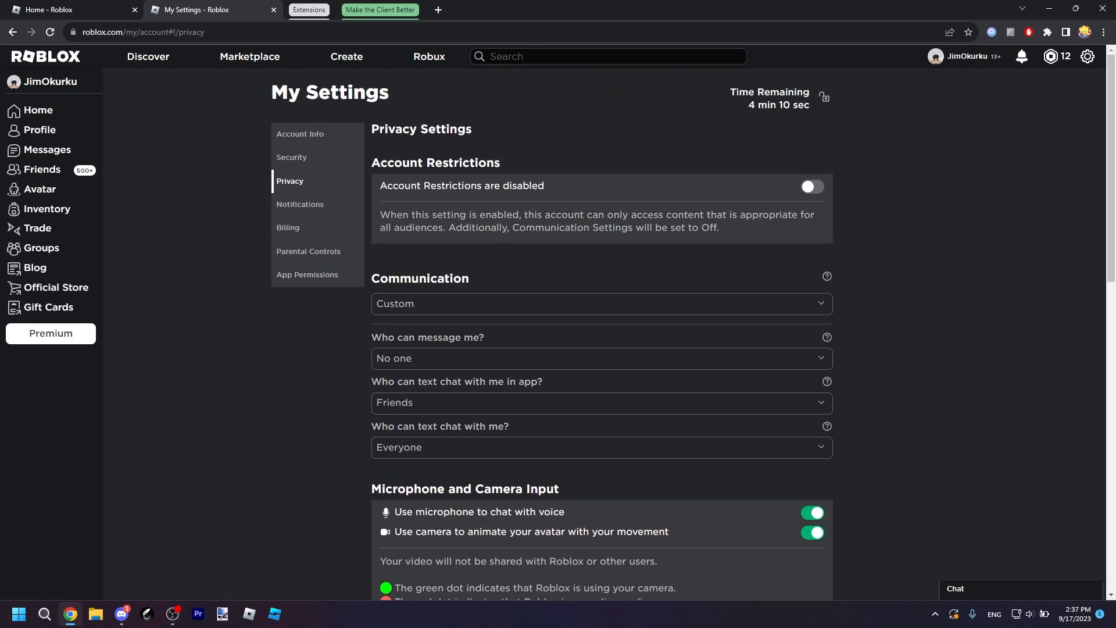
# Glance at the Notifications settings and return to the Roblox home page
pyautogui.click(300, 204)
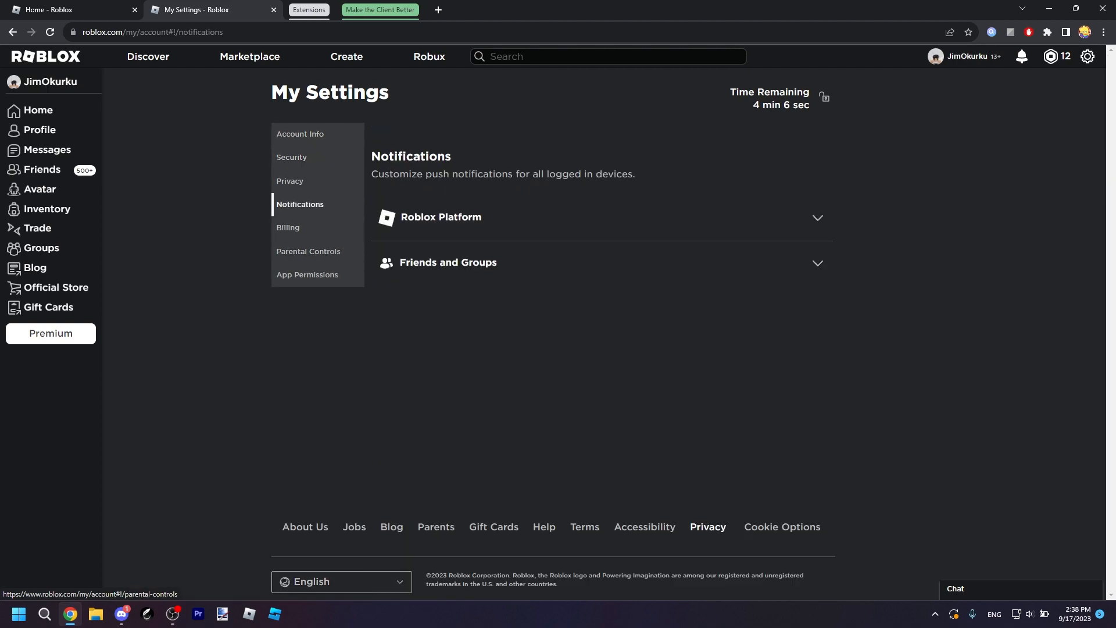
pyautogui.click(308, 251)
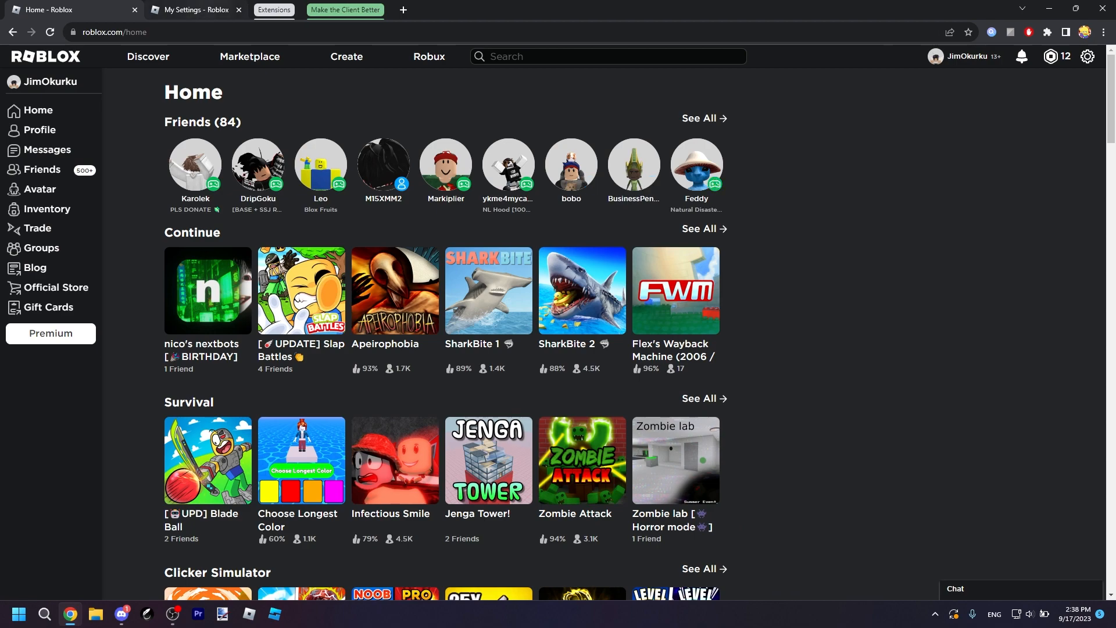
# Browse the Chrome Web Store search results for roblox extensions
pyautogui.click(237, 10)
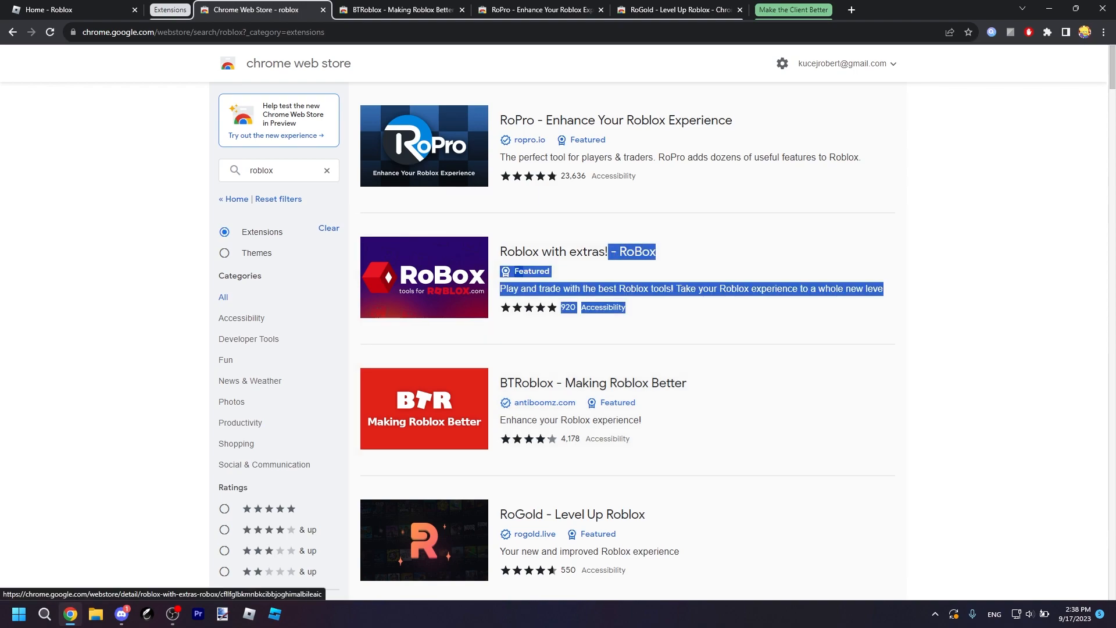
pyautogui.scroll(-3)
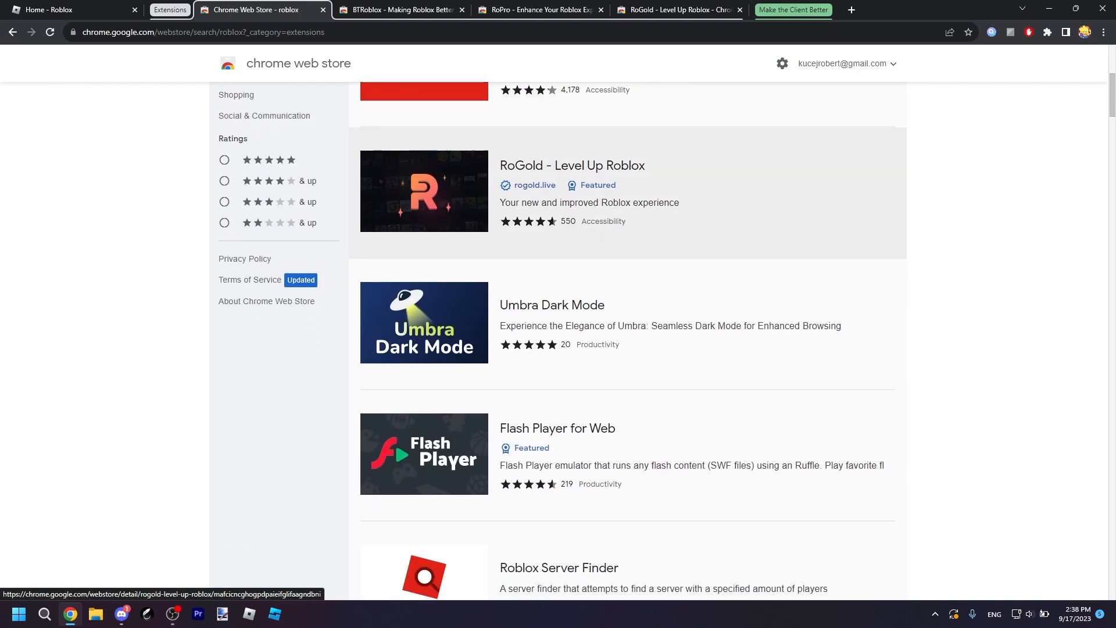
pyautogui.scroll(-3)
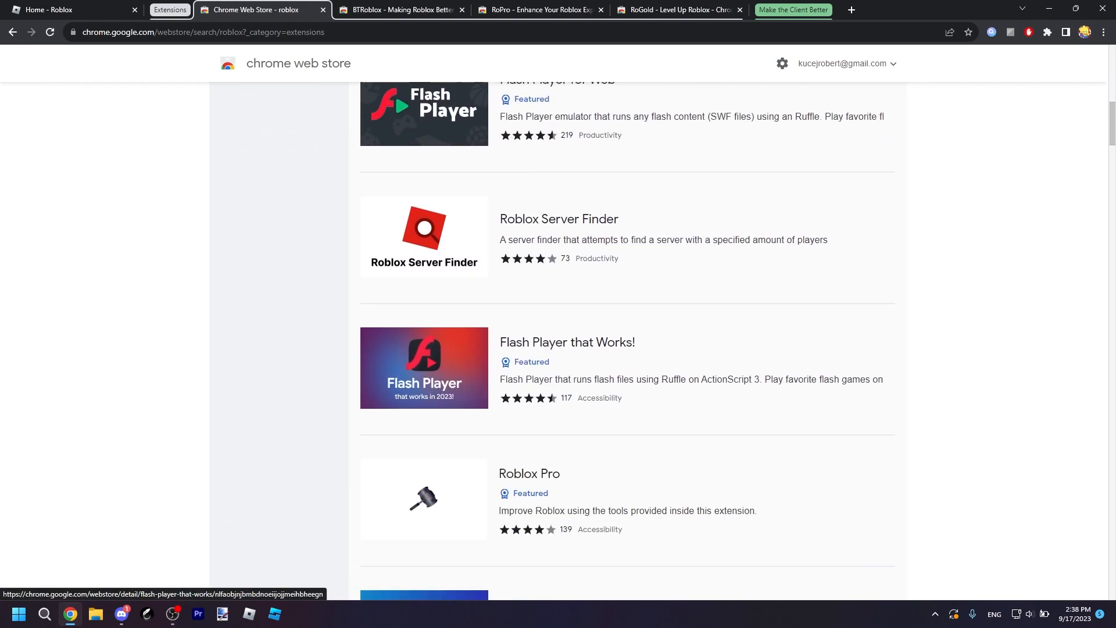
pyautogui.scroll(-3)
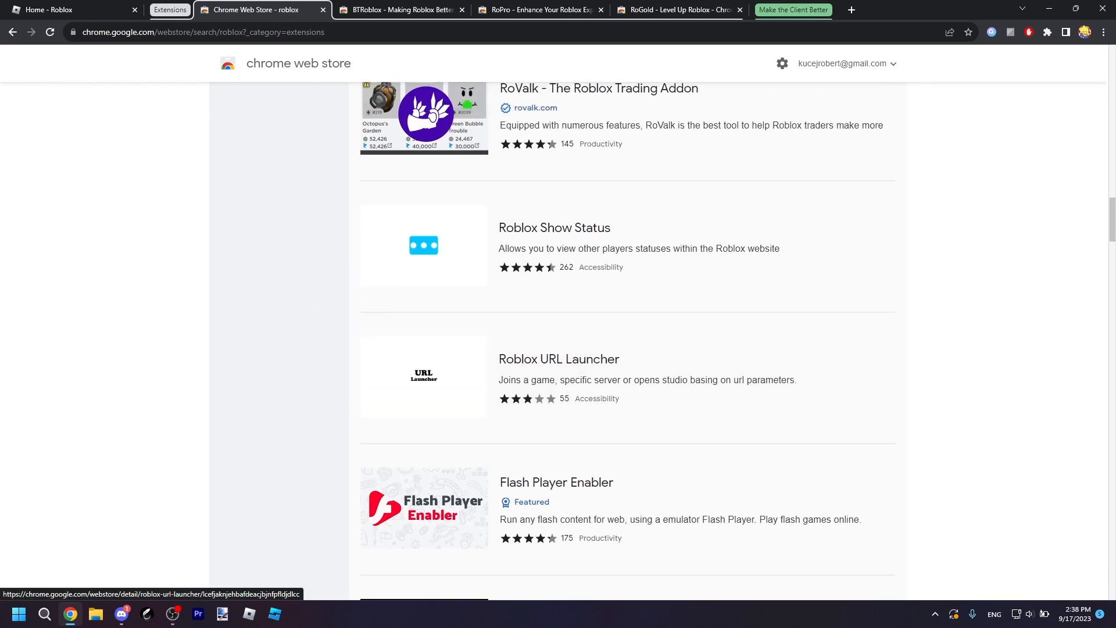
pyautogui.scroll(-3)
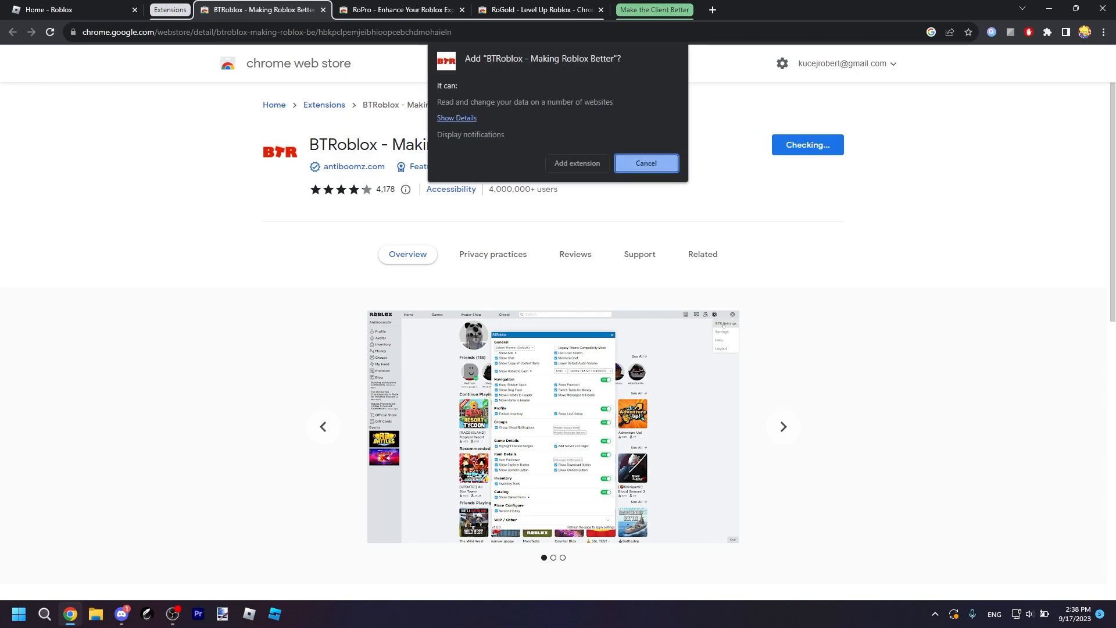
# Confirm adding BTRoblox to Chrome and return to the Roblox home page
pyautogui.click(401, 9)
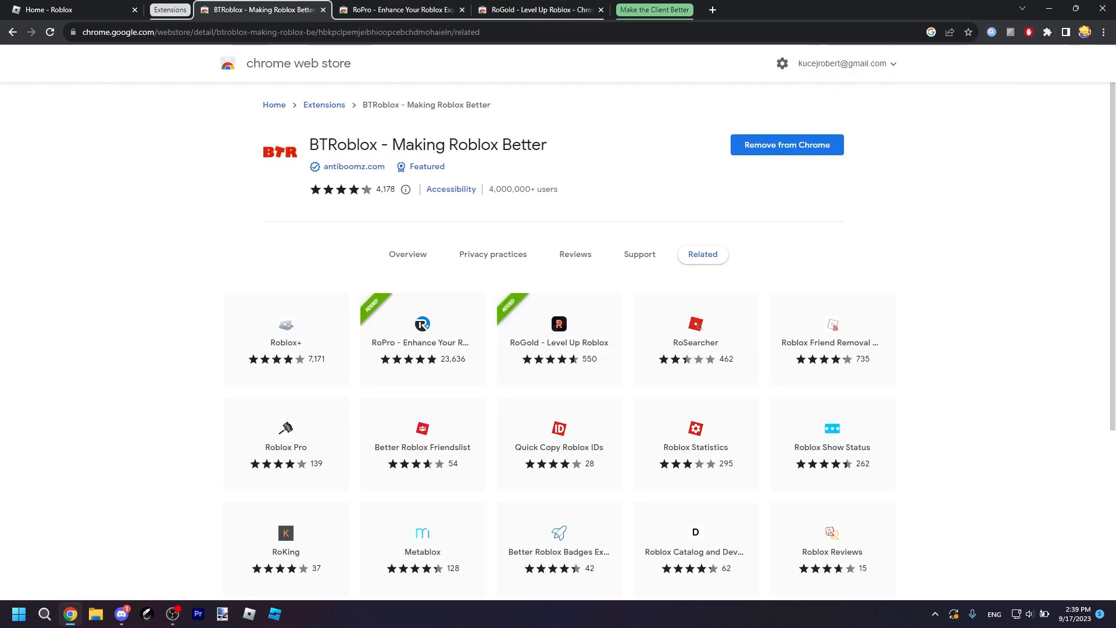
pyautogui.click(50, 9)
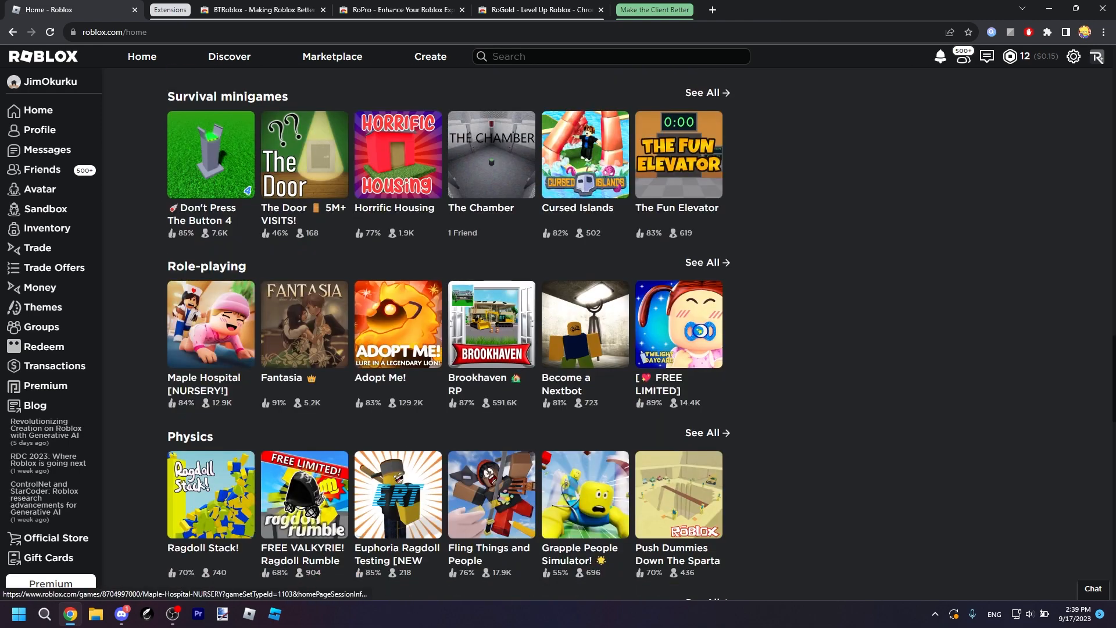
# Enable Hide Ads in the BTRoblox settings panel from the account menu
pyautogui.click(45, 208)
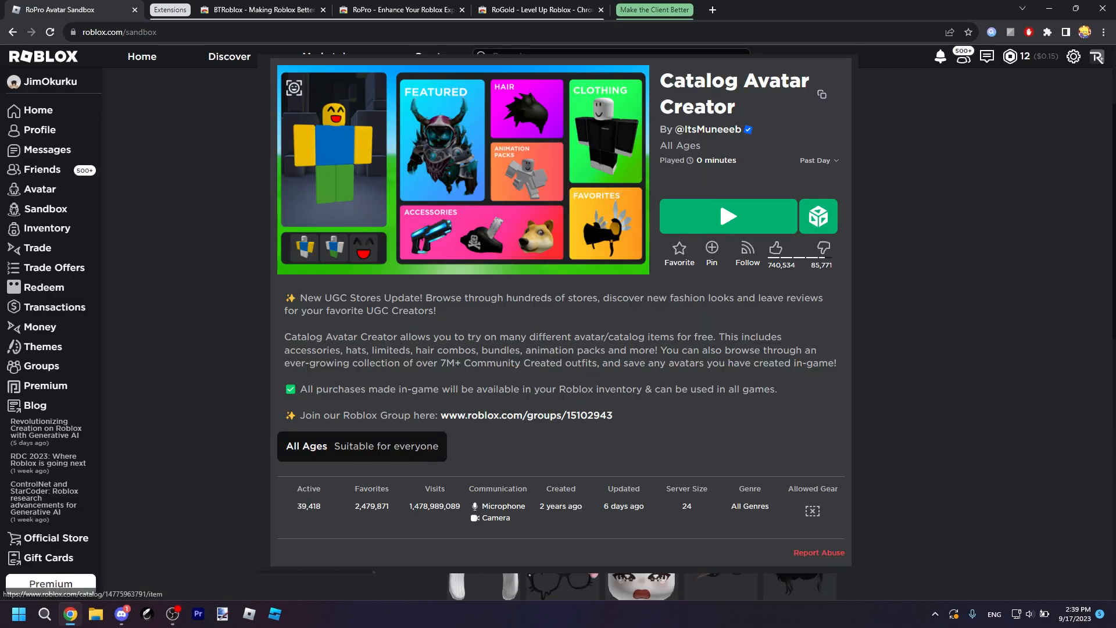
pyautogui.click(1074, 56)
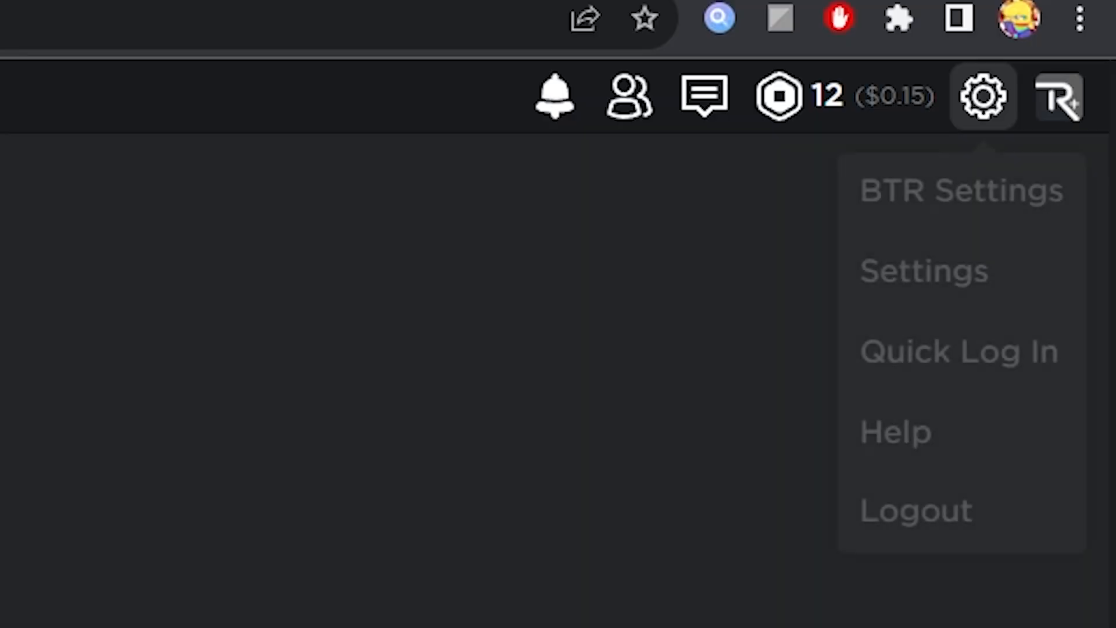
pyautogui.click(962, 189)
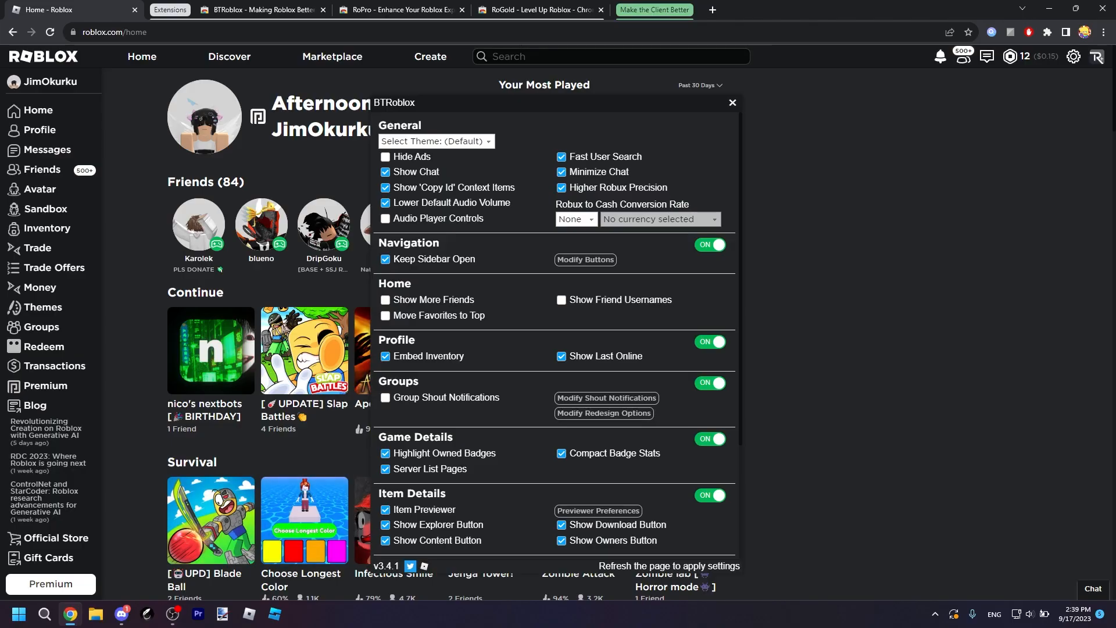
pyautogui.click(384, 157)
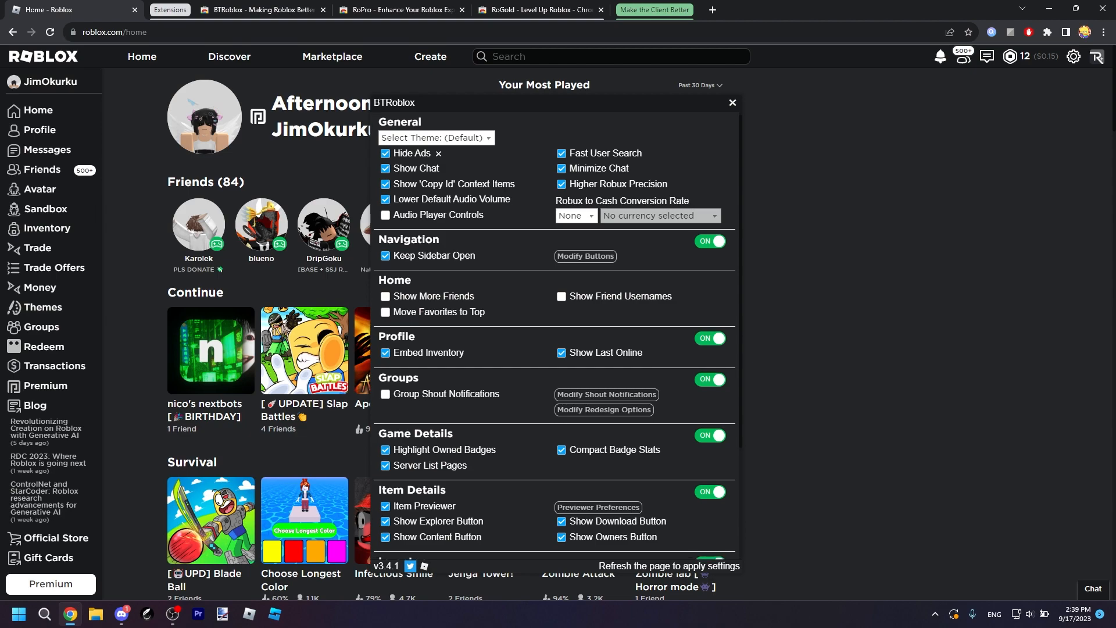
pyautogui.scroll(-3)
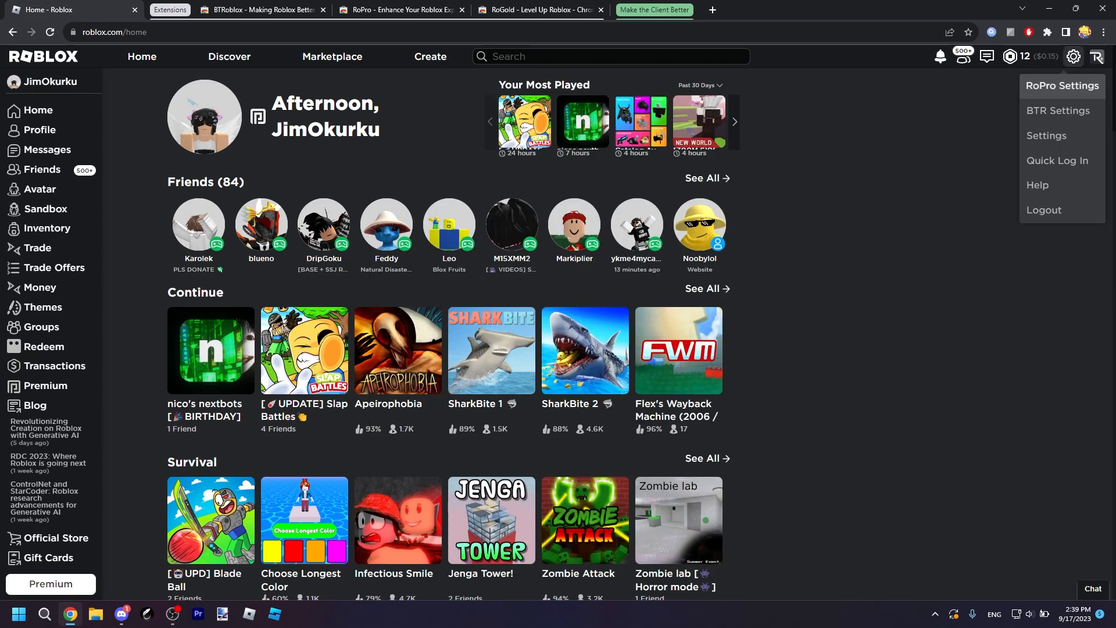
pyautogui.click(1062, 85)
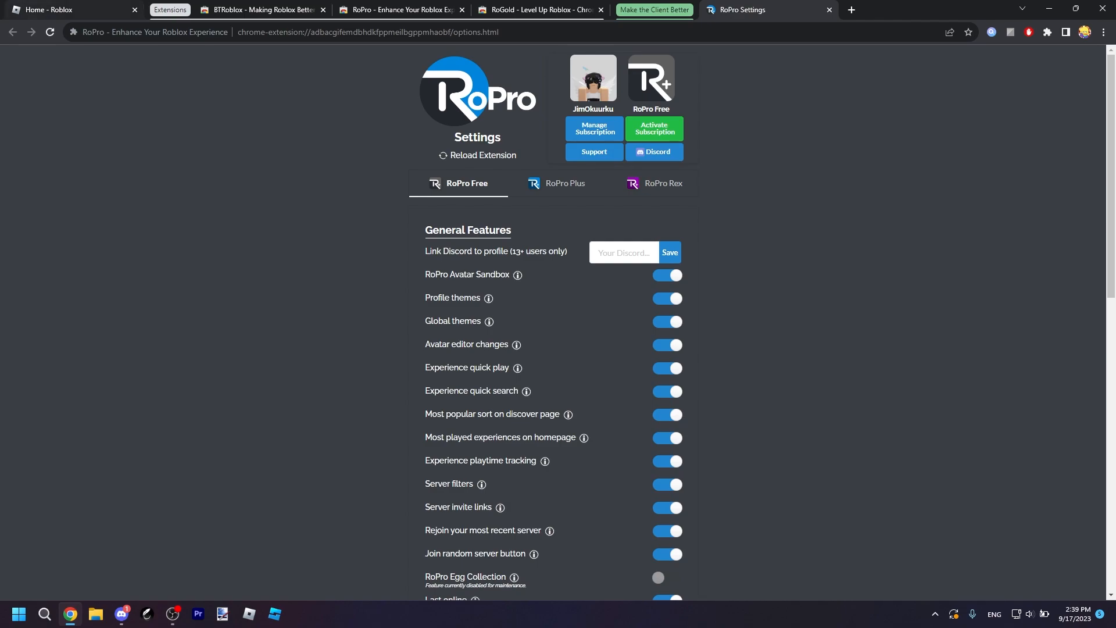
pyautogui.click(67, 10)
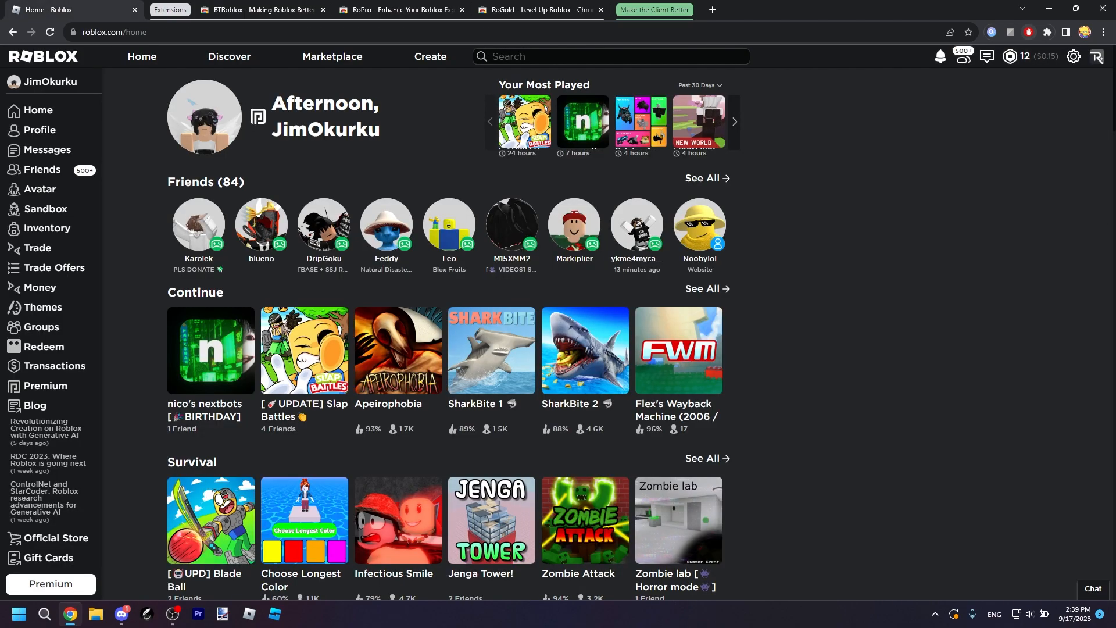
pyautogui.click(1073, 55)
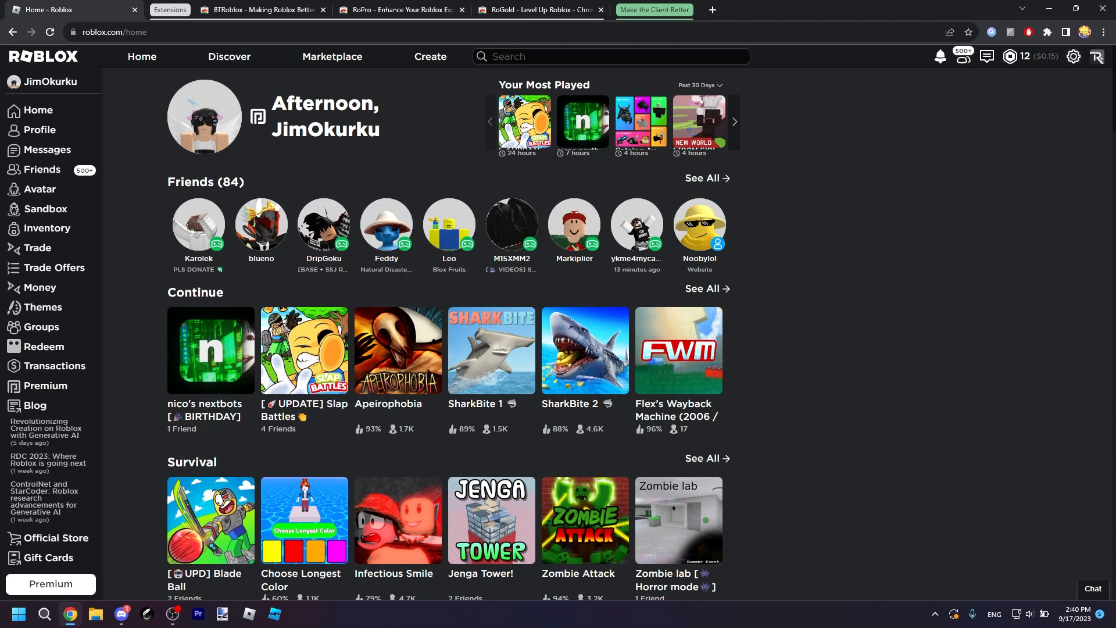
pyautogui.moveTo(39, 188)
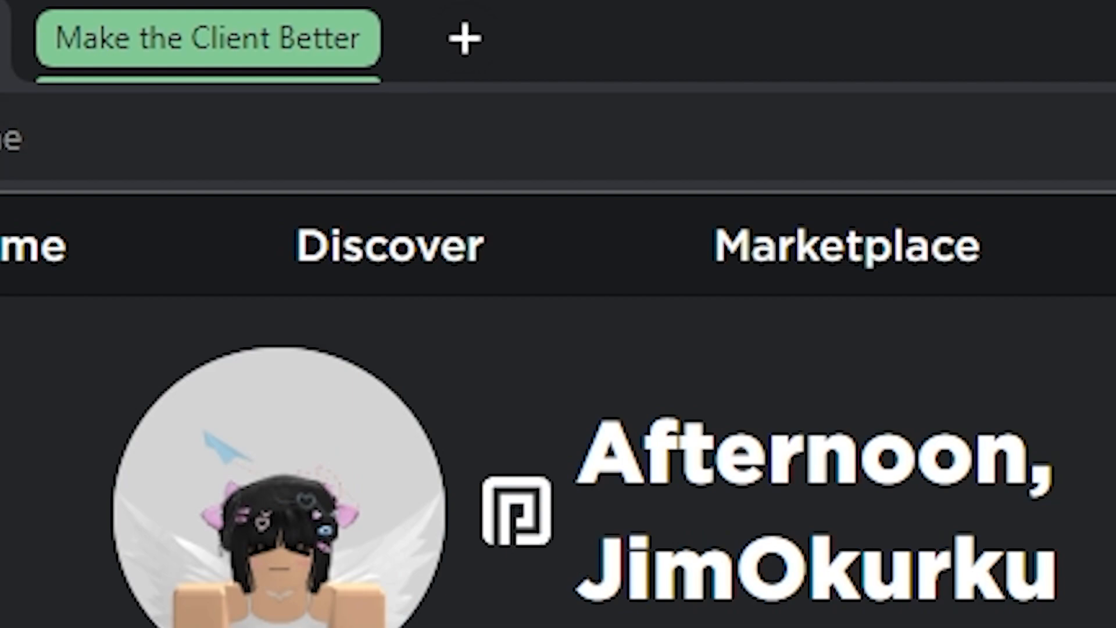
# Open the pizzaboxer/bloxstrap GitHub repo and scroll through its README and install instructions
pyautogui.click(463, 38)
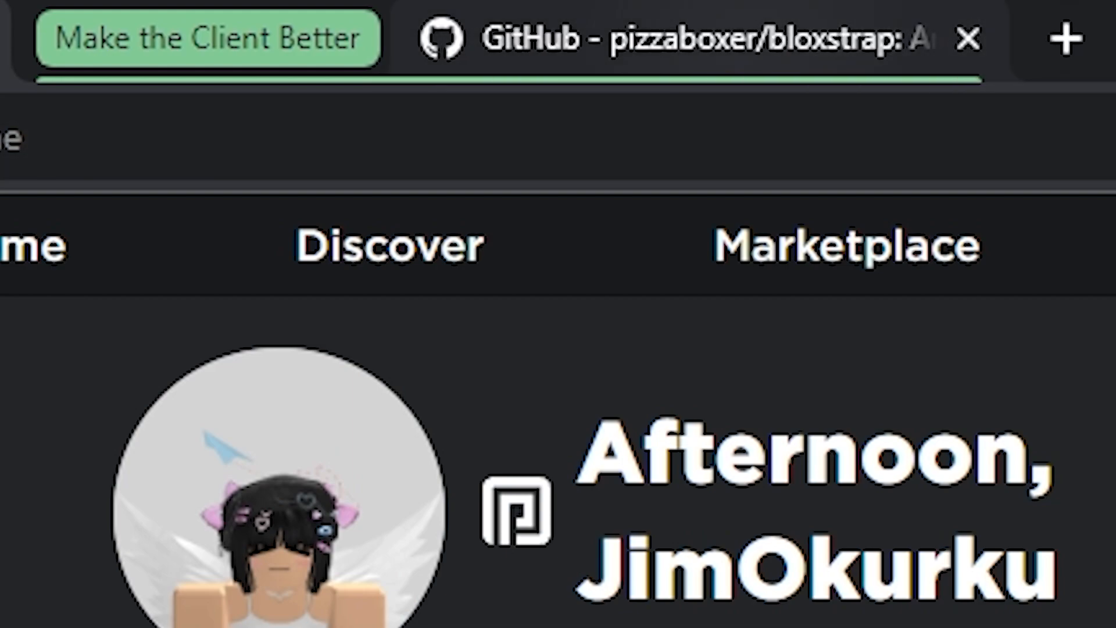
pyautogui.click(705, 38)
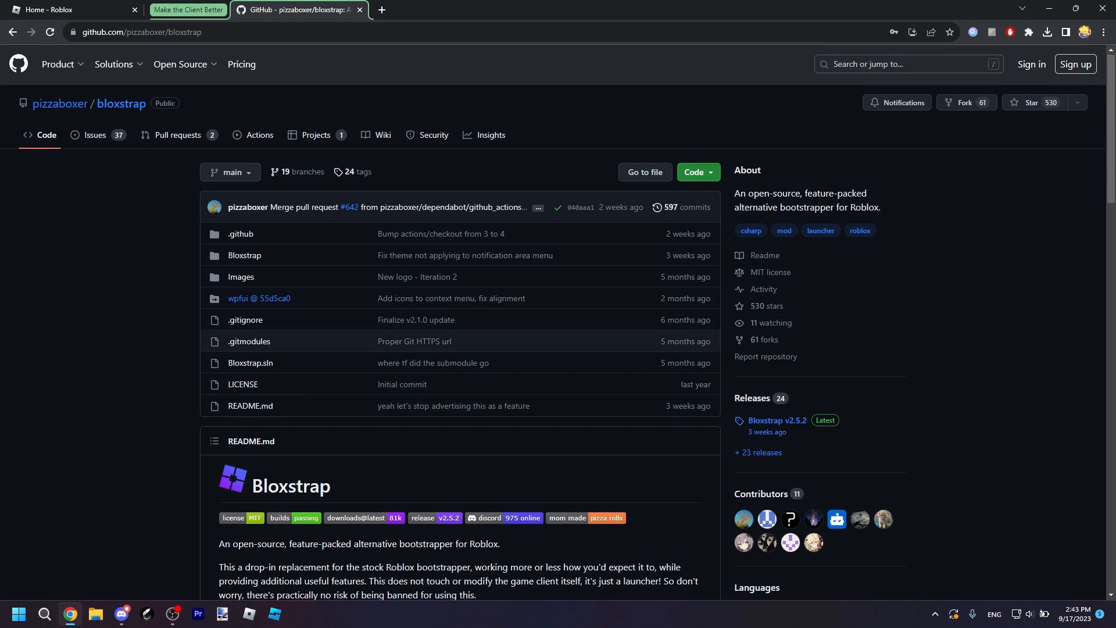
pyautogui.scroll(-3)
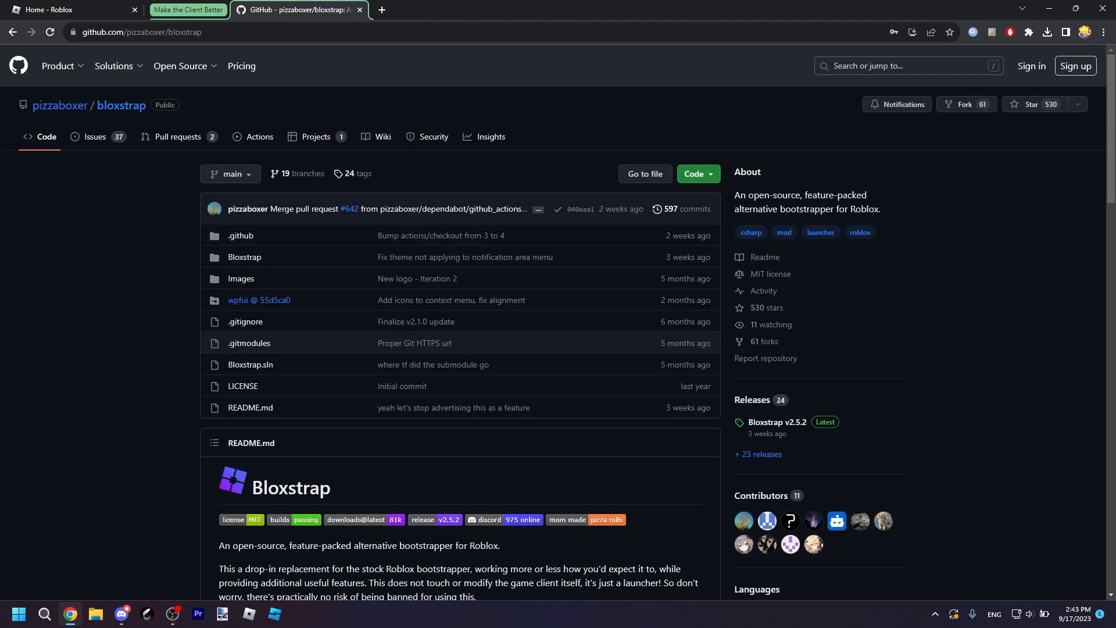
pyautogui.scroll(-3)
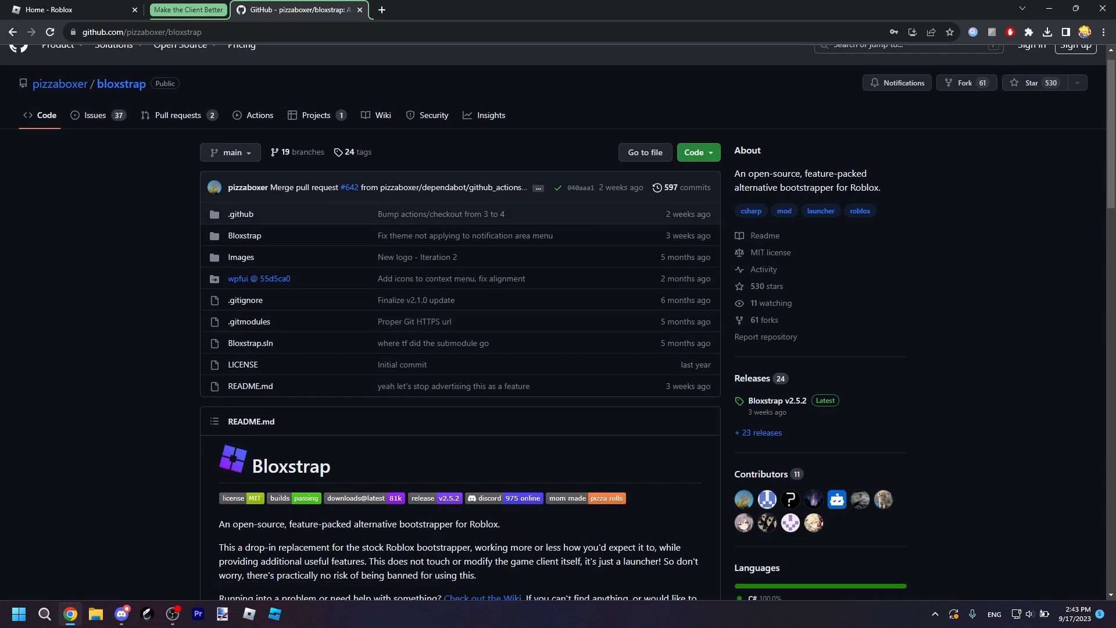
pyautogui.scroll(-3)
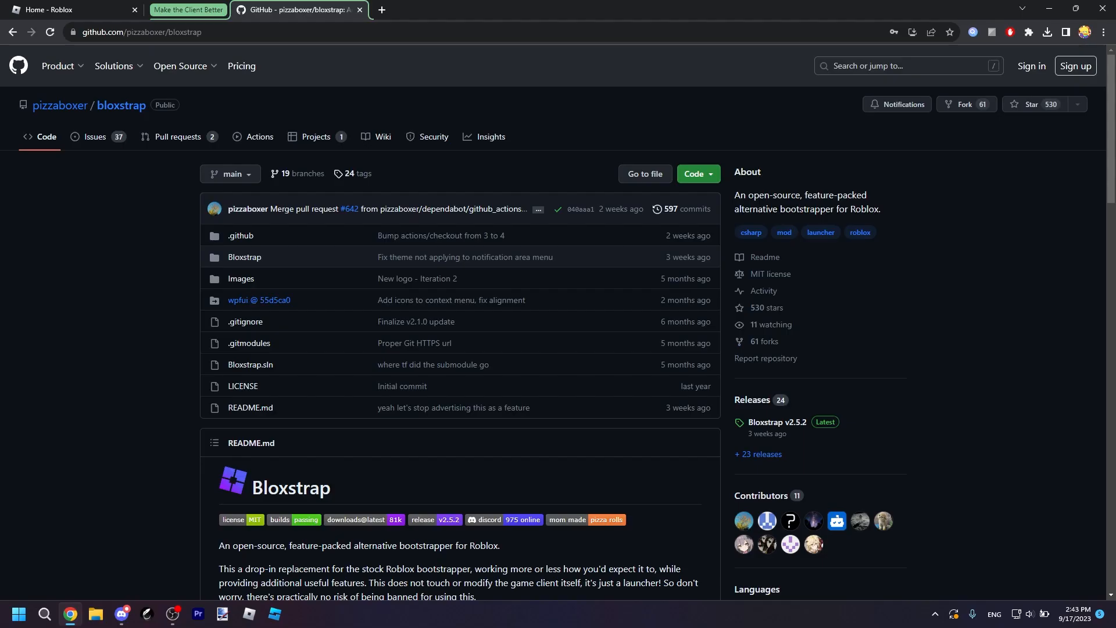
pyautogui.scroll(-3)
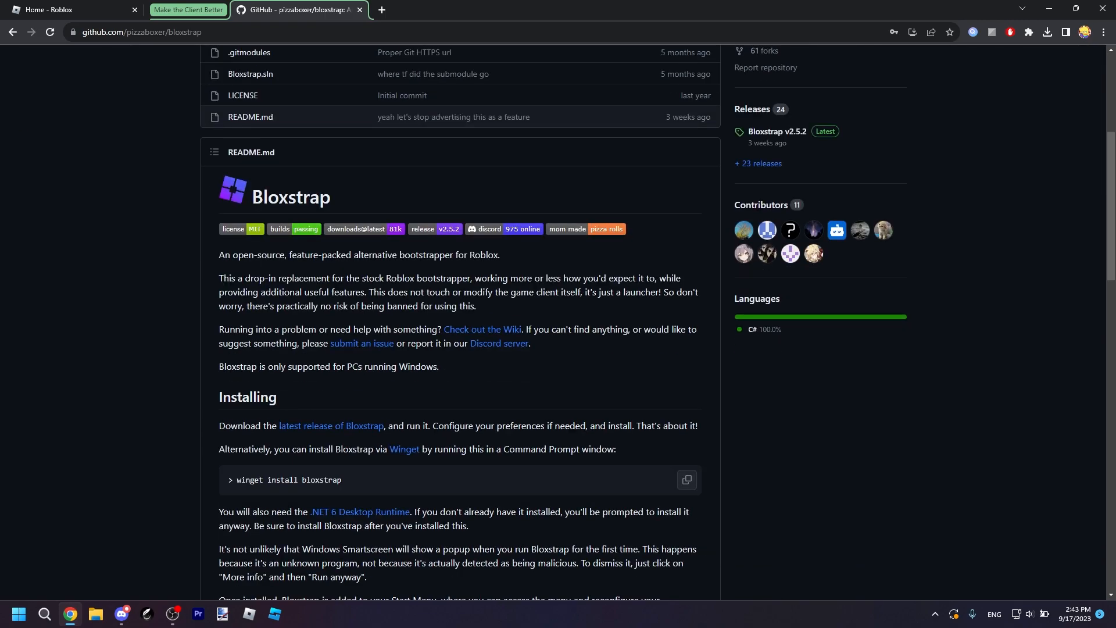
pyautogui.scroll(-3)
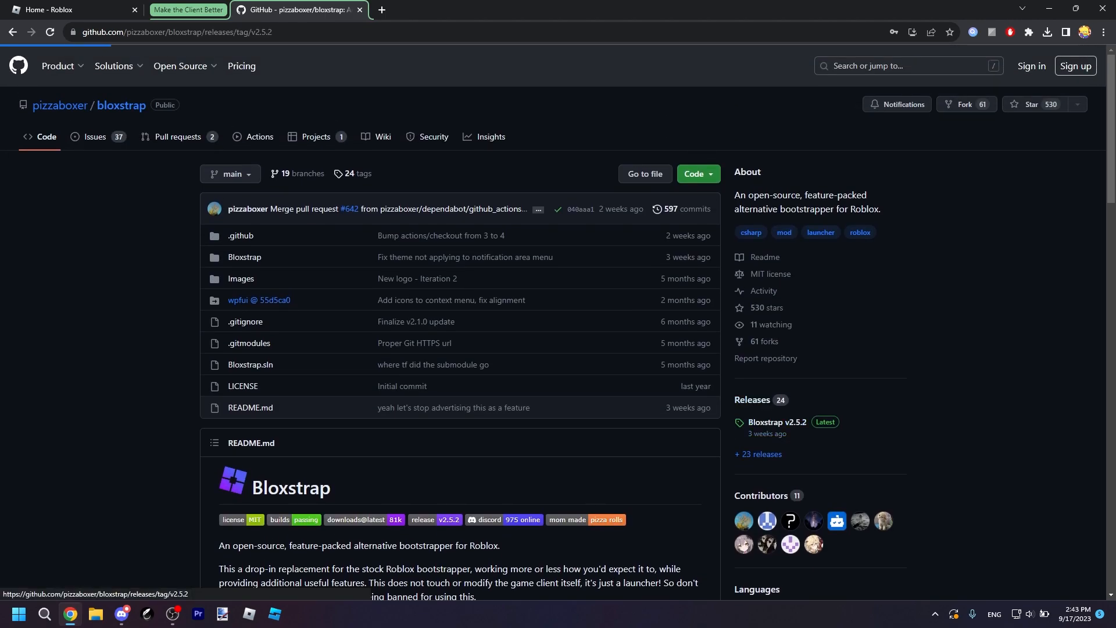
# Open the Bloxstrap v2.5.2 release and download Bloxstrap-v2.5.2.exe
pyautogui.click(776, 428)
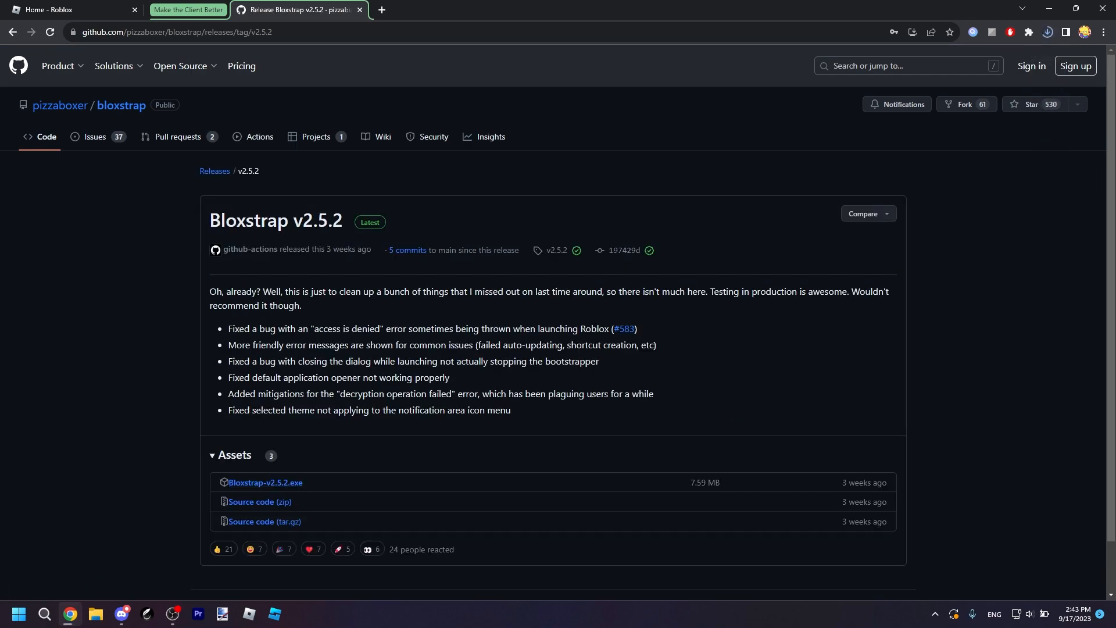
pyautogui.click(1048, 33)
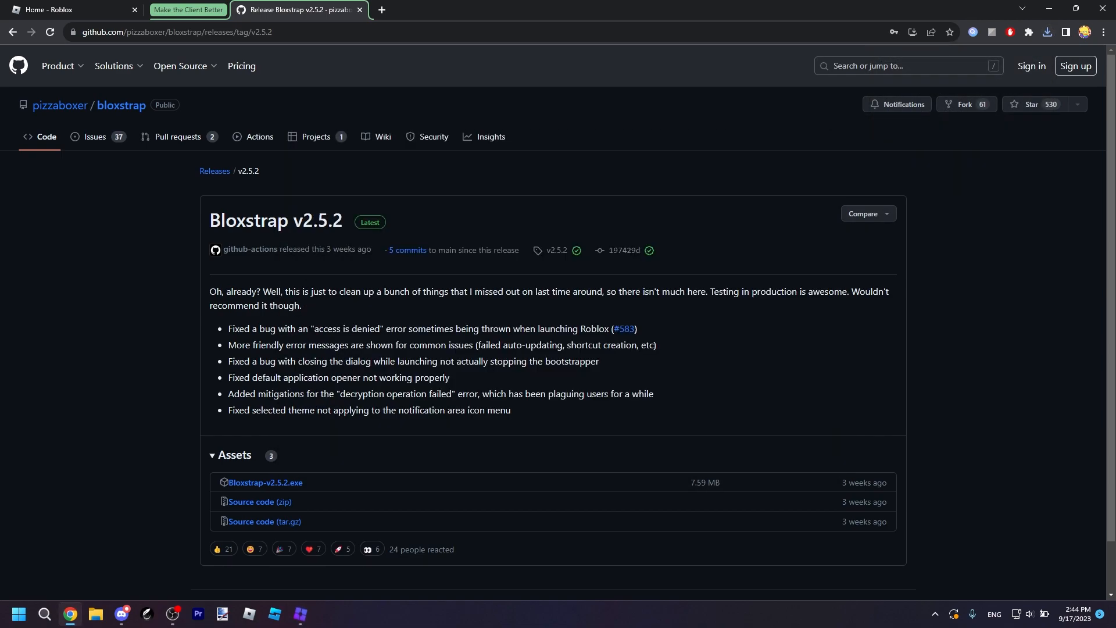
# Launch the downloaded Bloxstrap installer and look through its Integrations page
pyautogui.click(299, 618)
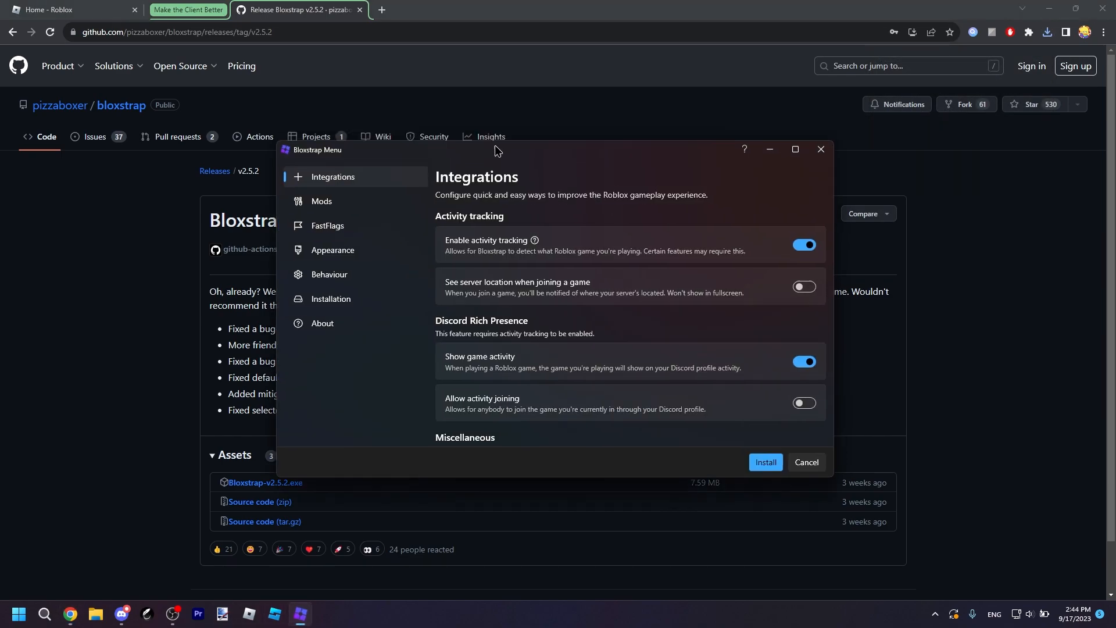
pyautogui.click(794, 150)
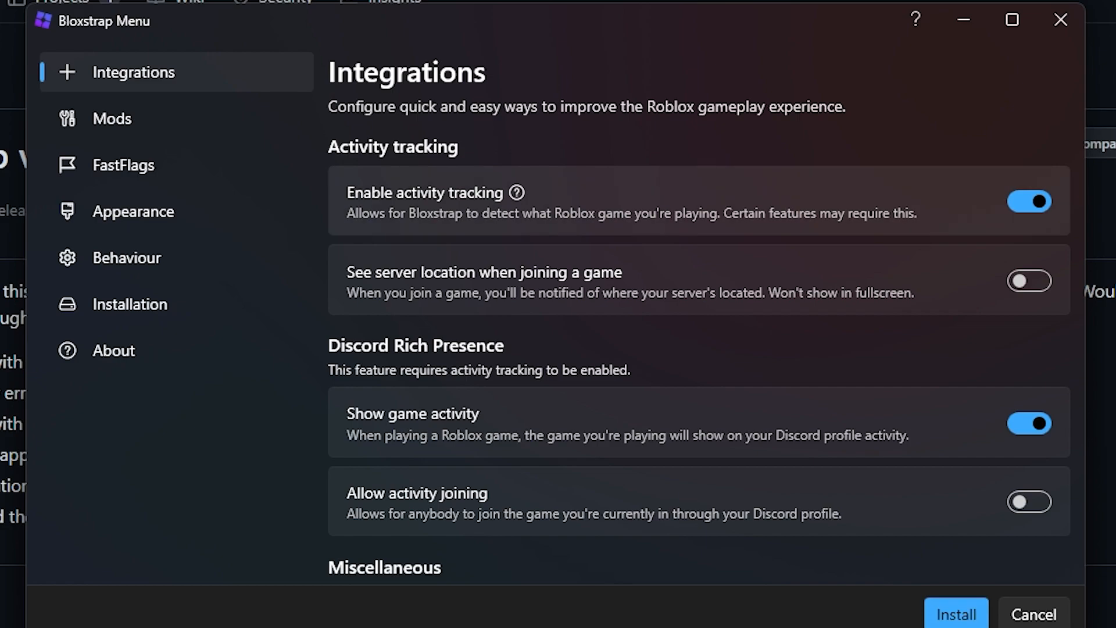
pyautogui.scroll(-3)
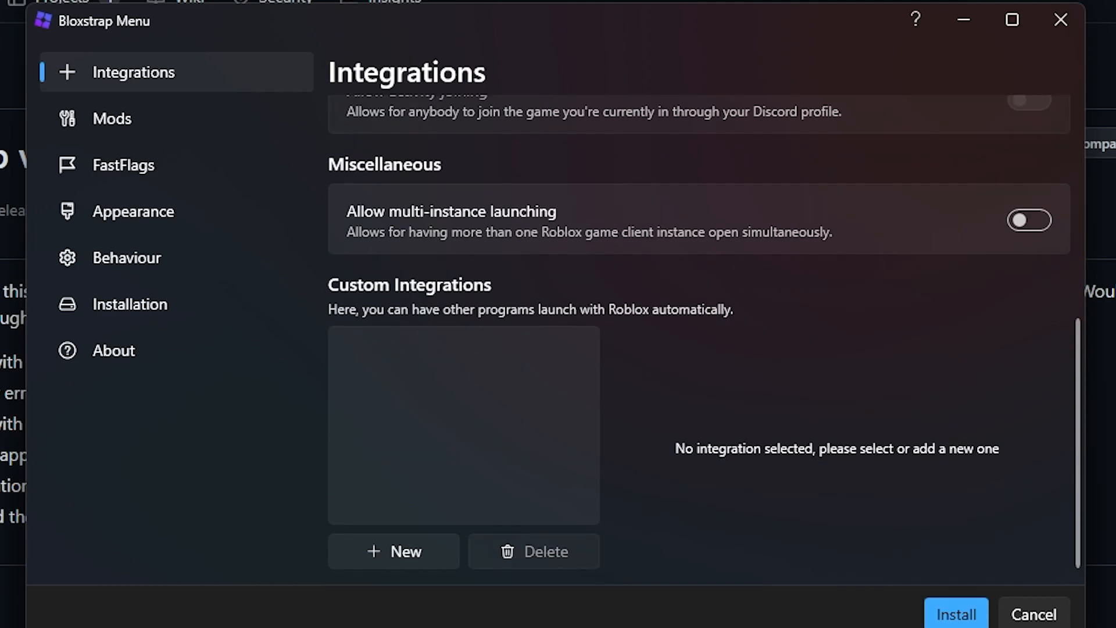
pyautogui.scroll(3)
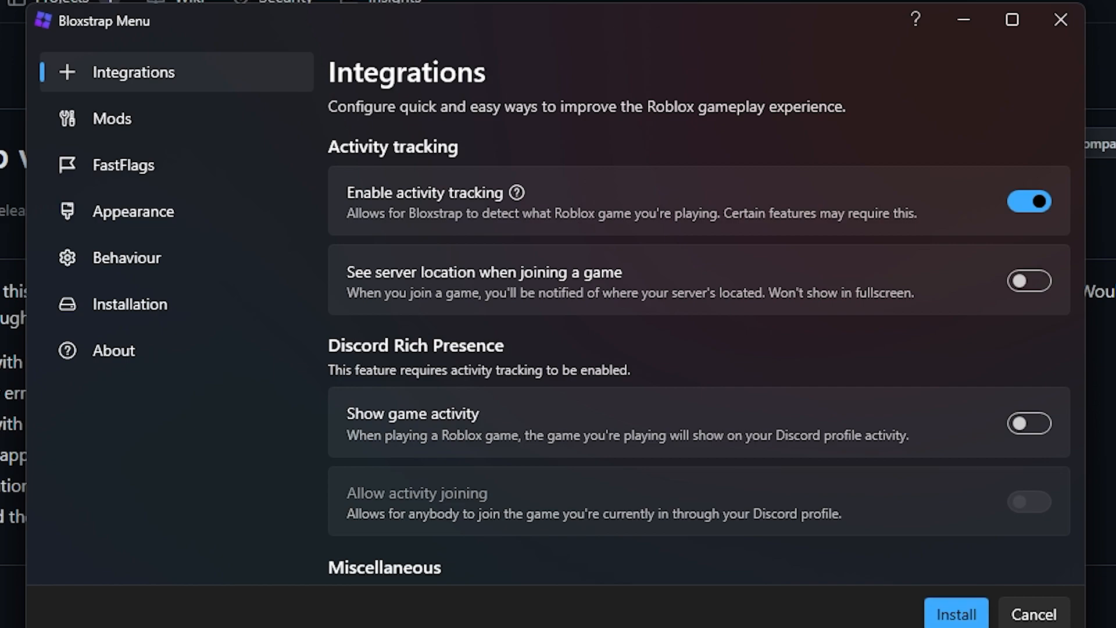
# Enable server location notices when joining a game, with Discord game activity off
pyautogui.click(1029, 280)
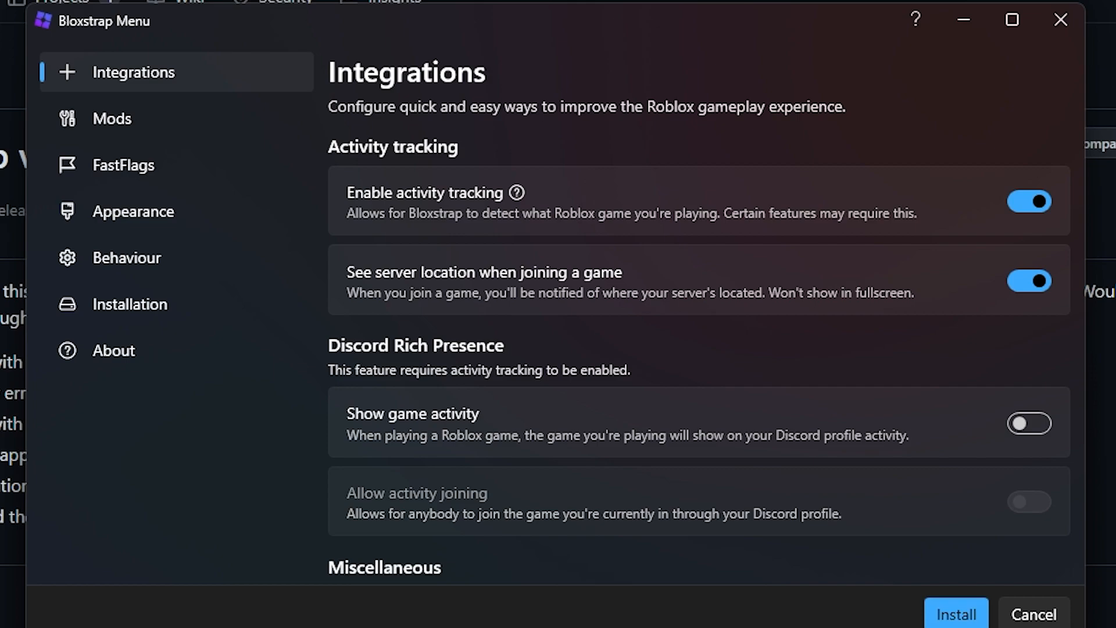
pyautogui.scroll(-3)
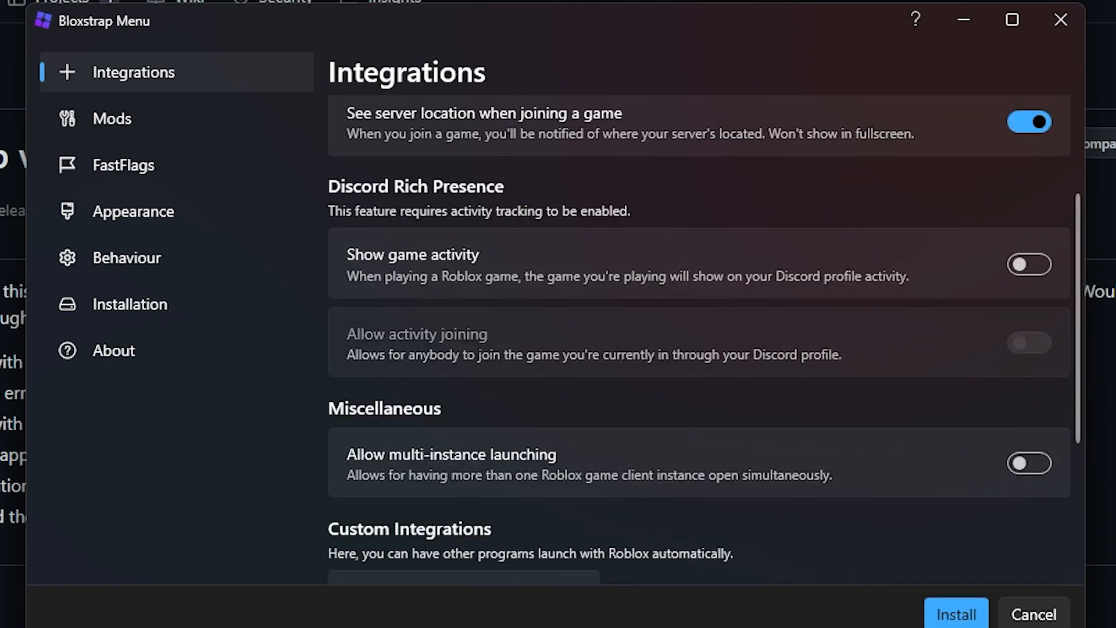
pyautogui.scroll(-3)
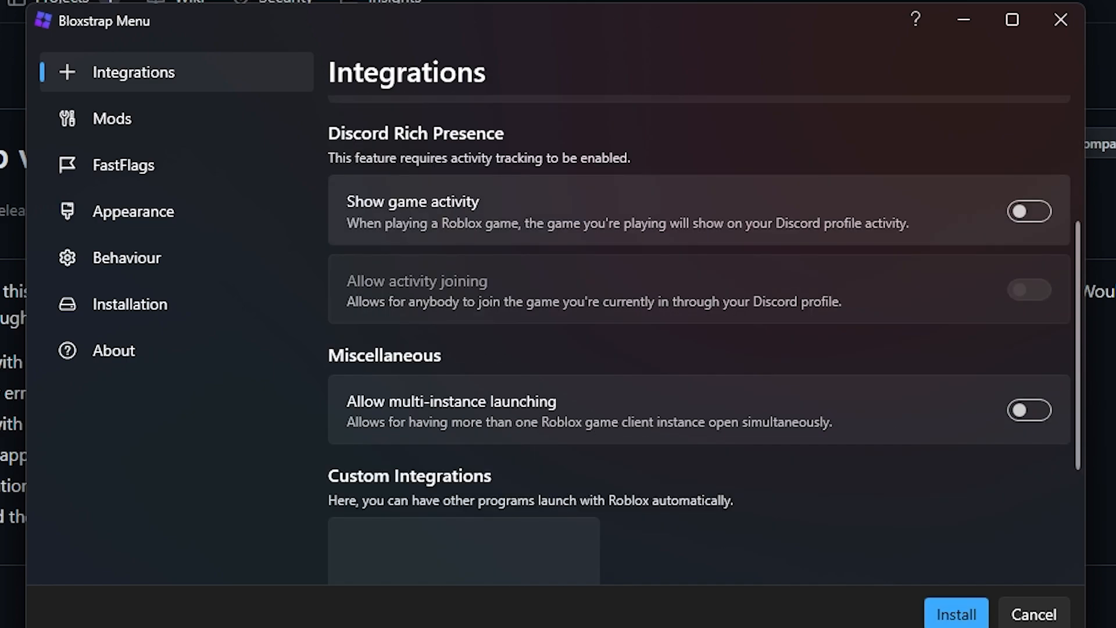
# Leave Discord game activity off and enable Allow multi-instance launching
pyautogui.click(1029, 211)
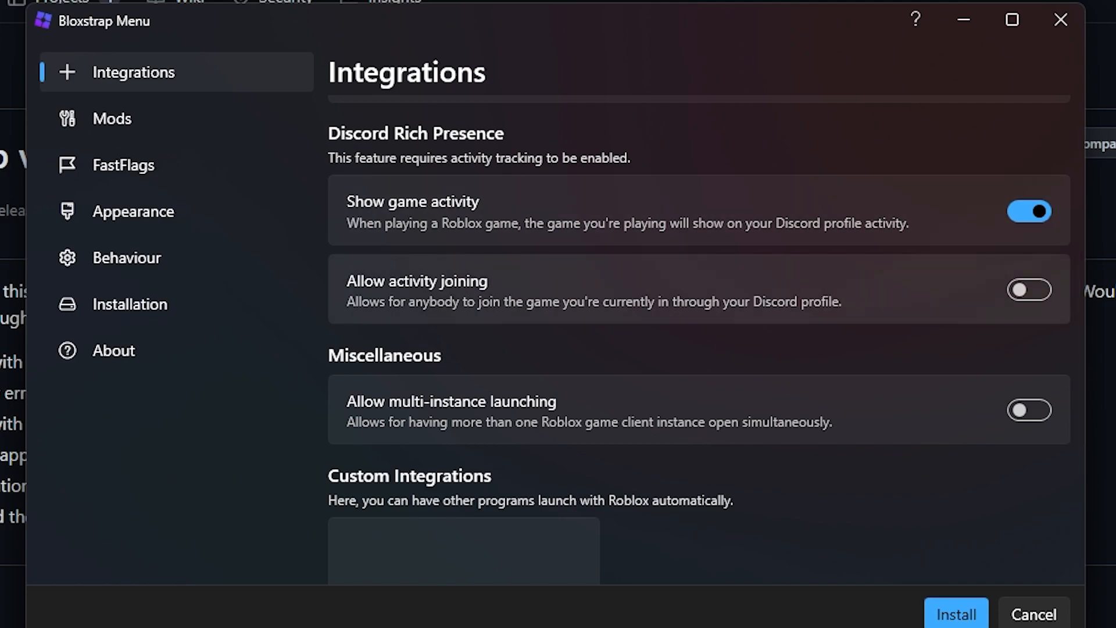
pyautogui.click(1029, 210)
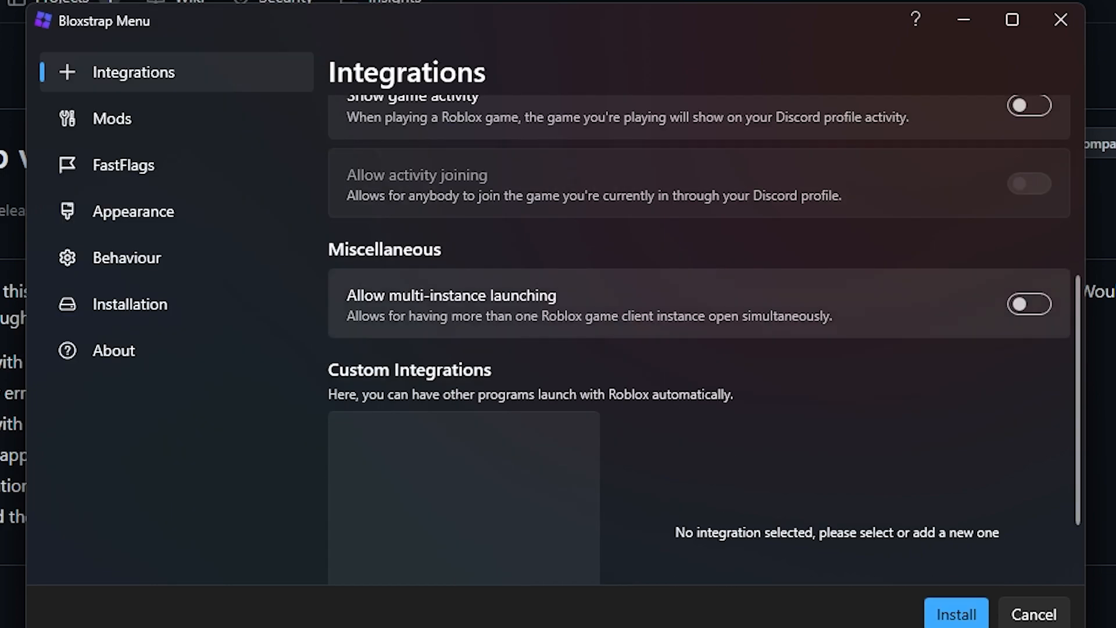
pyautogui.click(1029, 304)
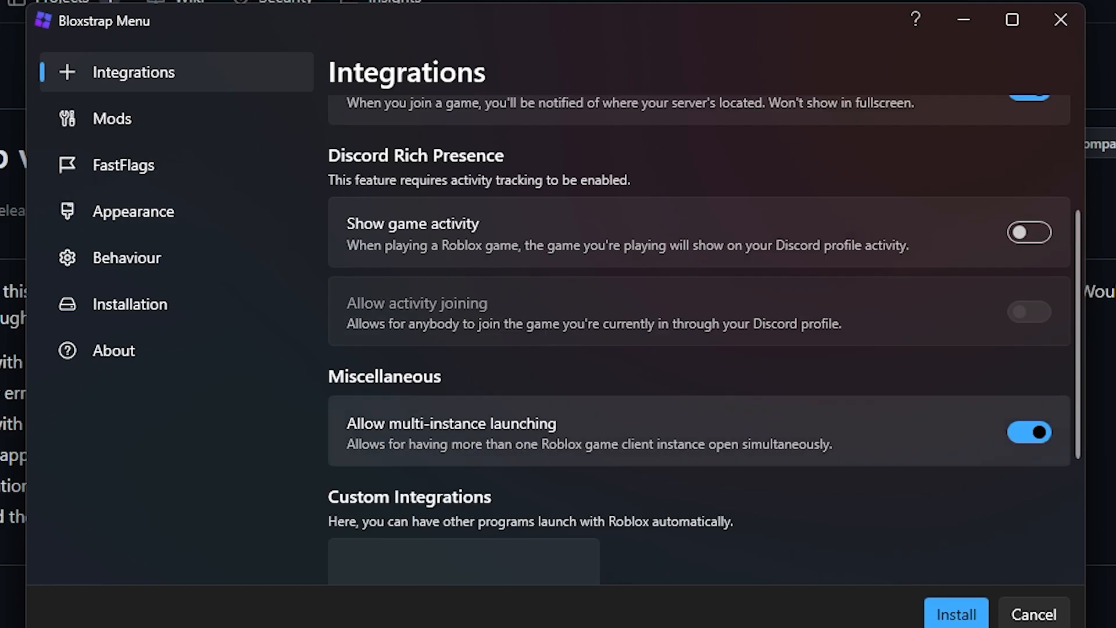
pyautogui.click(111, 118)
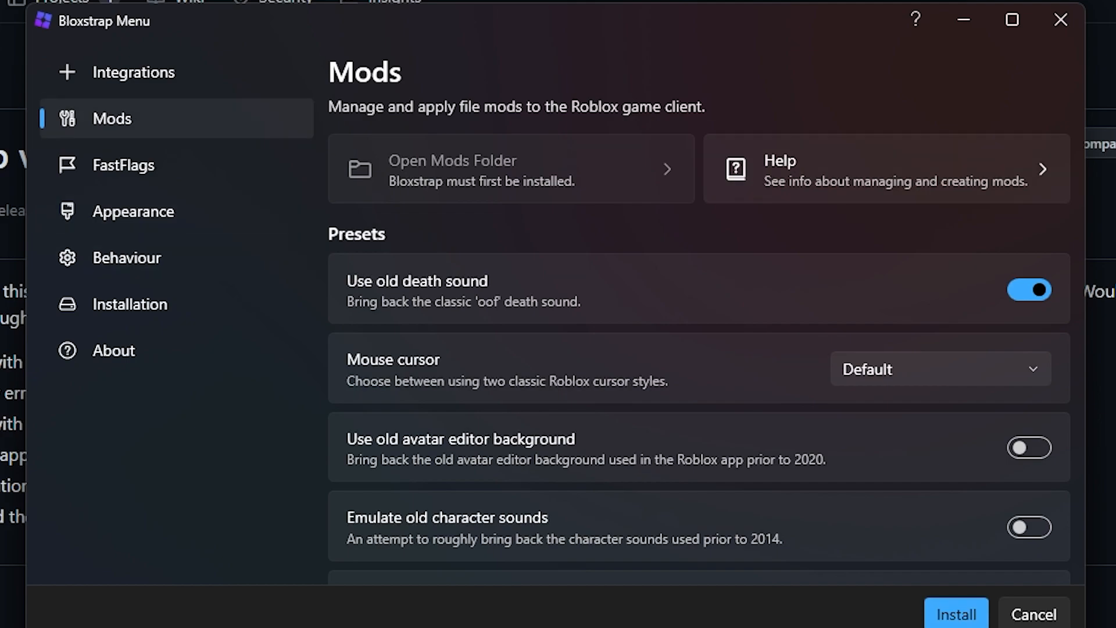
# Set the Mouse cursor mod to 2013 (Angular)
pyautogui.scroll(-3)
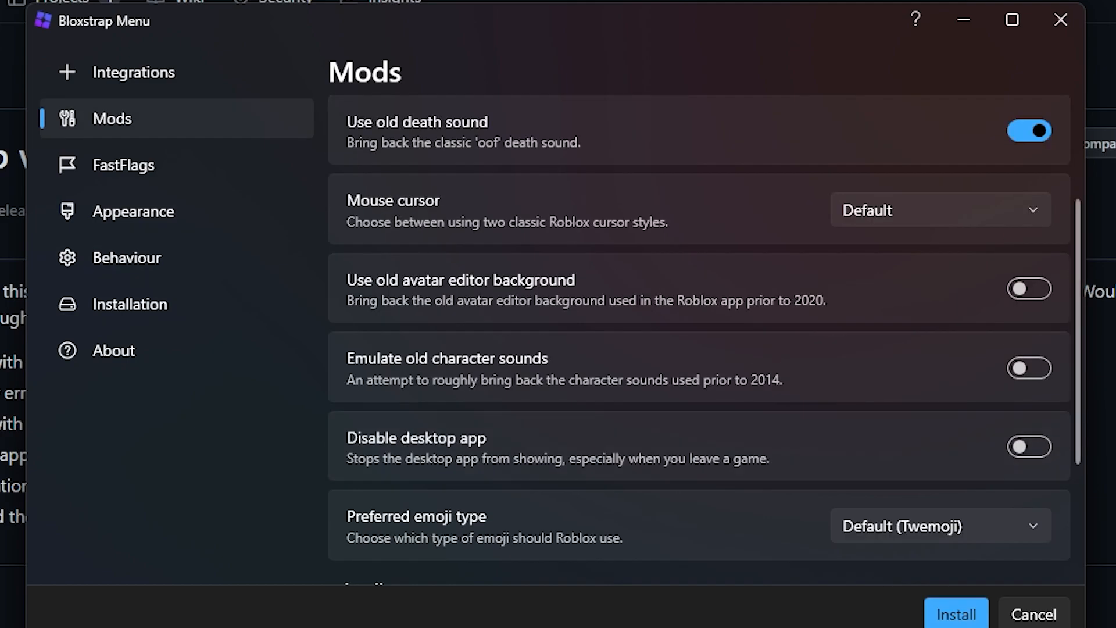
pyautogui.click(939, 210)
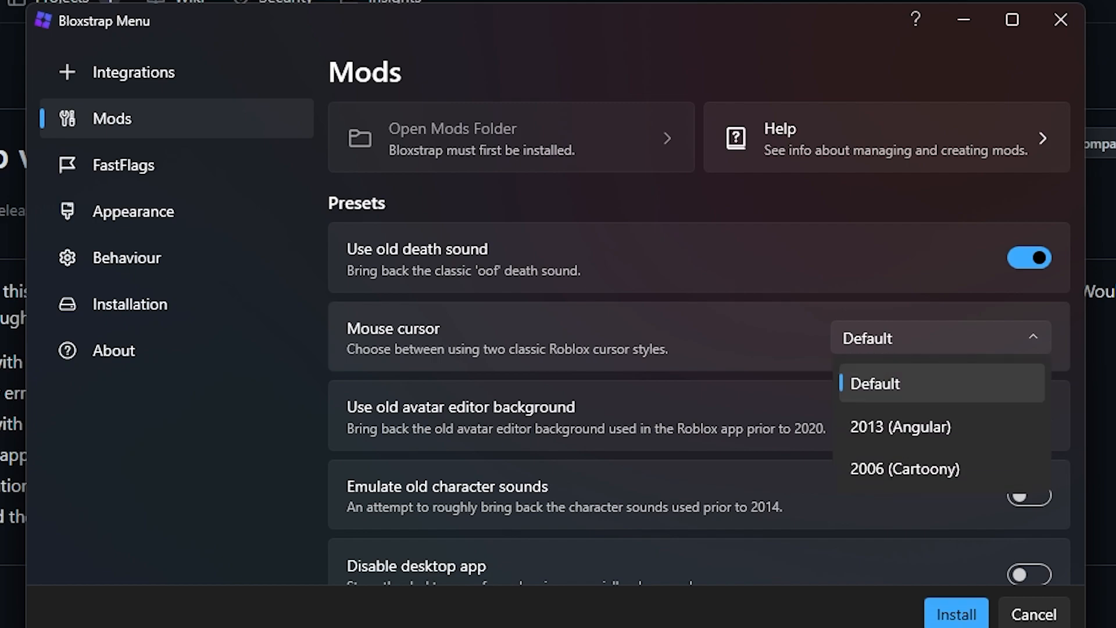
pyautogui.click(899, 427)
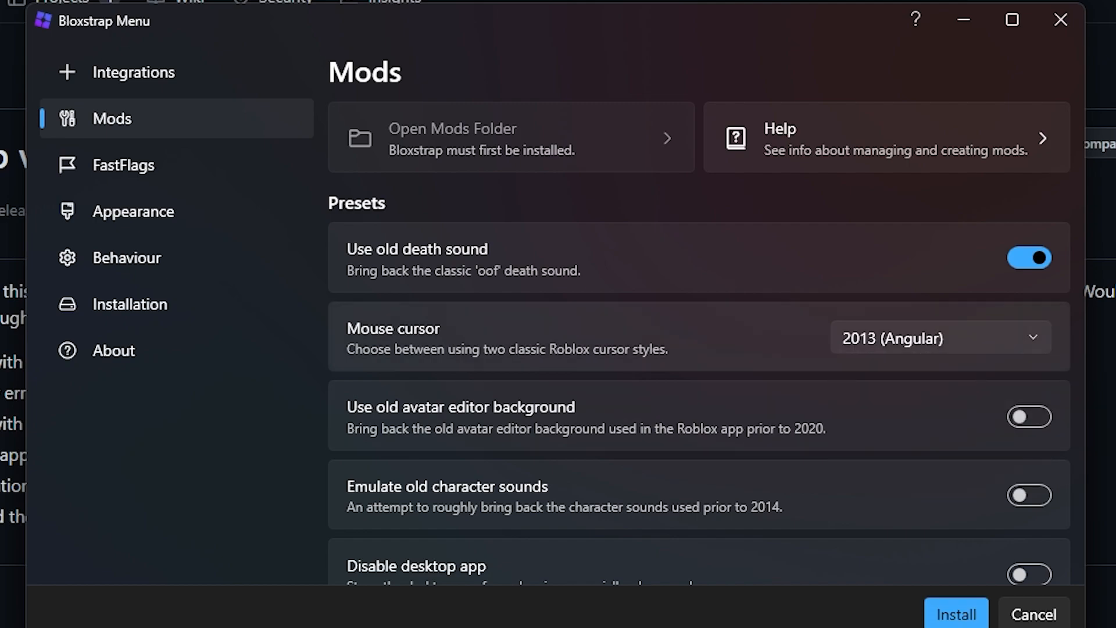
pyautogui.click(938, 338)
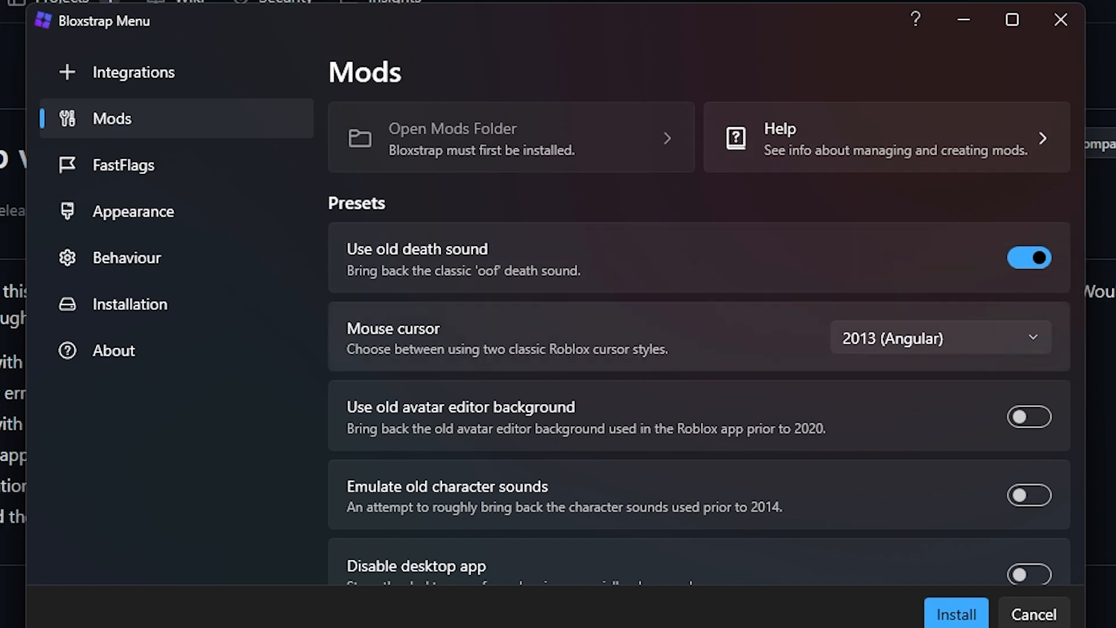
# Turn on Disable desktop app and keep the emoji type at Default (Twemoji)
pyautogui.scroll(-3)
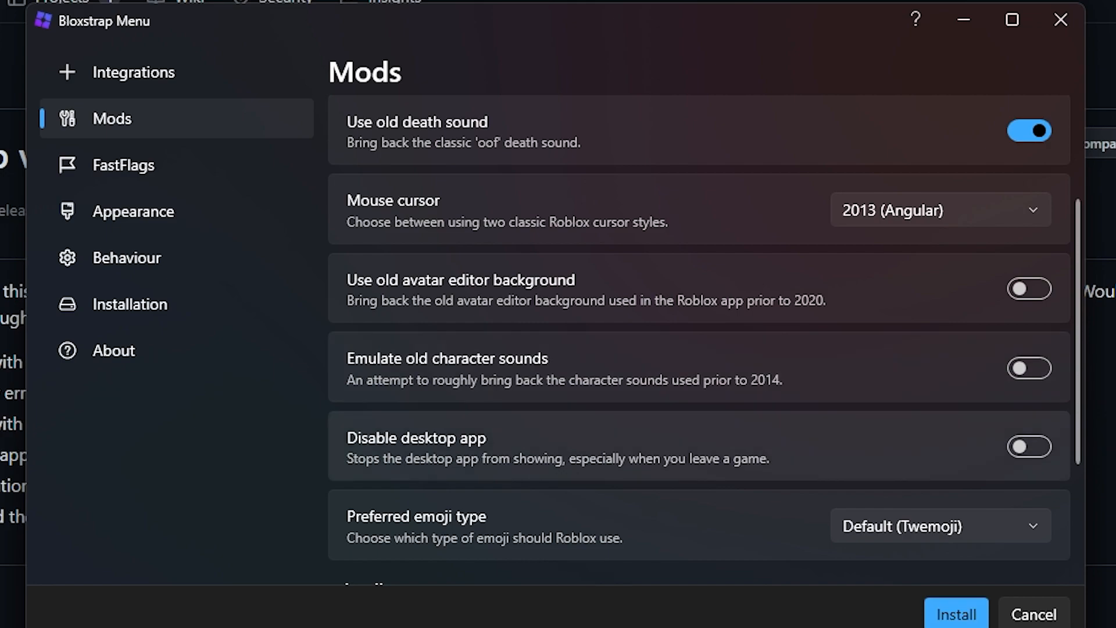
pyautogui.click(1027, 446)
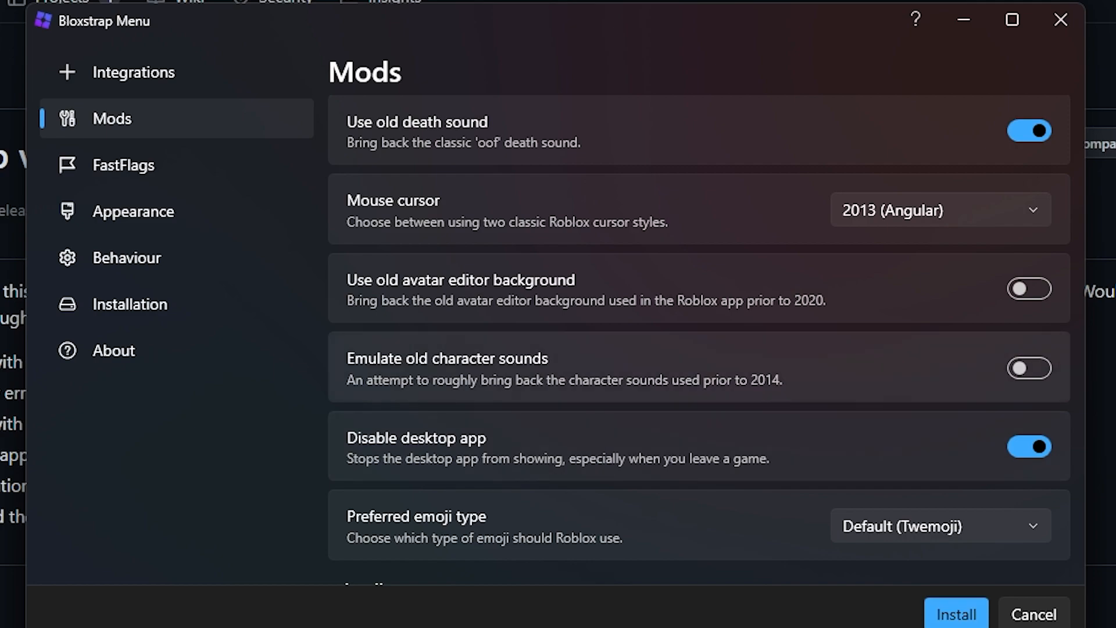
pyautogui.scroll(-3)
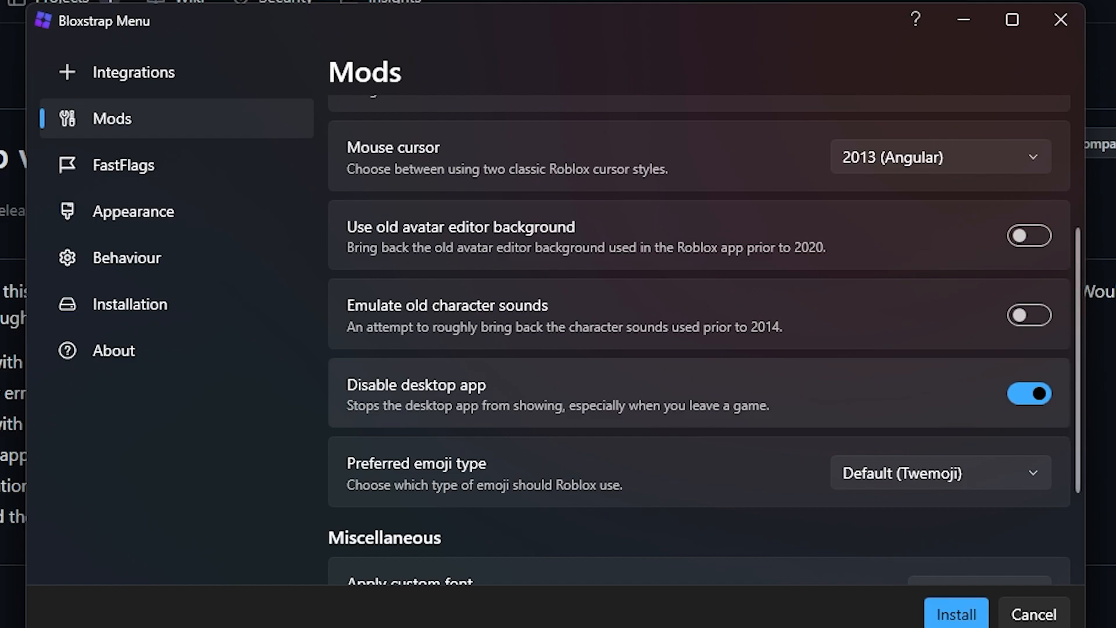
pyautogui.click(938, 473)
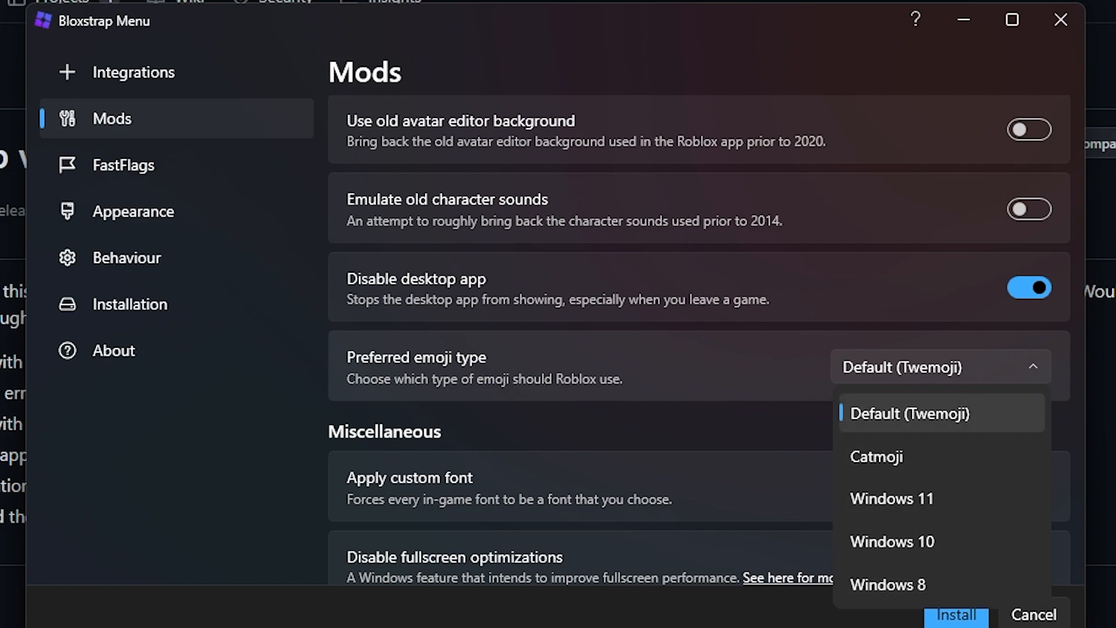
pyautogui.click(909, 413)
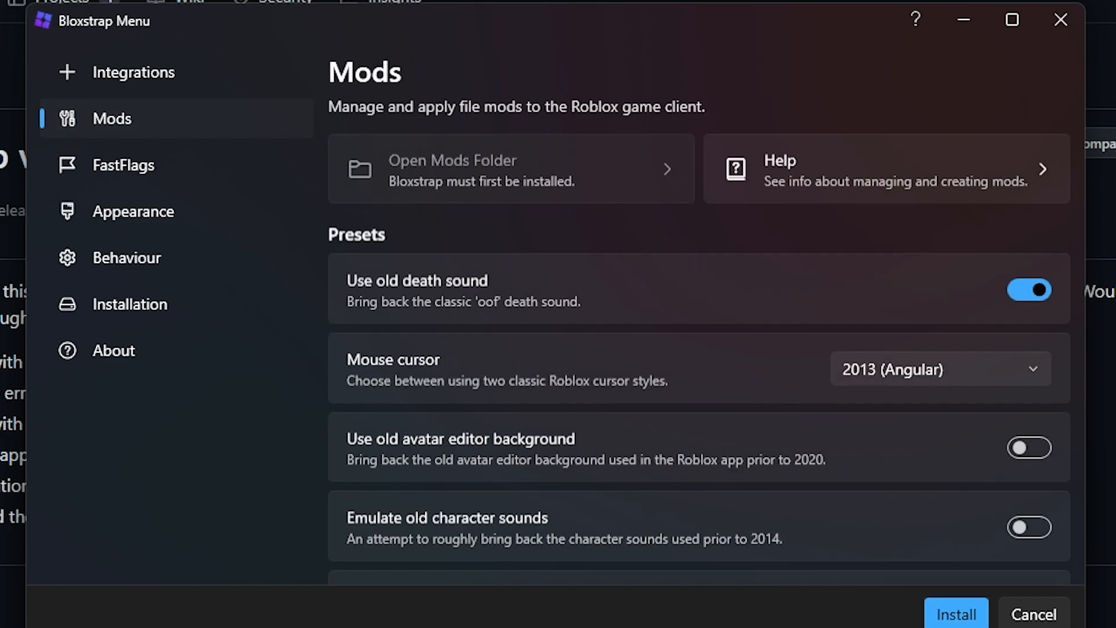
# Replace the FastFlags framerate limit value with 9999
pyautogui.click(122, 164)
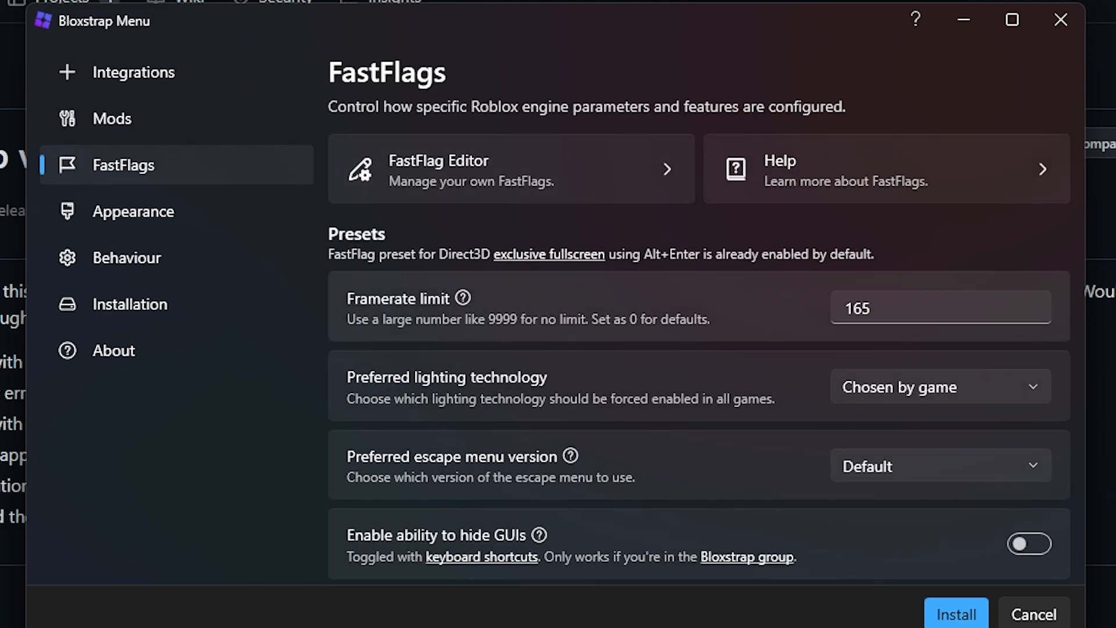
pyautogui.scroll(-3)
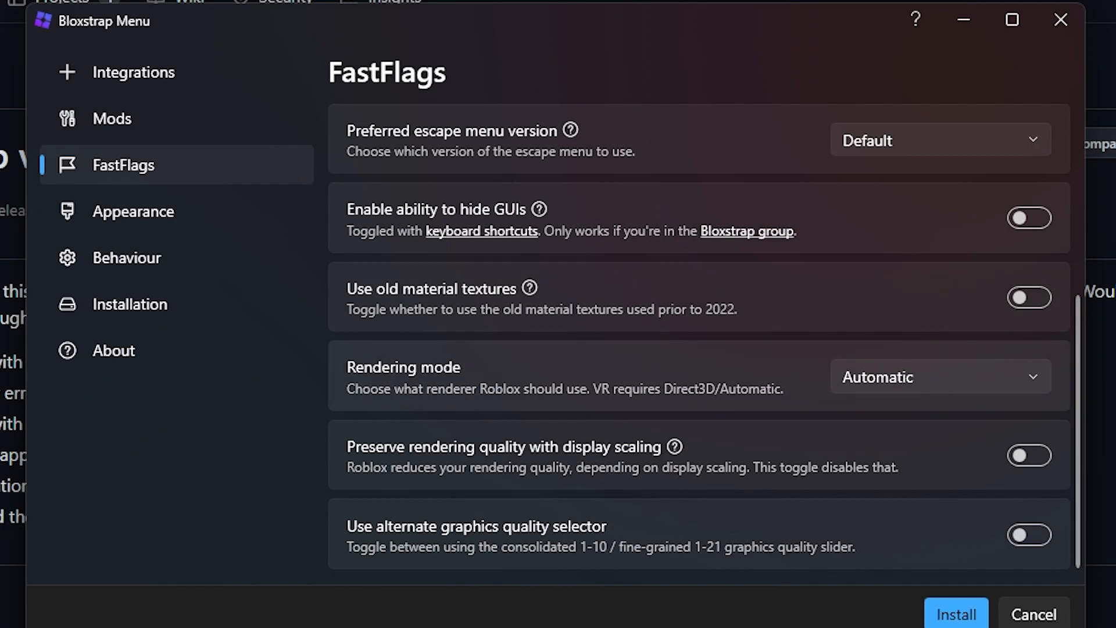
pyautogui.click(111, 119)
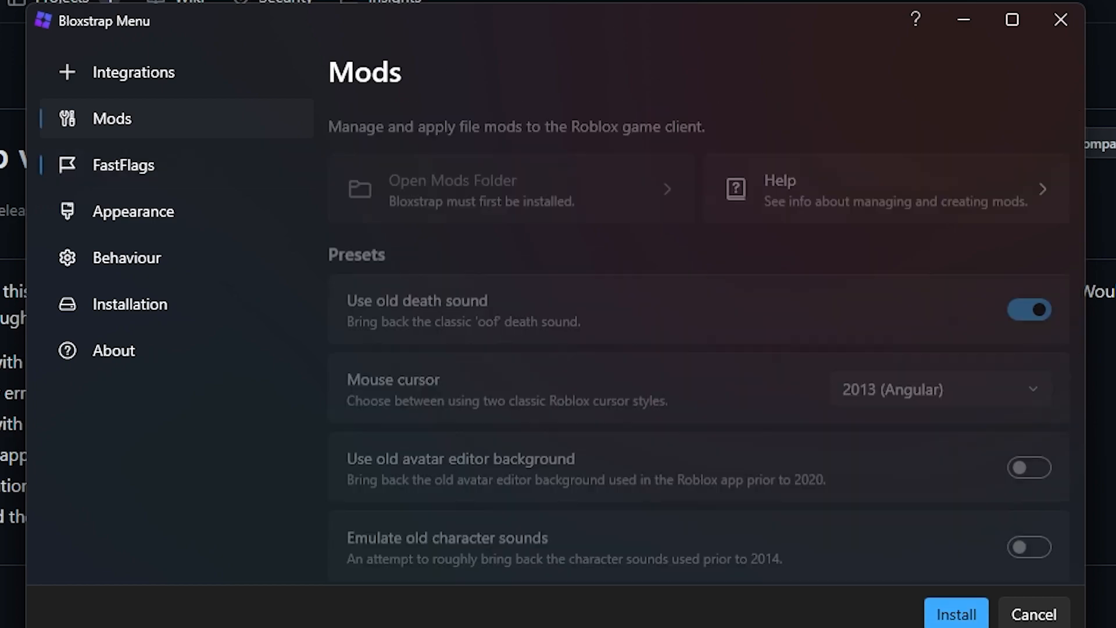
pyautogui.click(122, 164)
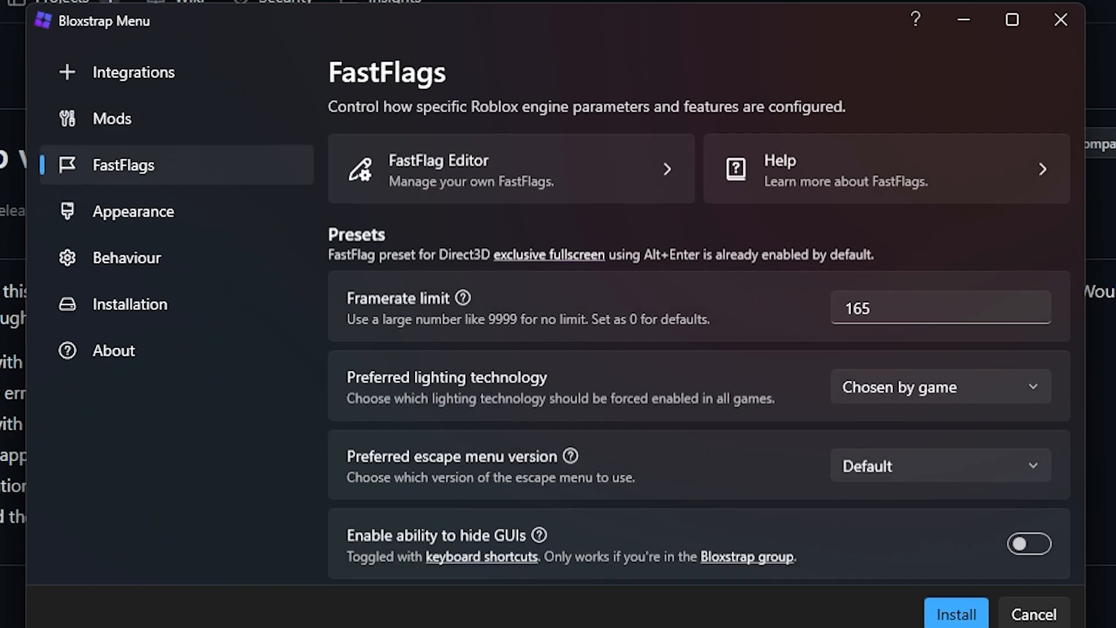
pyautogui.click(938, 307)
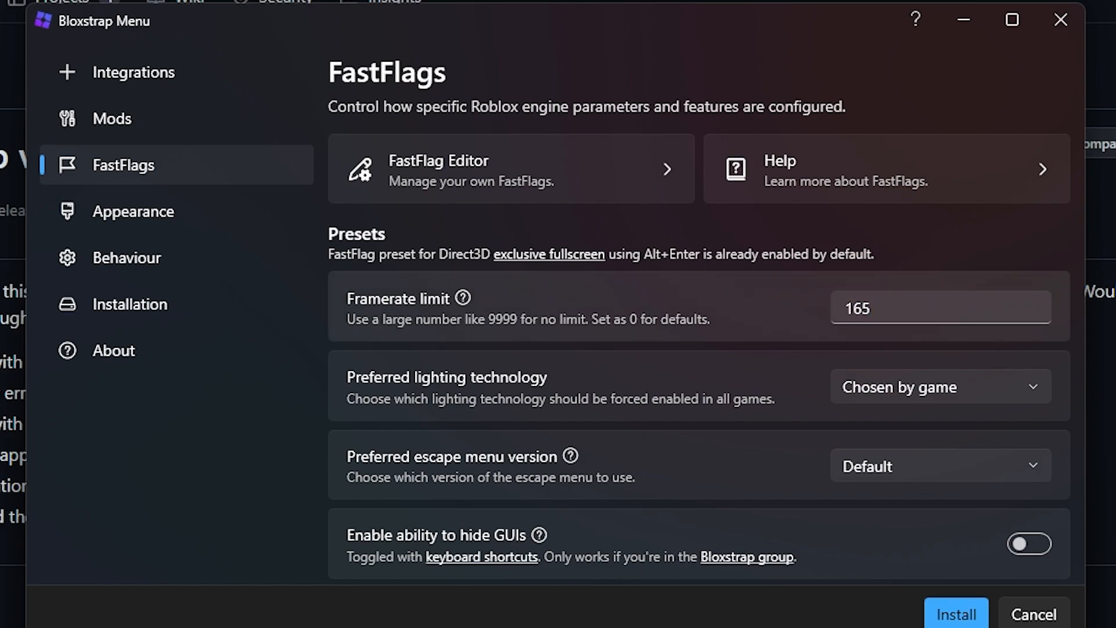
pyautogui.click(939, 307)
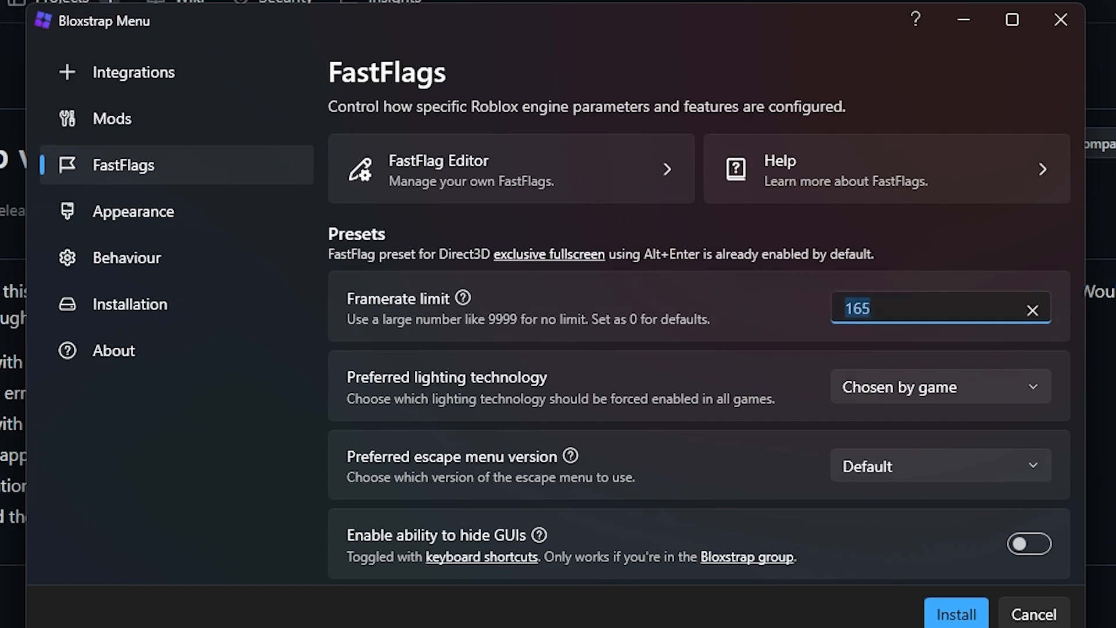
pyautogui.write('100')
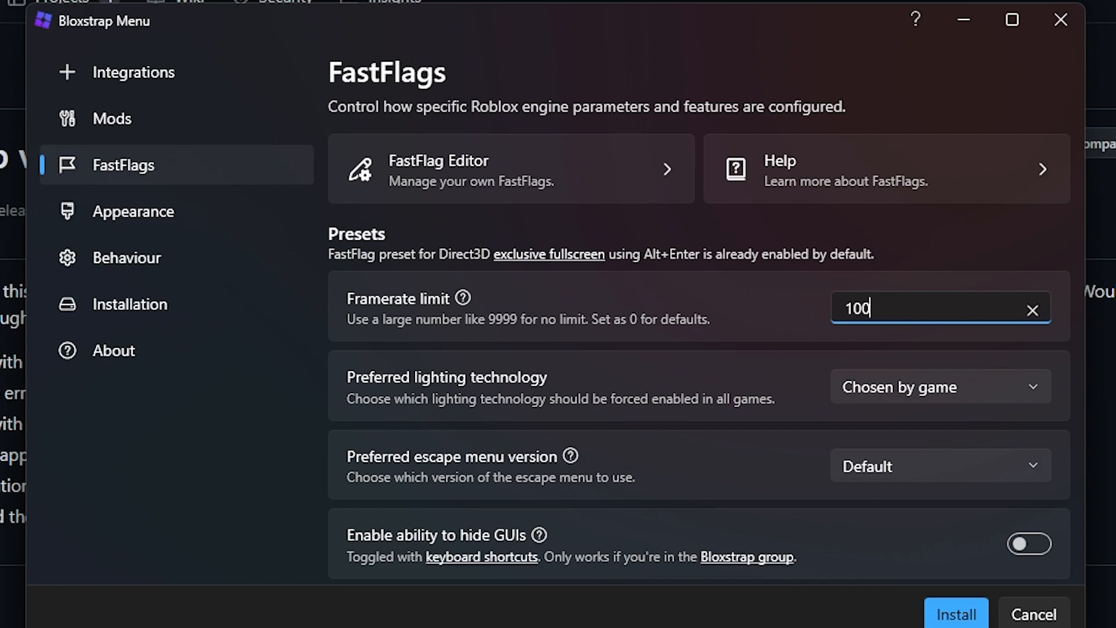
pyautogui.write('9999')
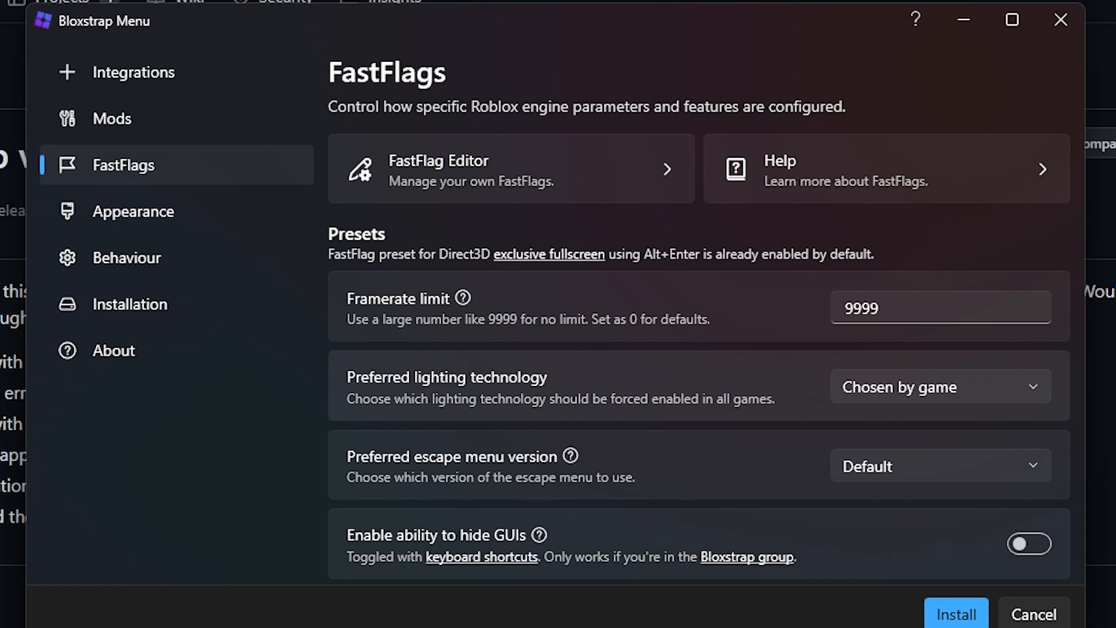
# Try Voxel and Future lighting, leave it chosen by game, and set the Version 1 (2015) escape menu
pyautogui.click(938, 386)
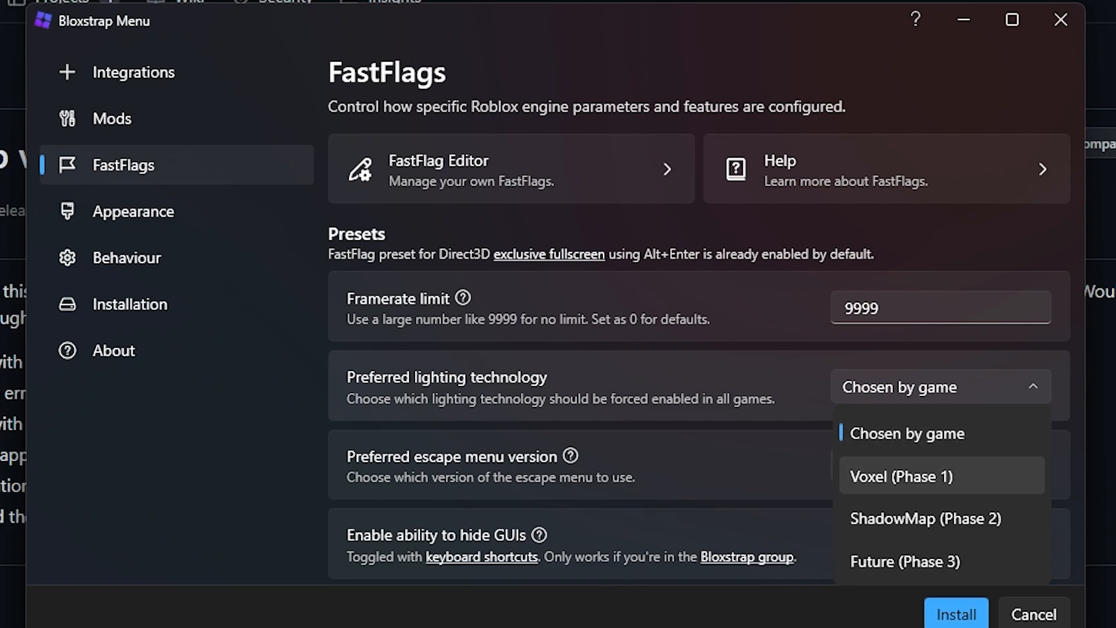
pyautogui.click(898, 475)
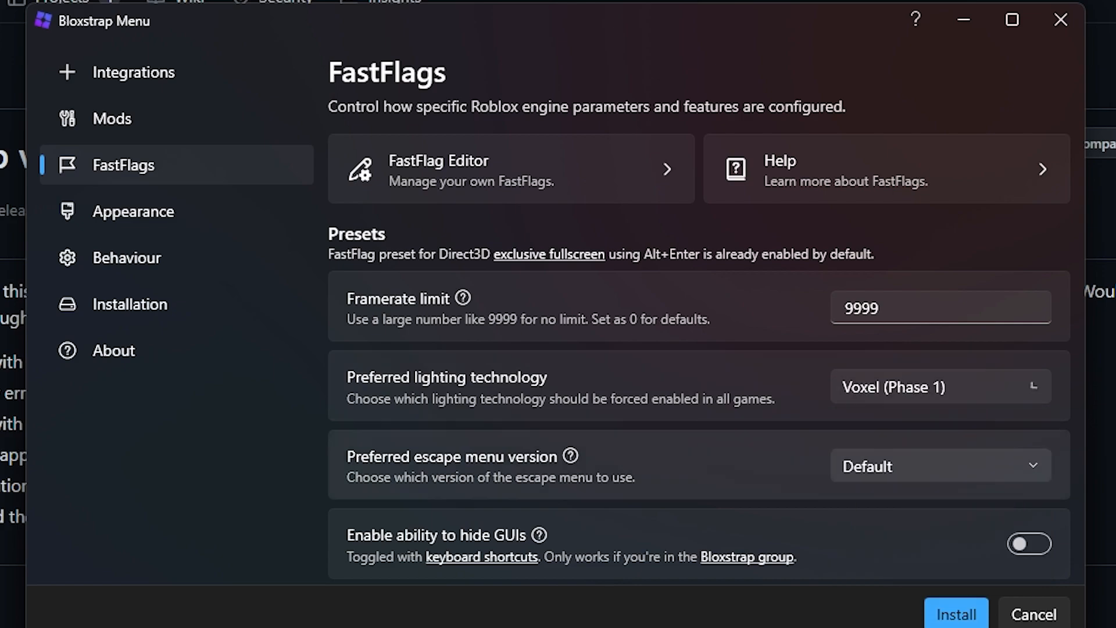
pyautogui.click(938, 386)
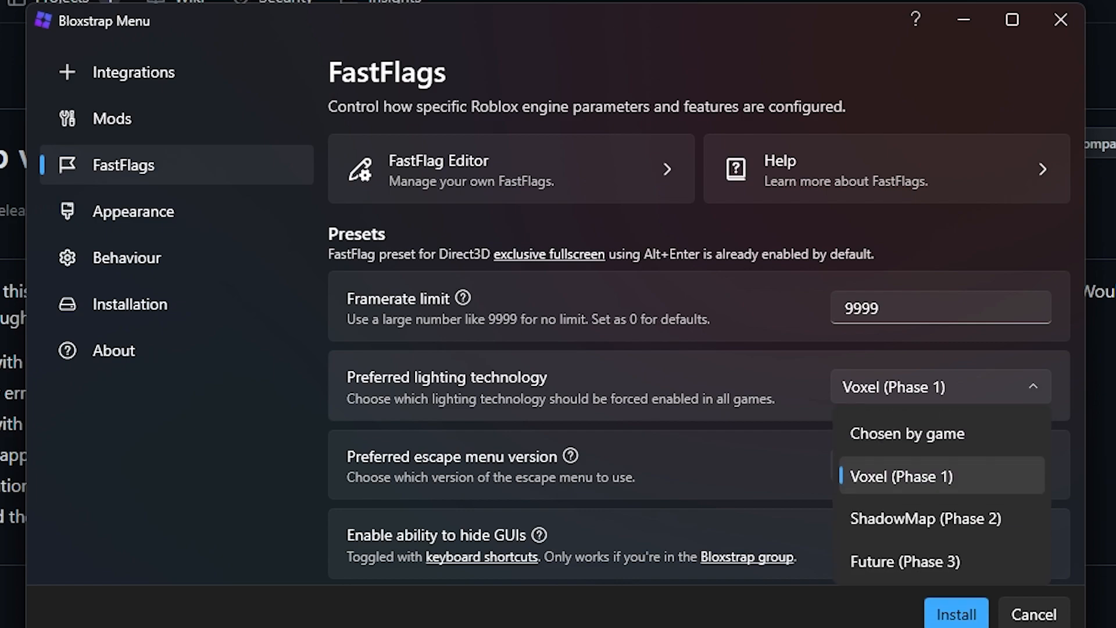
pyautogui.click(904, 561)
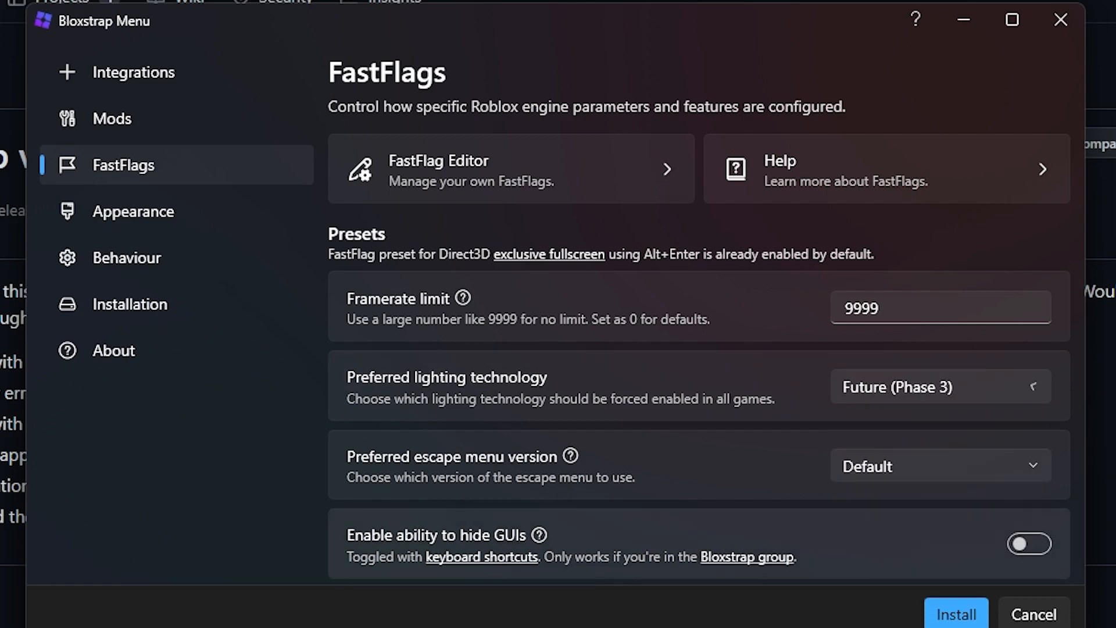
pyautogui.click(938, 386)
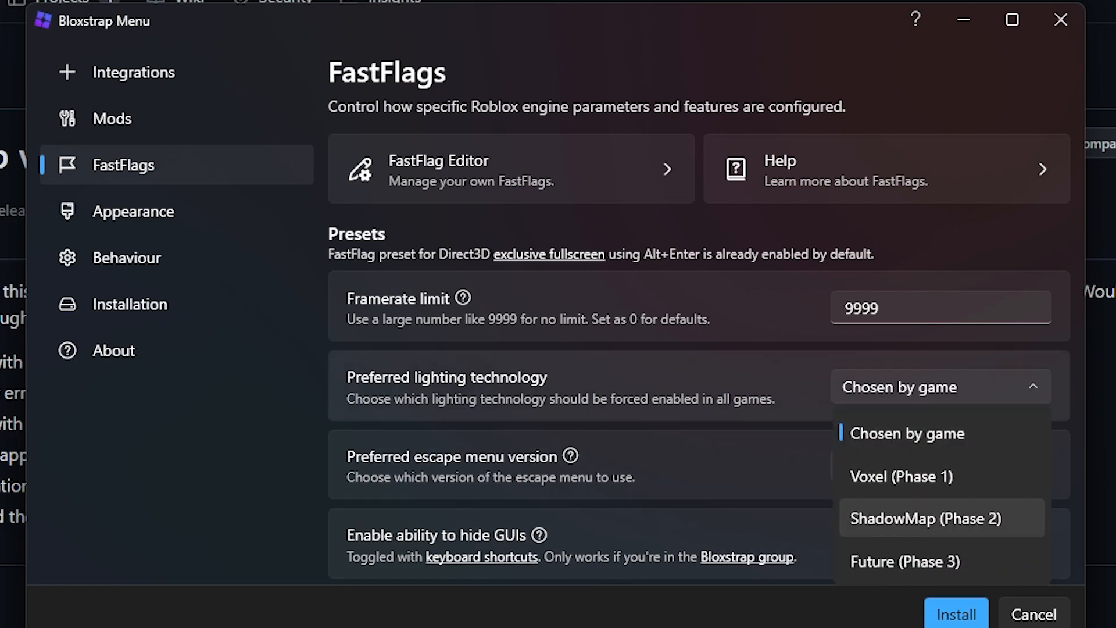
pyautogui.moveTo(906, 560)
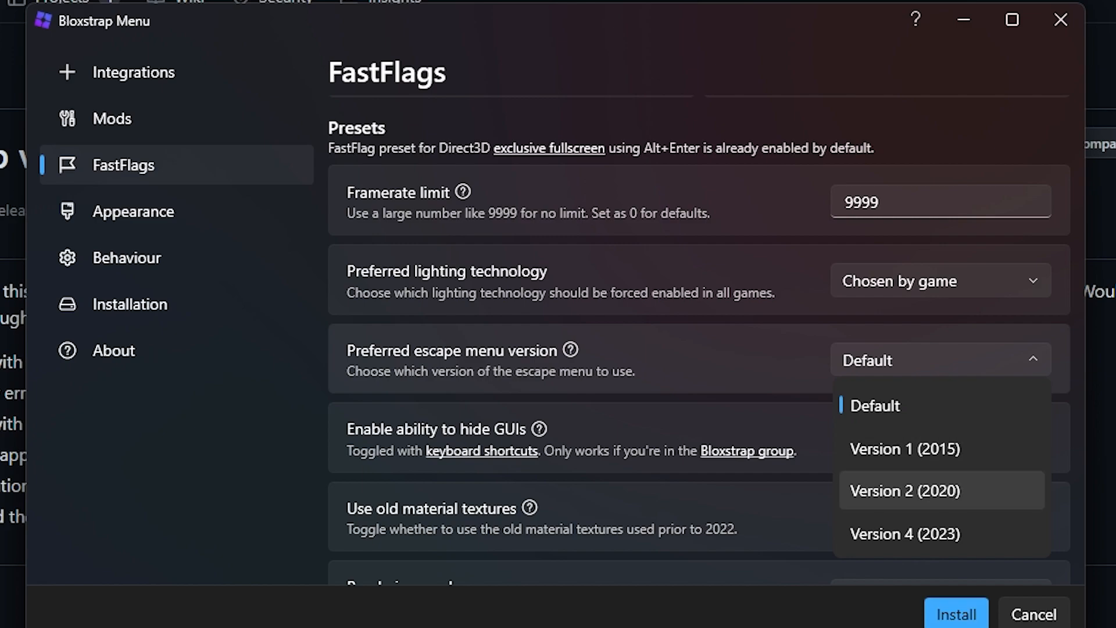
pyautogui.moveTo(905, 449)
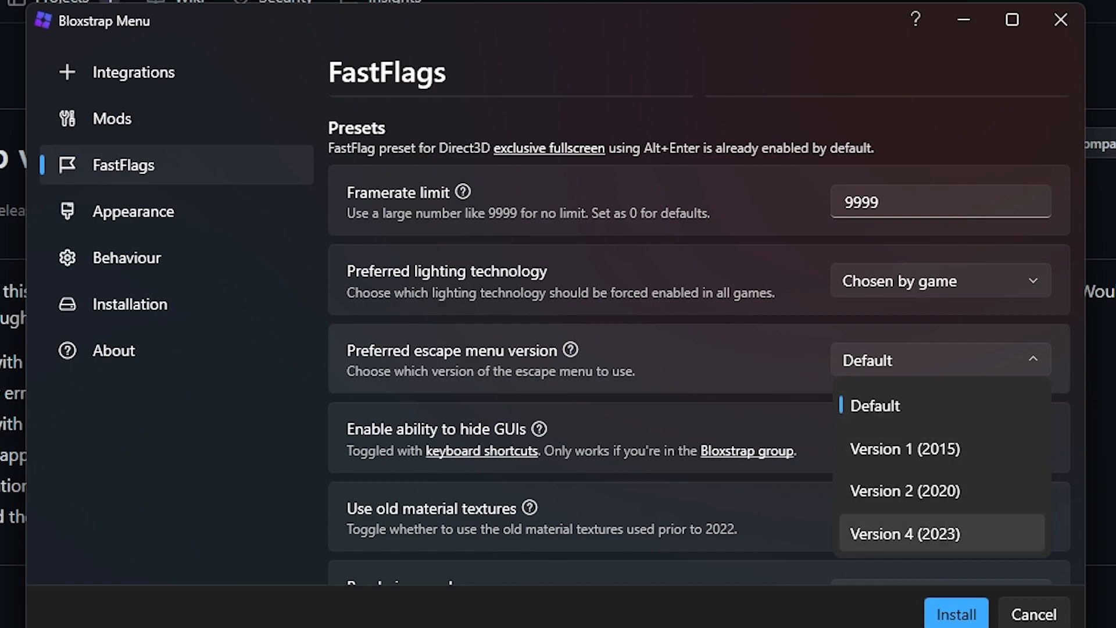
pyautogui.click(904, 533)
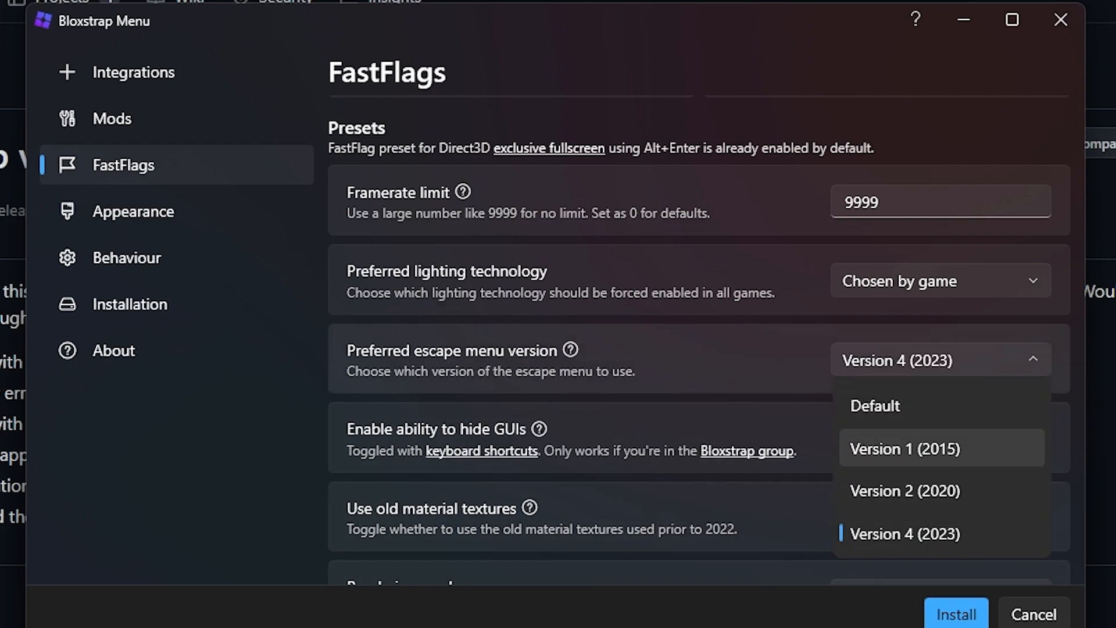
pyautogui.click(902, 449)
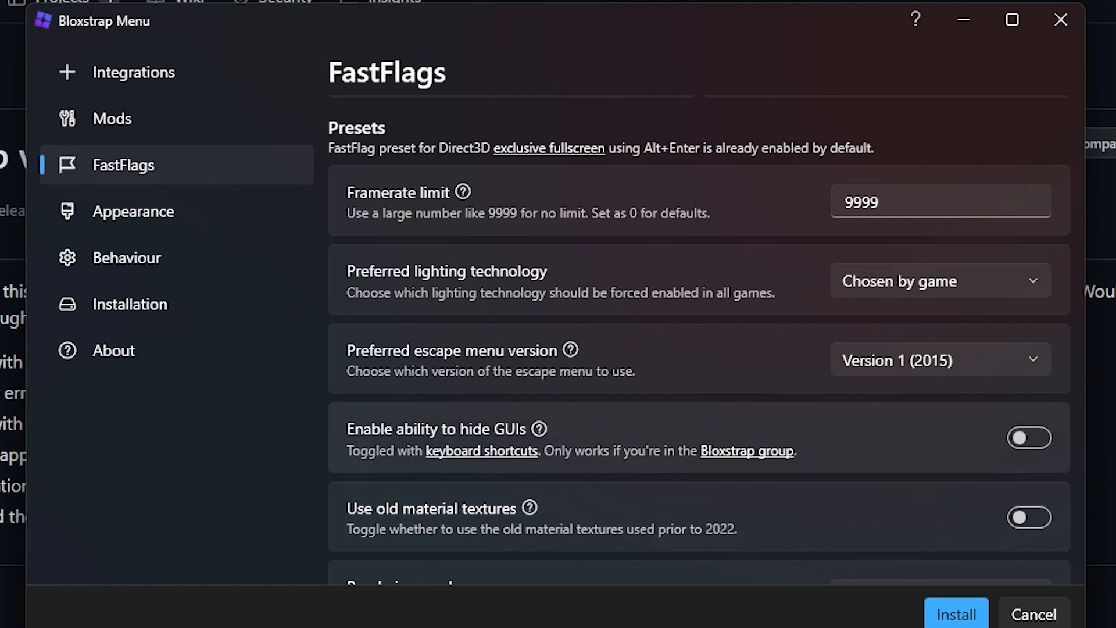
# Turn on old material textures and choose Vulkan as the rendering mode
pyautogui.scroll(-3)
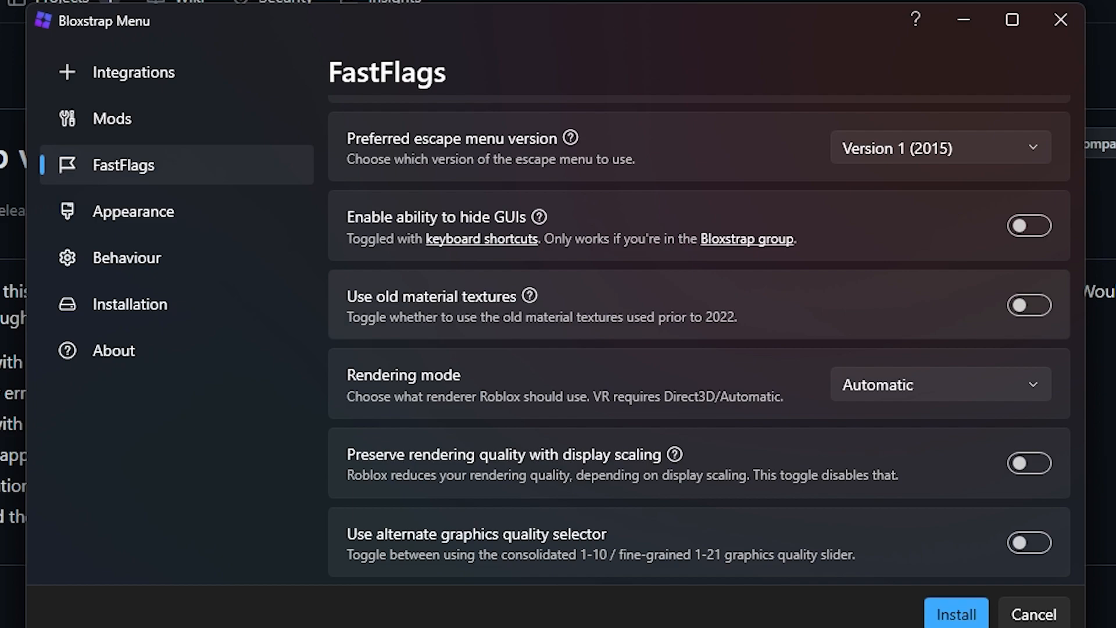
pyautogui.click(1029, 304)
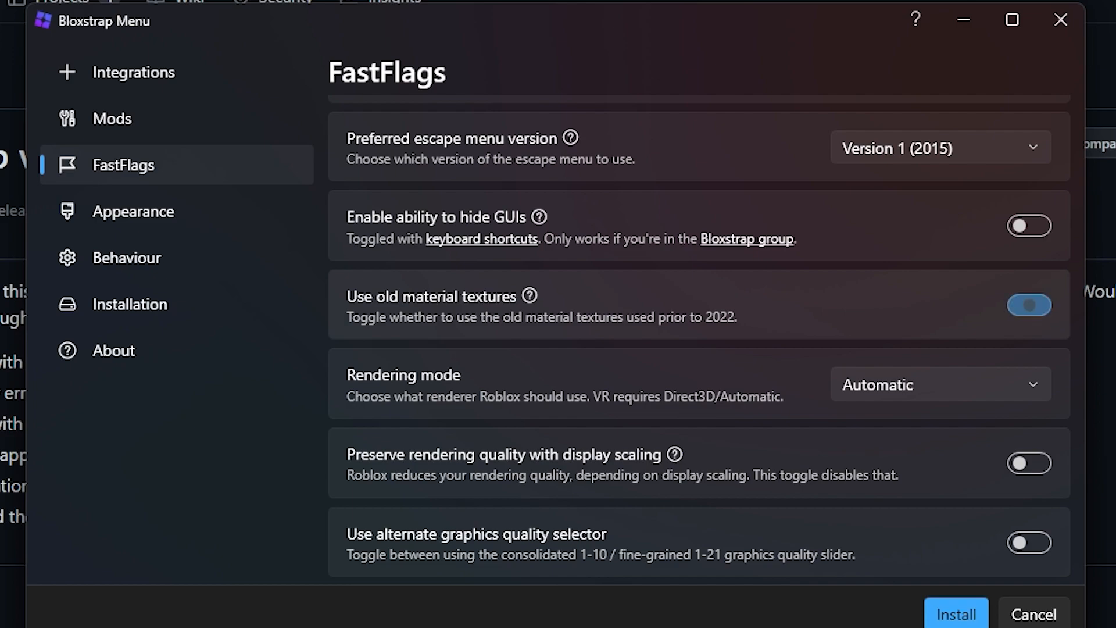
pyautogui.click(1029, 305)
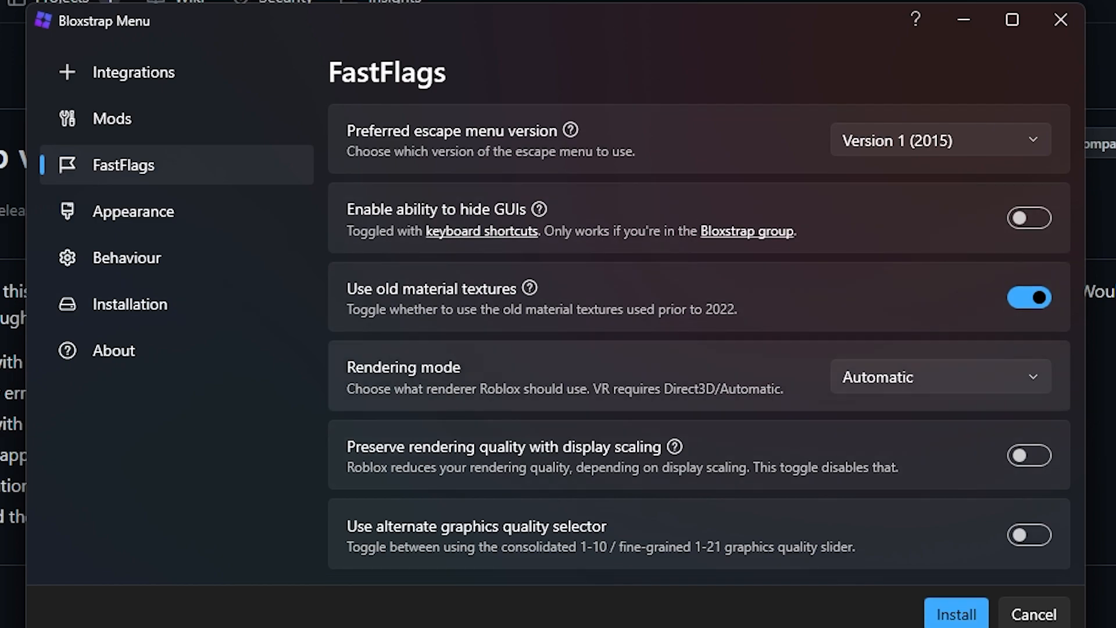
pyautogui.click(940, 376)
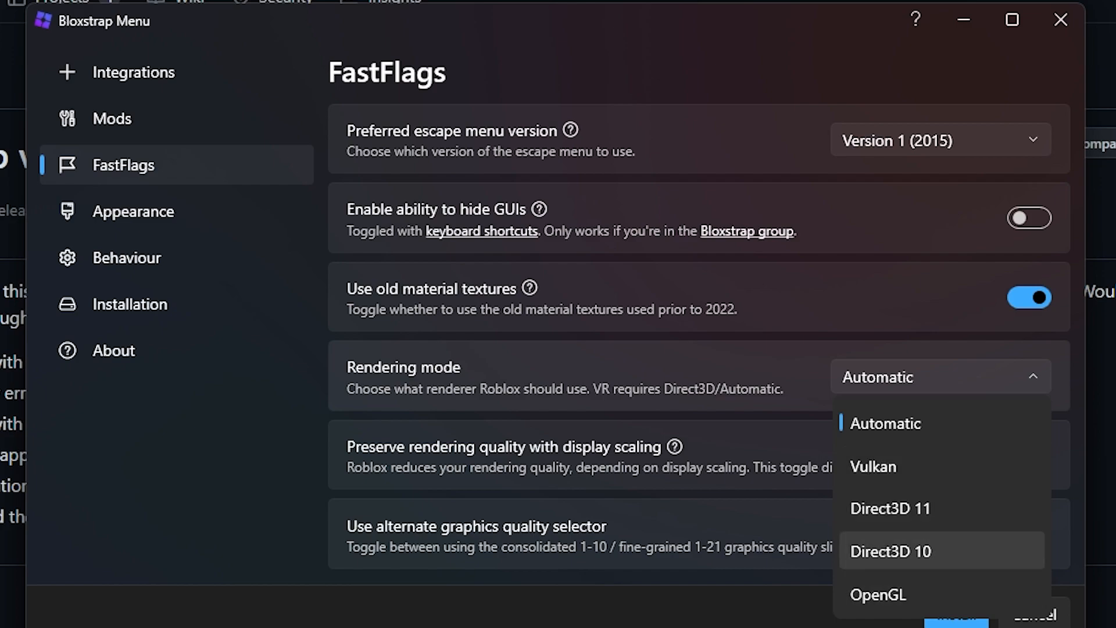
pyautogui.click(871, 467)
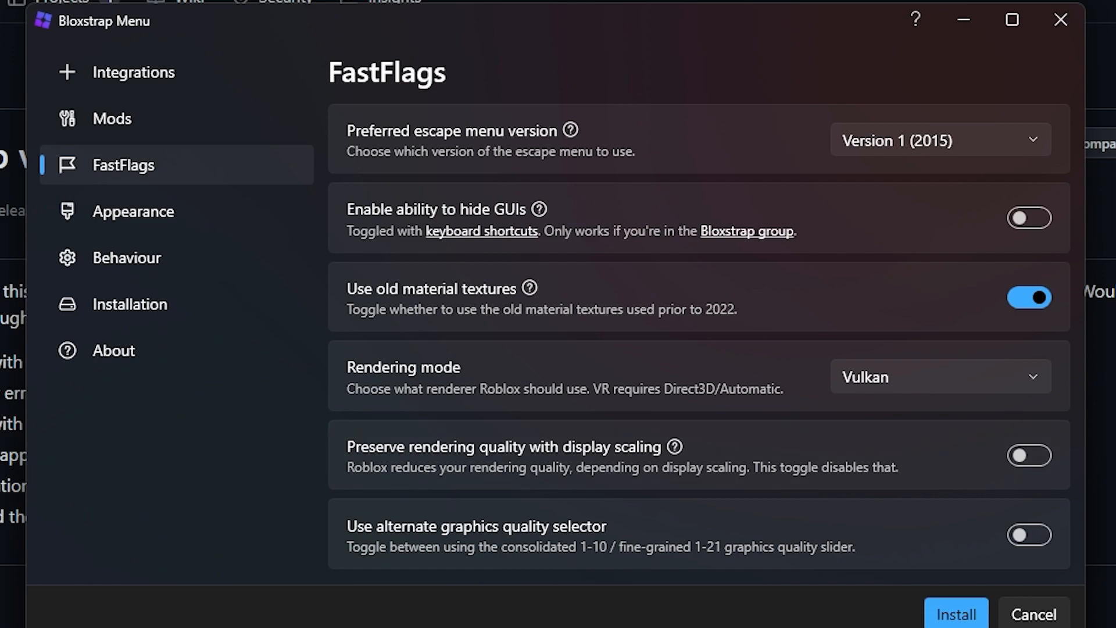
# Try OpenGL and Direct3D 10 renderers, then settle back on Vulkan
pyautogui.click(938, 377)
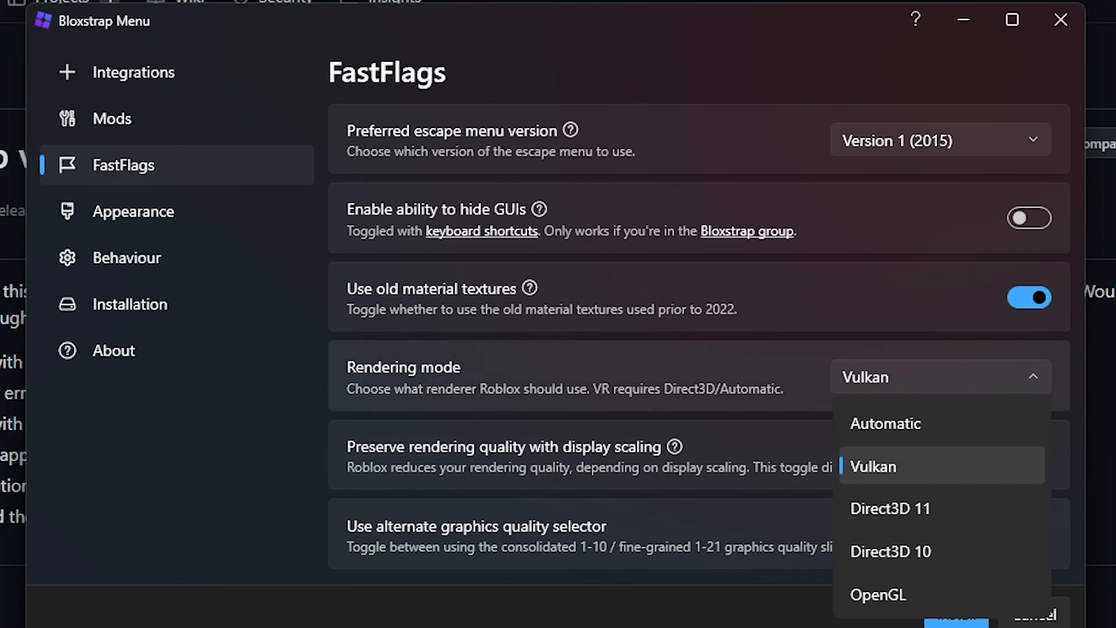
pyautogui.click(876, 594)
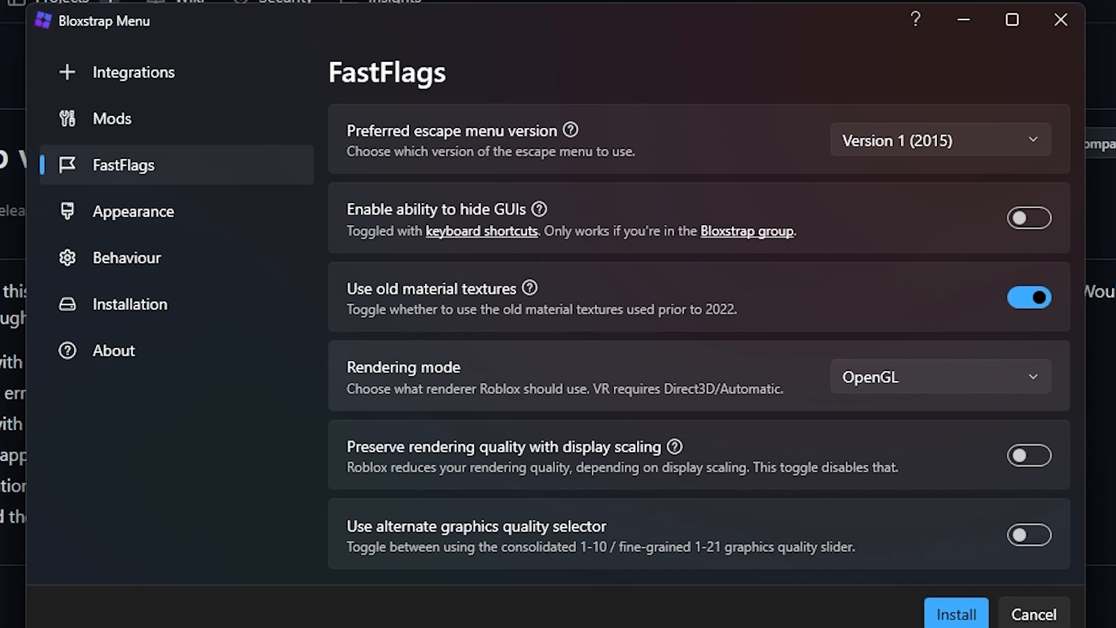
pyautogui.click(939, 375)
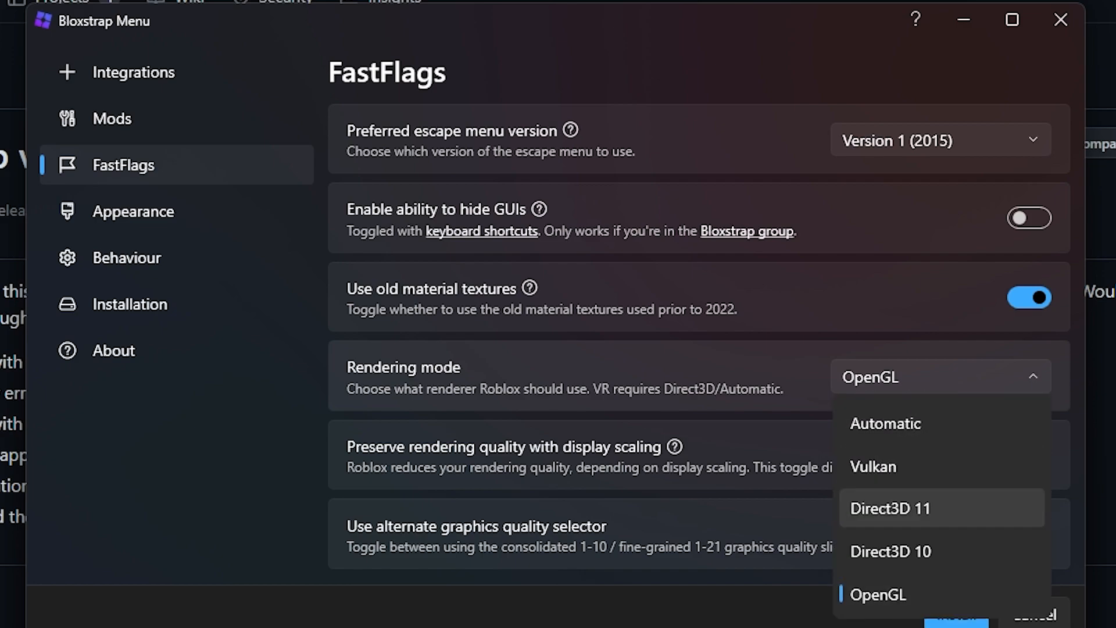
pyautogui.click(889, 549)
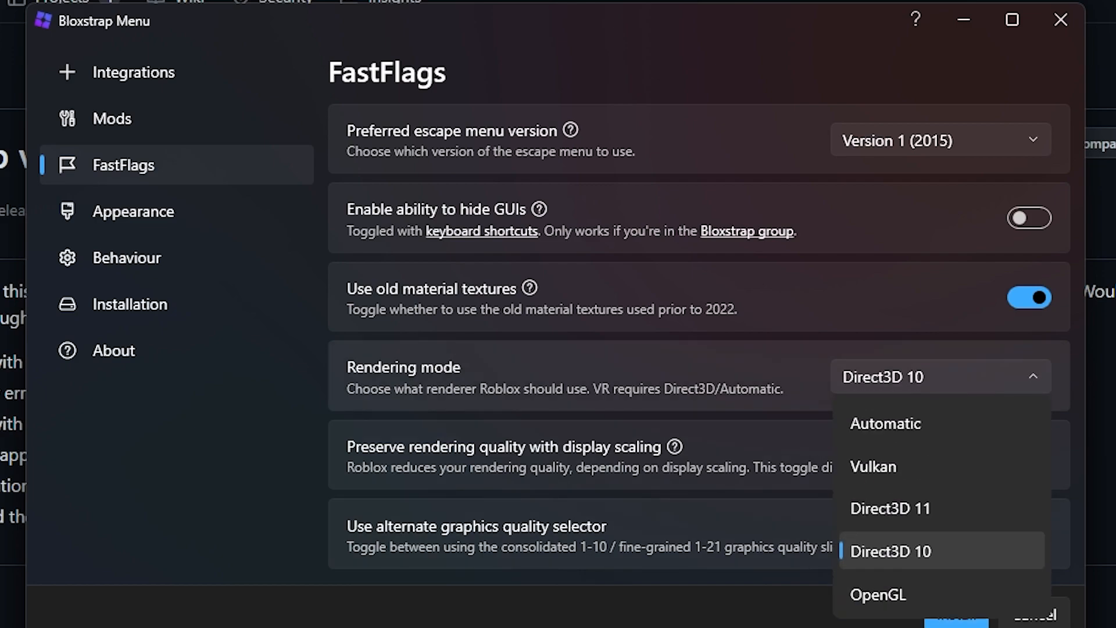
pyautogui.click(873, 466)
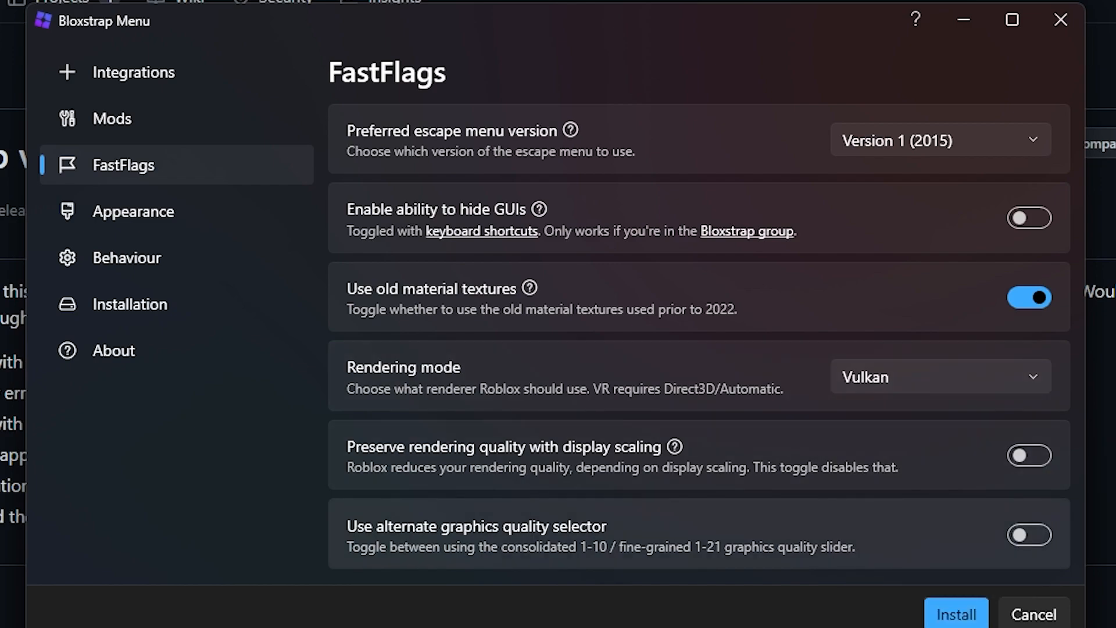
pyautogui.click(1028, 535)
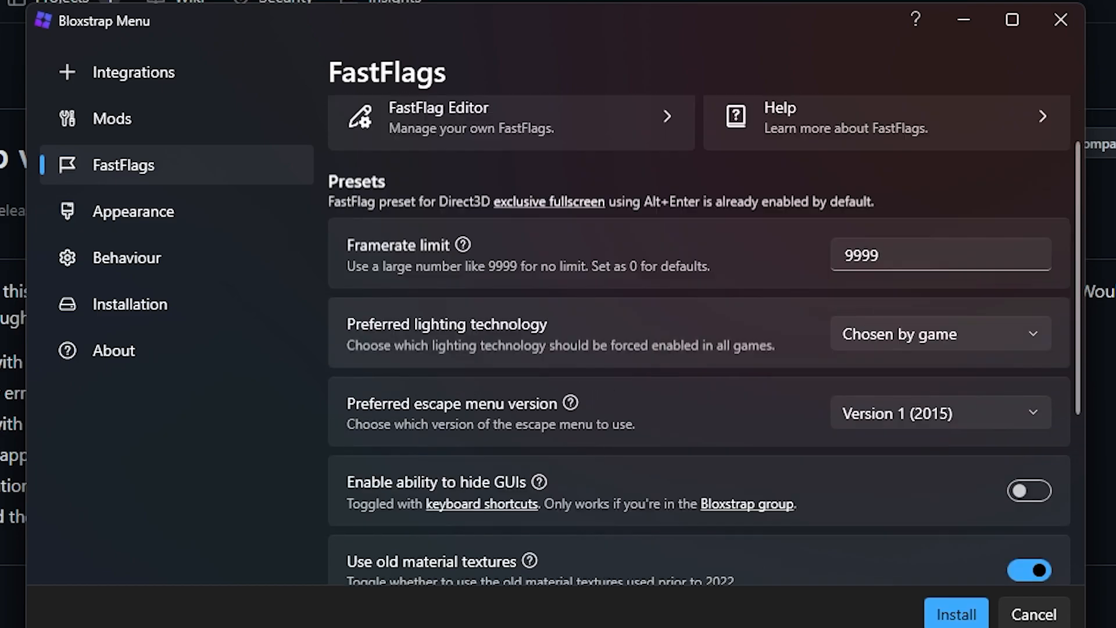
# On the Appearance page, try Light and Dark themes and leave it on System Default
pyautogui.click(132, 210)
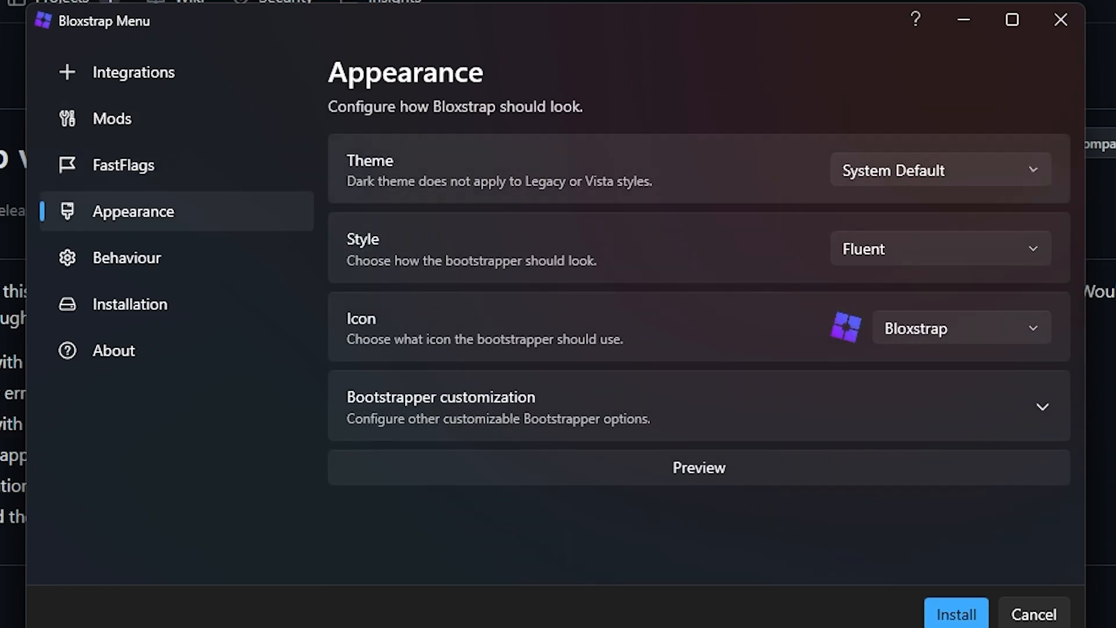
pyautogui.click(938, 170)
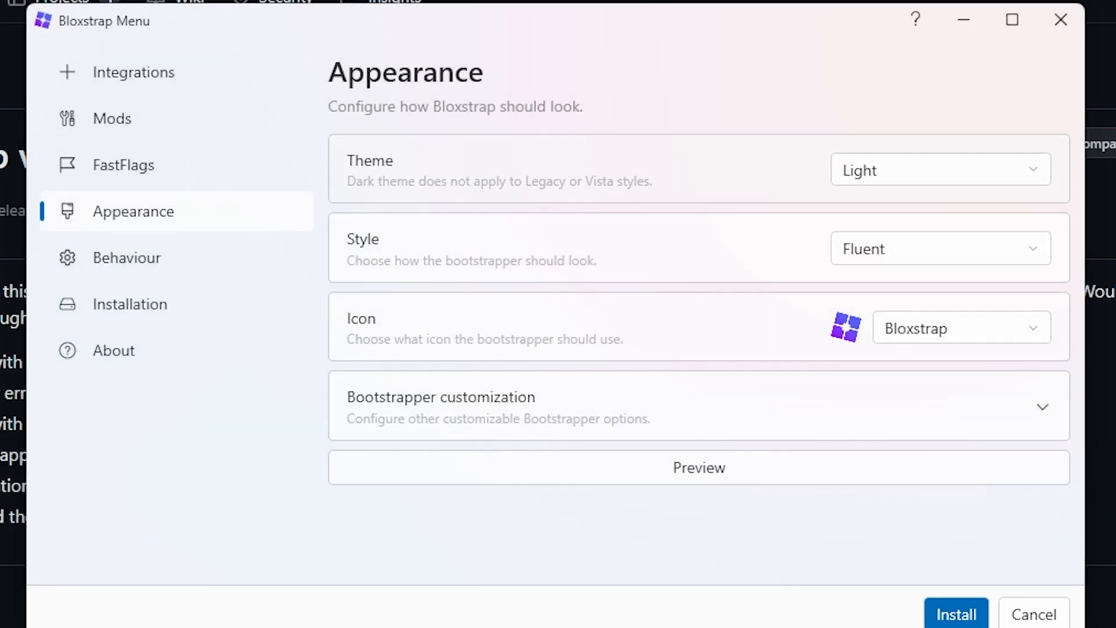
pyautogui.click(939, 170)
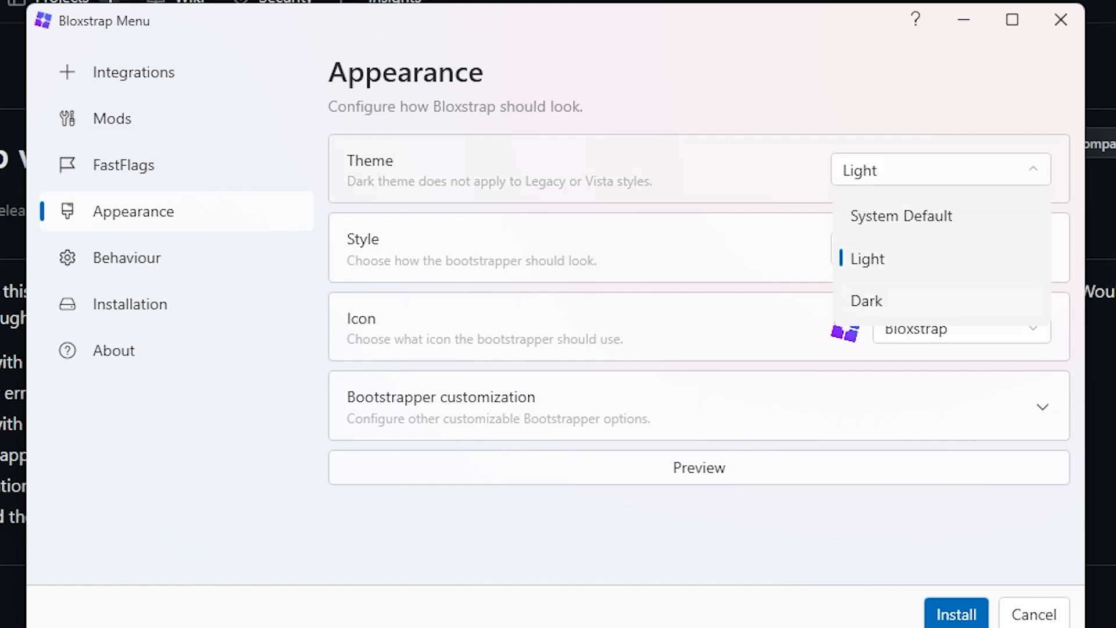
pyautogui.click(866, 300)
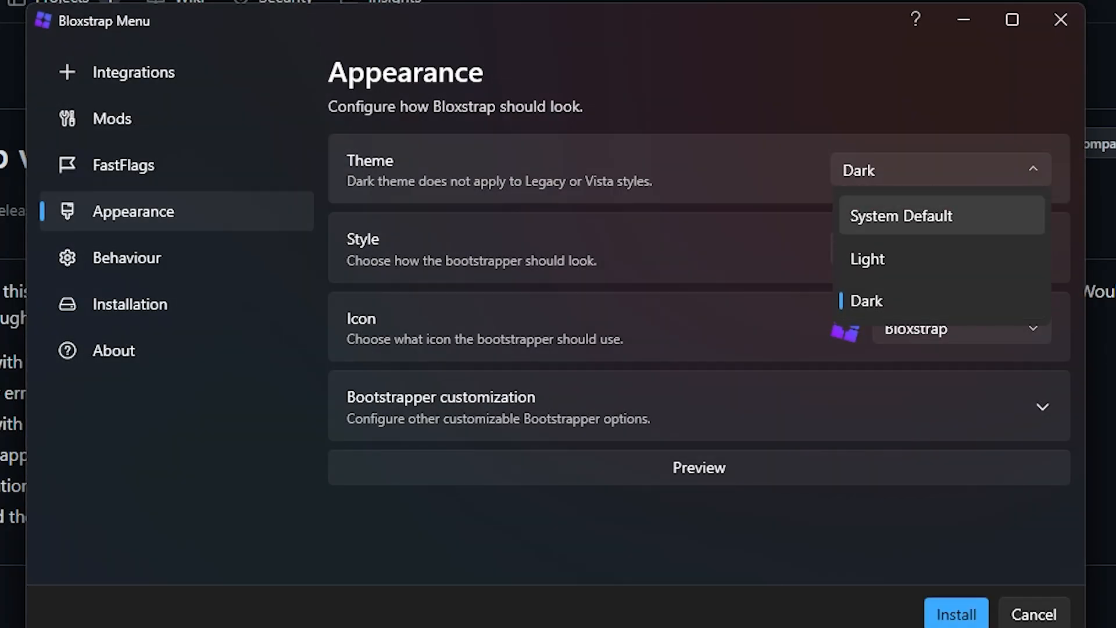
pyautogui.click(900, 216)
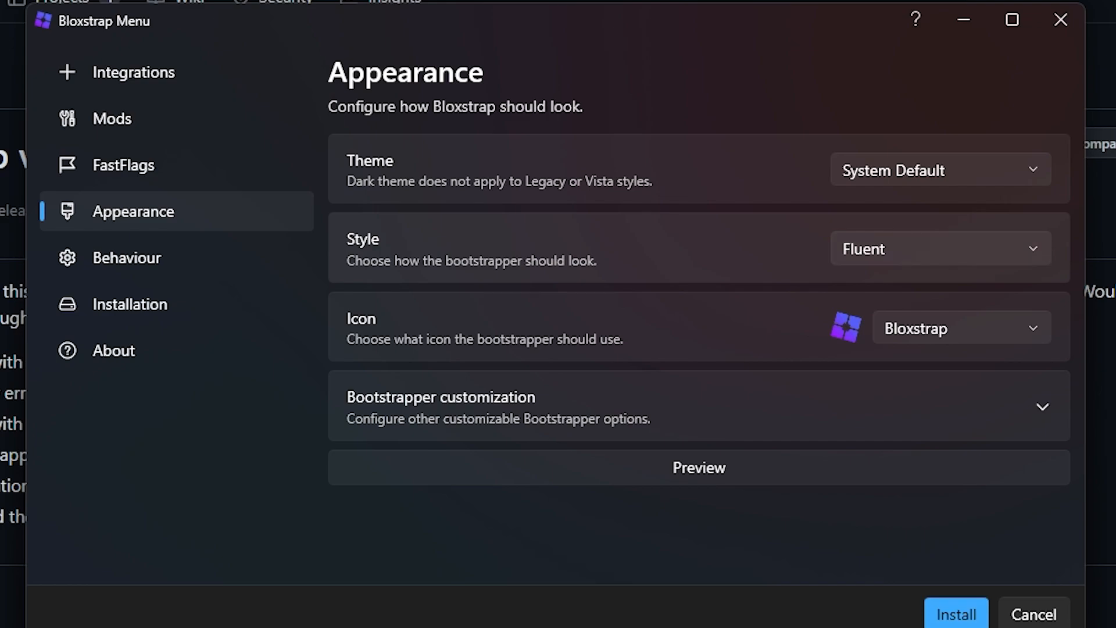
# Preview the Progress (~2014) bootstrapper style and close the preview
pyautogui.click(939, 248)
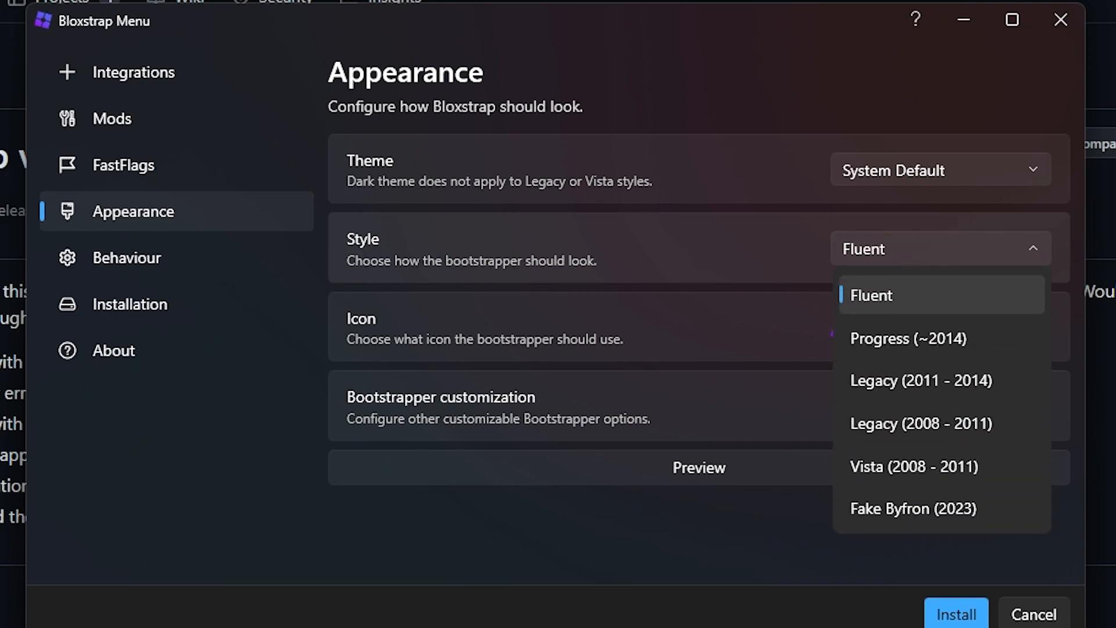
pyautogui.click(870, 294)
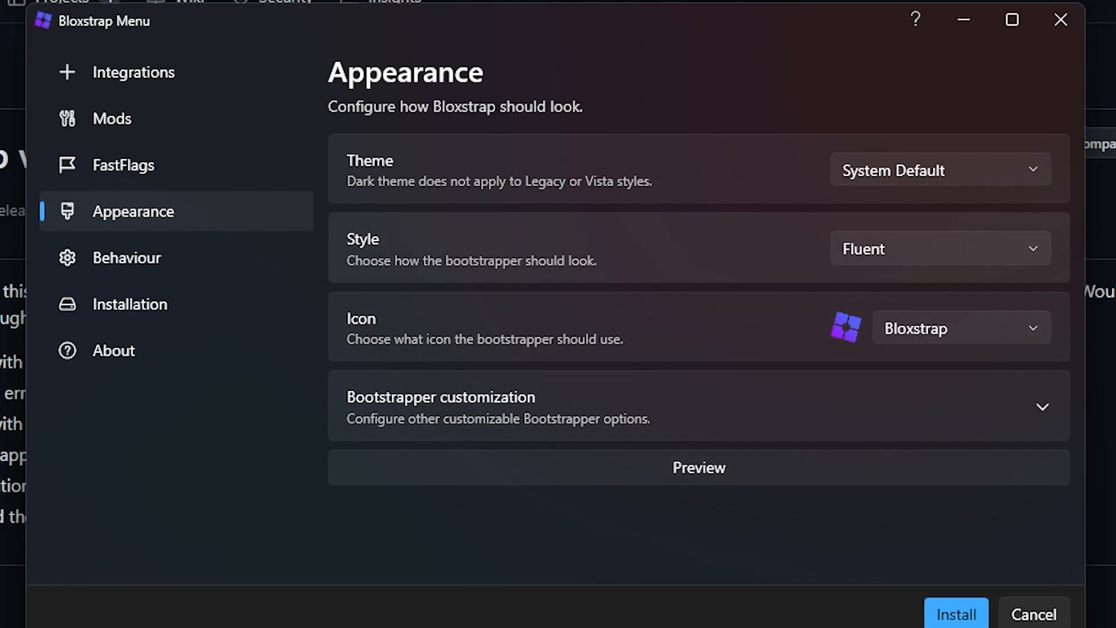
pyautogui.click(697, 467)
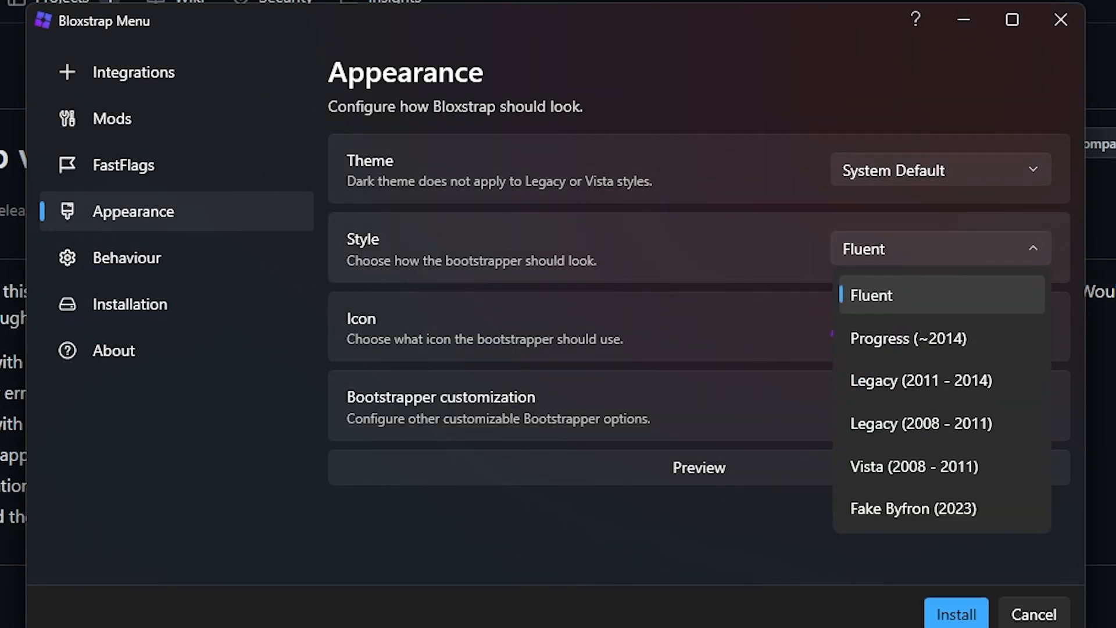
pyautogui.click(907, 338)
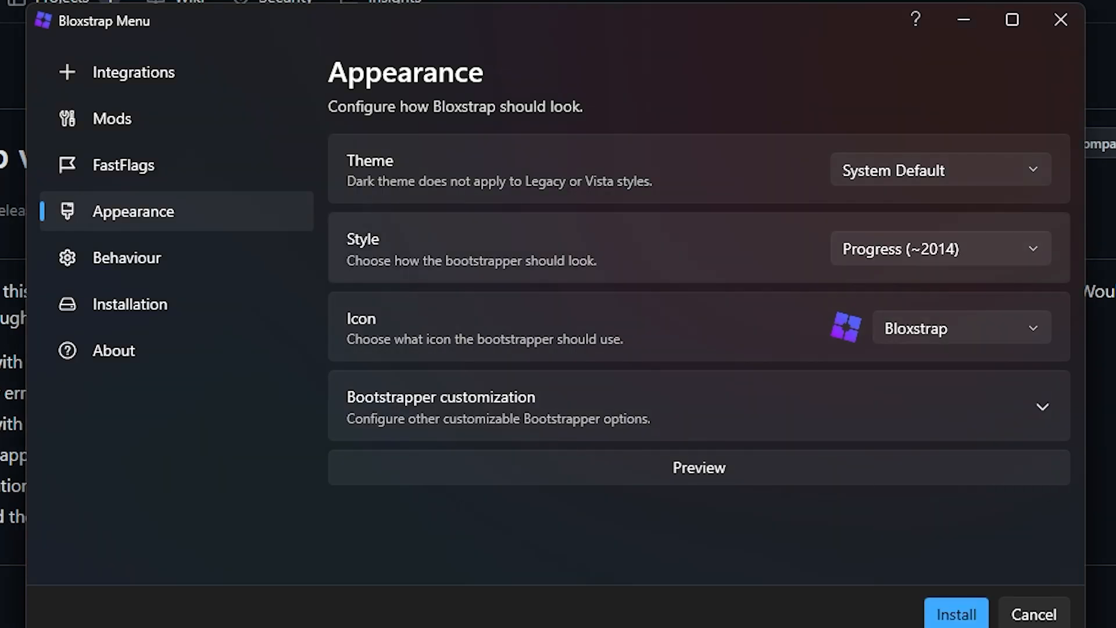
pyautogui.click(698, 467)
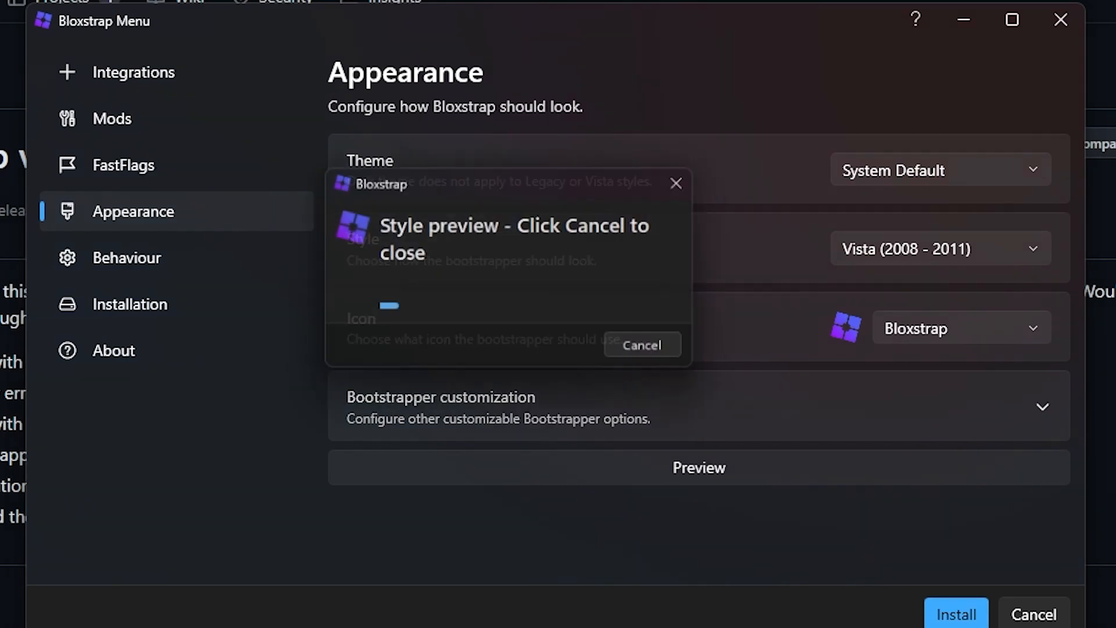
pyautogui.click(639, 344)
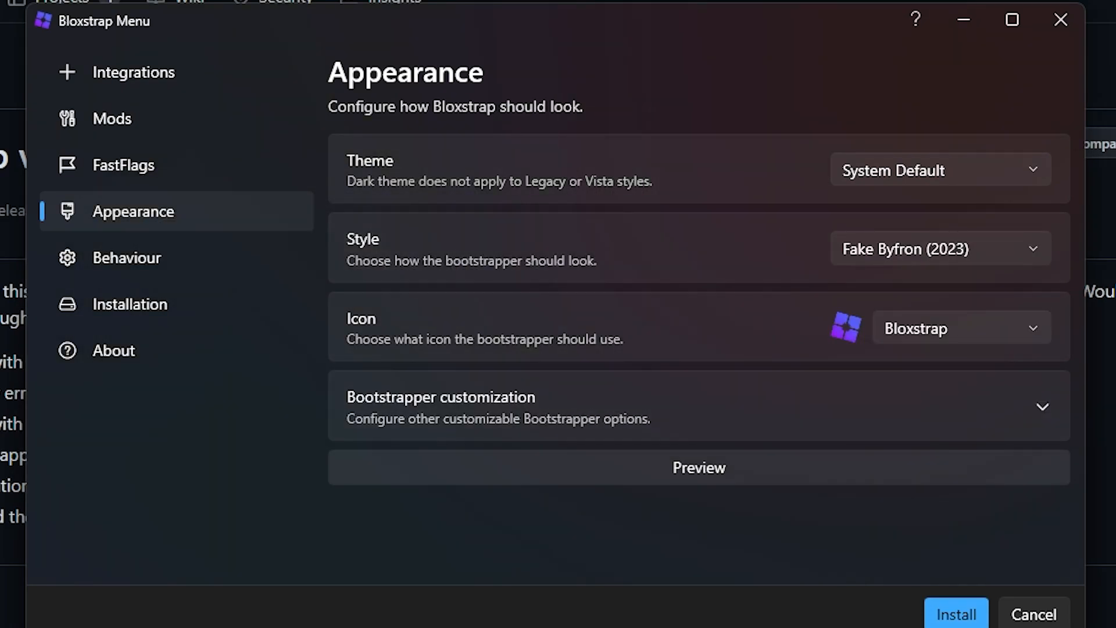
# Choose the Fluent bootstrapper style, preview it and cancel the preview
pyautogui.click(697, 467)
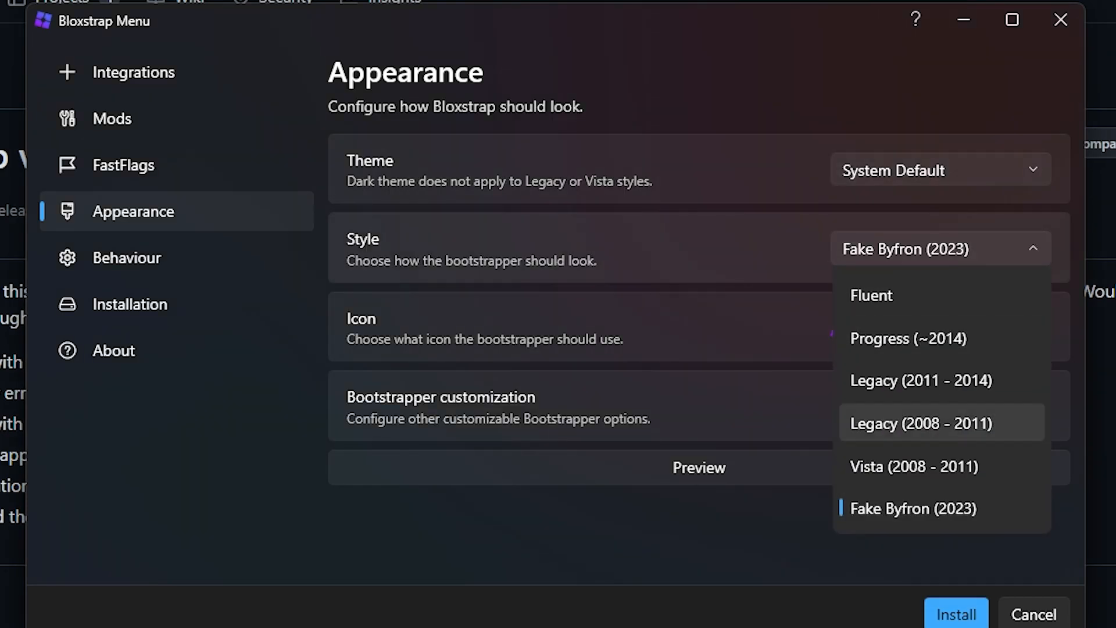
pyautogui.click(870, 294)
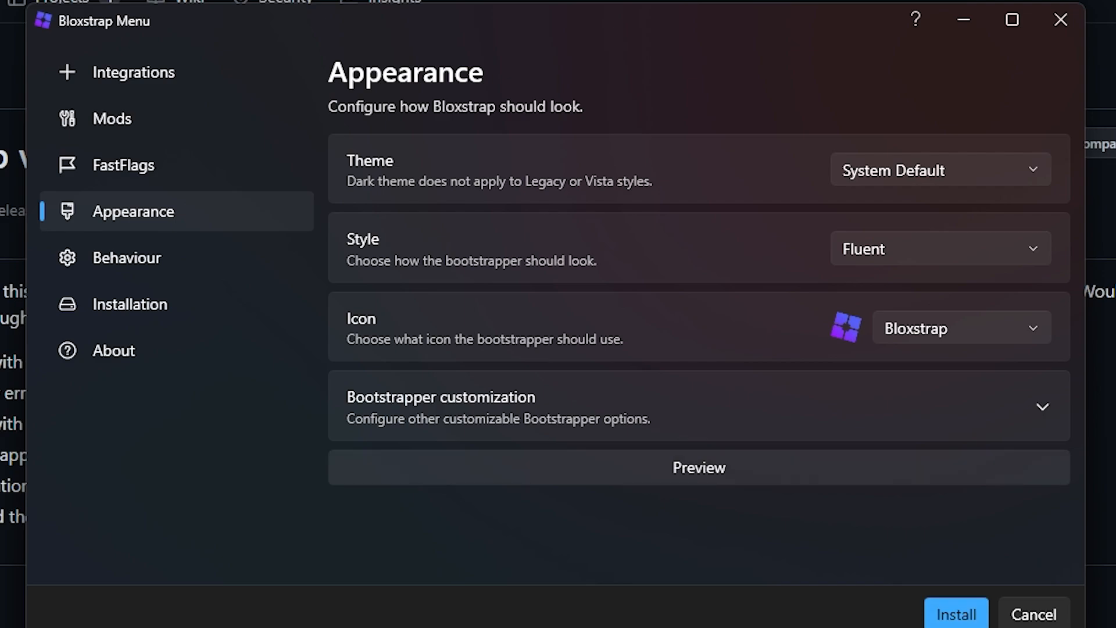
pyautogui.click(697, 467)
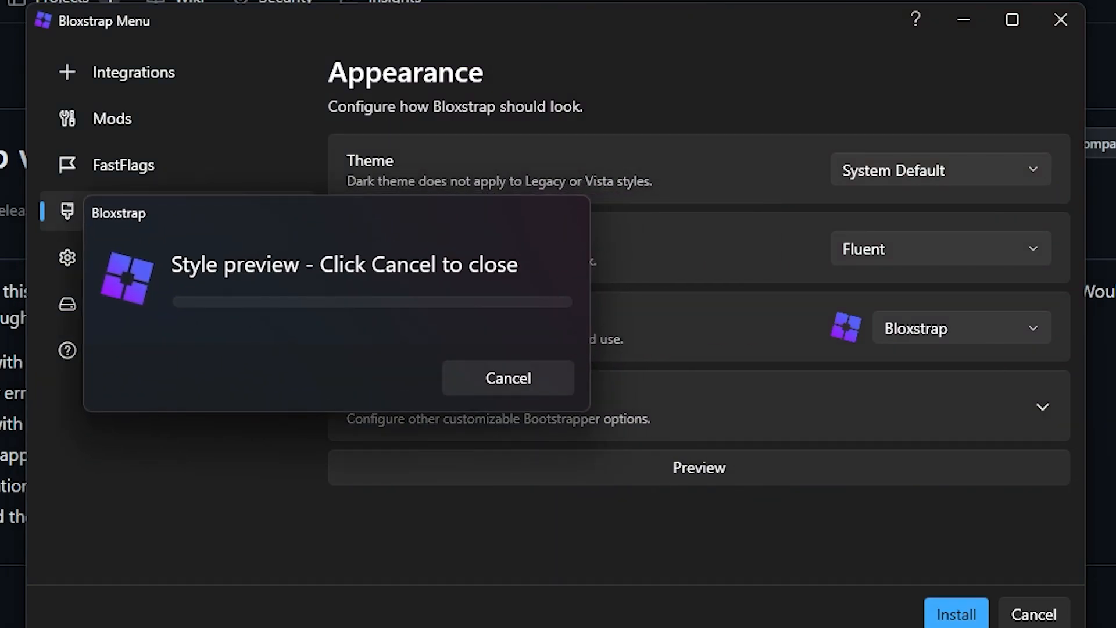
pyautogui.click(507, 378)
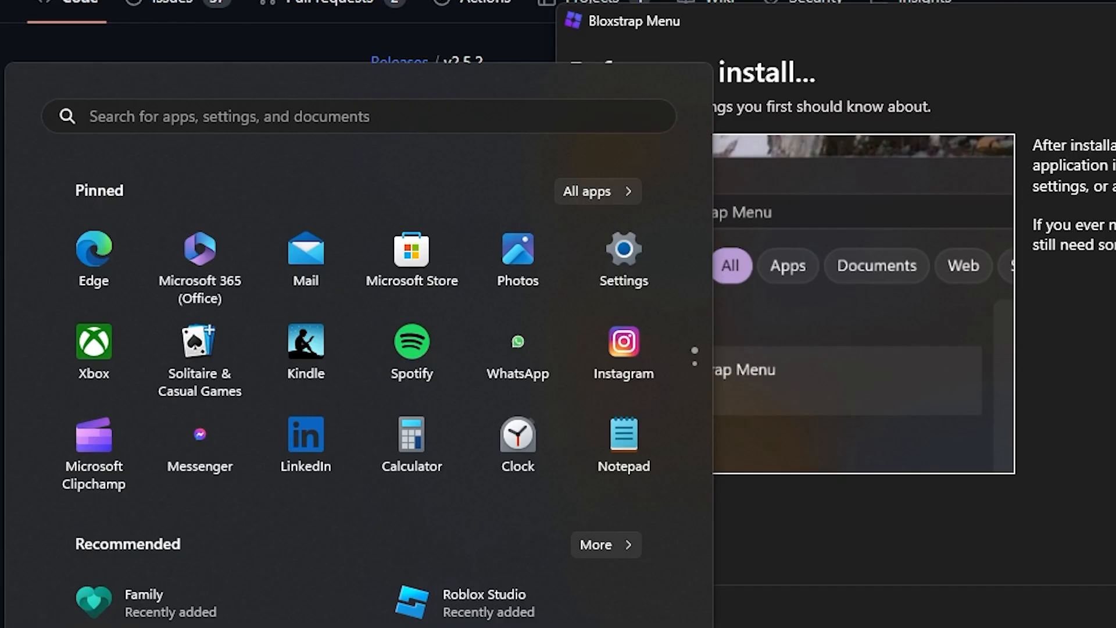
# Search the Start menu for 'bloxstrap-v2.5.2 (1).exe' installer
pyautogui.write('nloxstra')
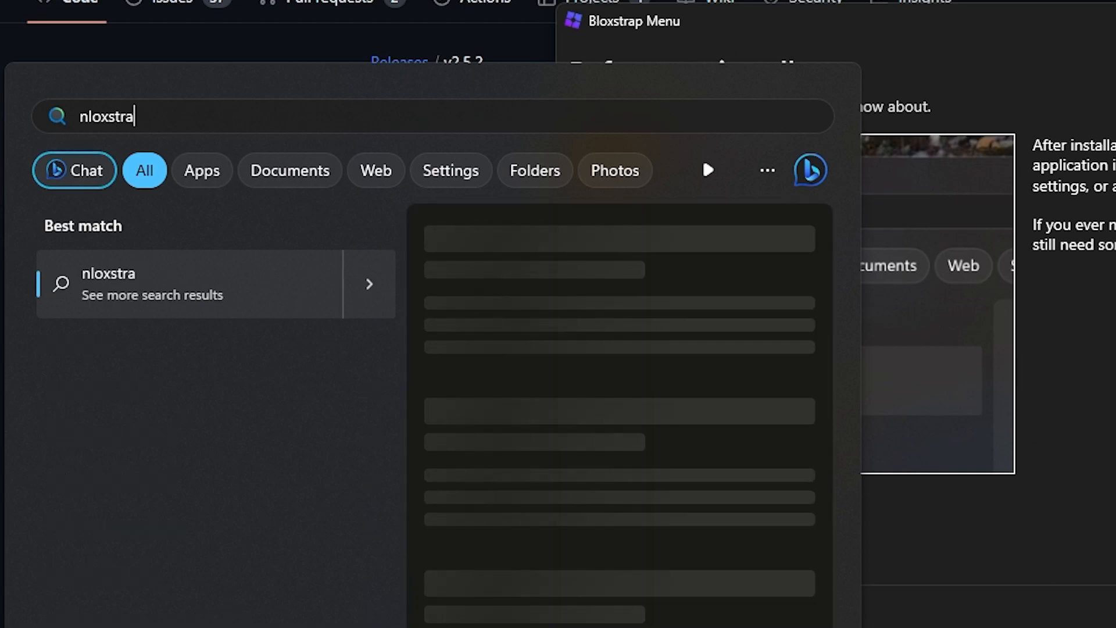
pyautogui.write('bloxstrap-v2.5.2 (1).exe')
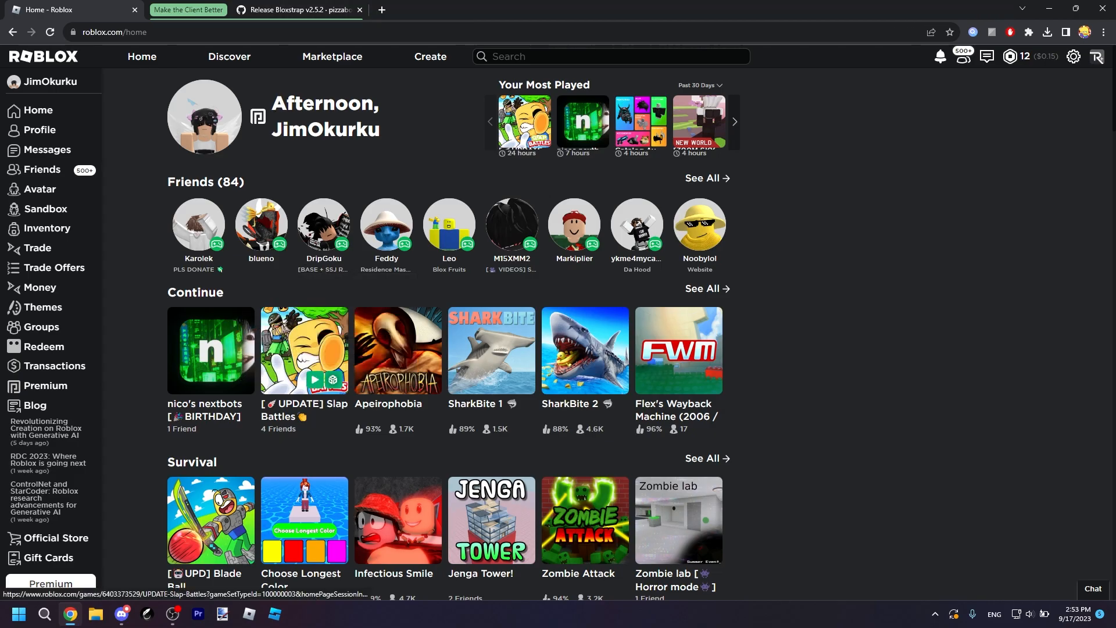
pyautogui.moveTo(210, 349)
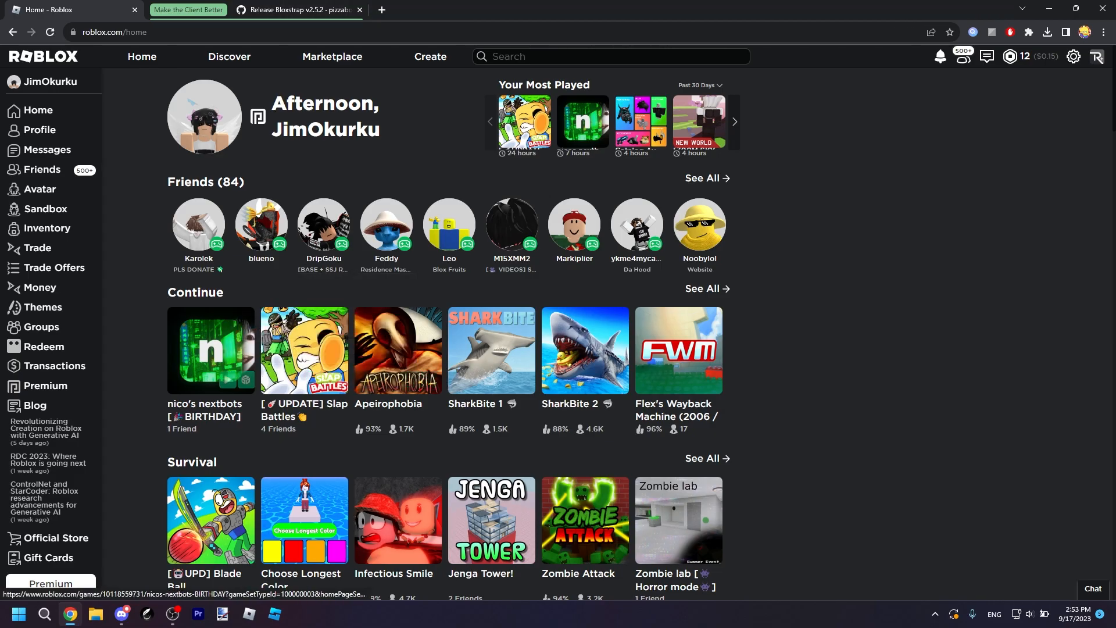